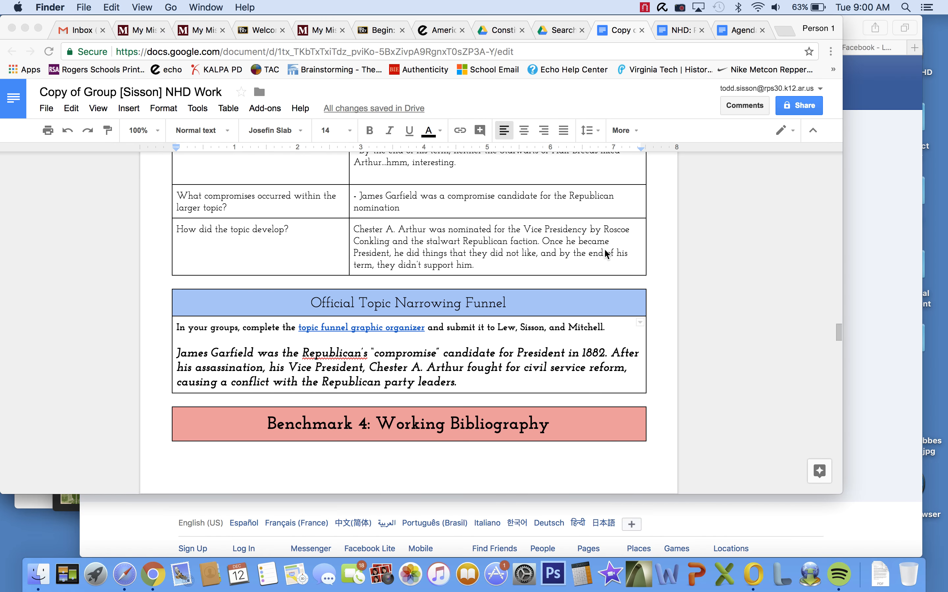
Step: Scroll down through the doc past the James Garfield thesis statement to the bibliography table
{"action": "scroll", "scroll_direction": "down", "scroll_amount": 3}
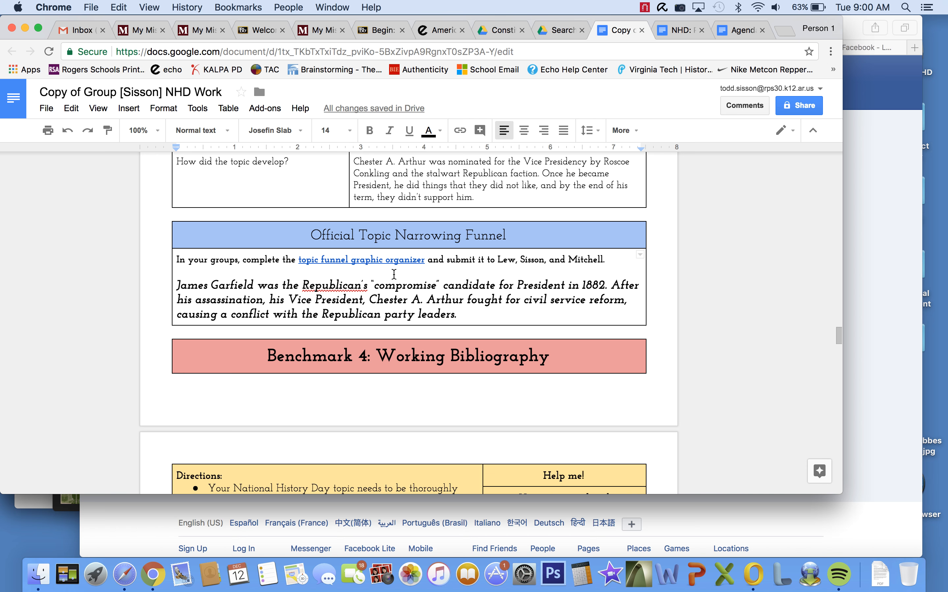
{"action": "scroll", "scroll_direction": "down", "scroll_amount": 3}
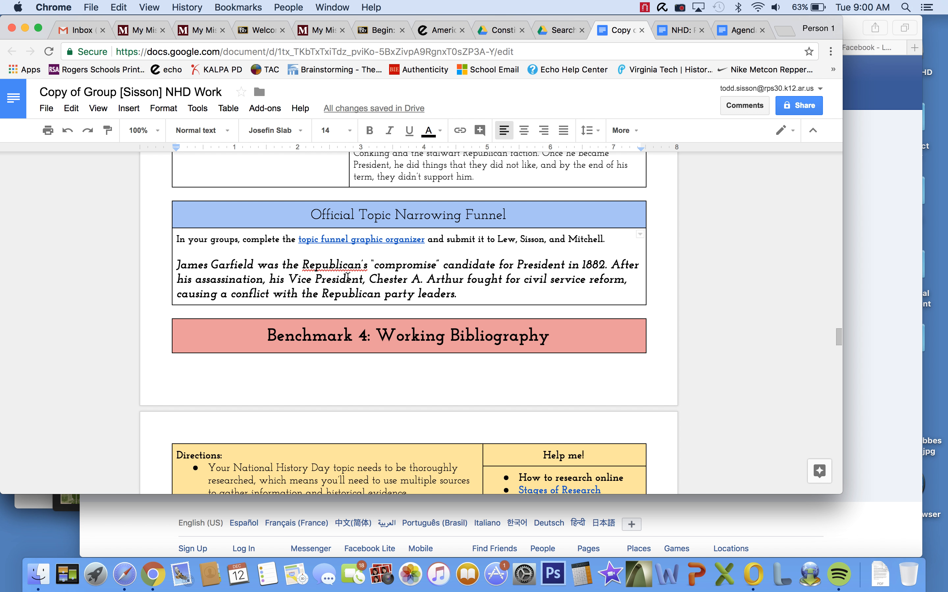
{"action": "scroll", "scroll_direction": "down", "scroll_amount": 3}
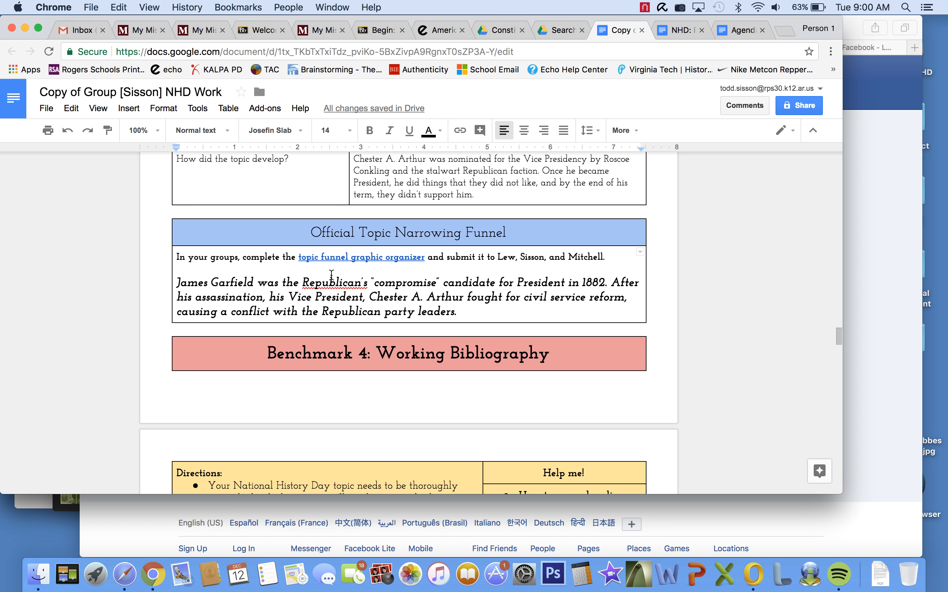
{"action": "scroll", "scroll_direction": "down", "scroll_amount": 3}
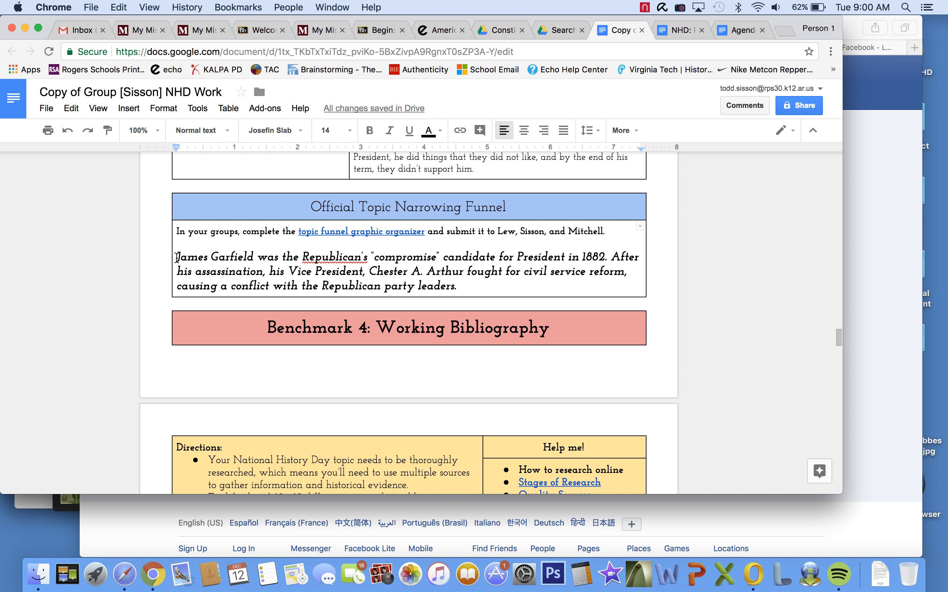
{"action": "left_click_drag", "start_coordinate": [176, 256], "coordinate": [468, 286]}
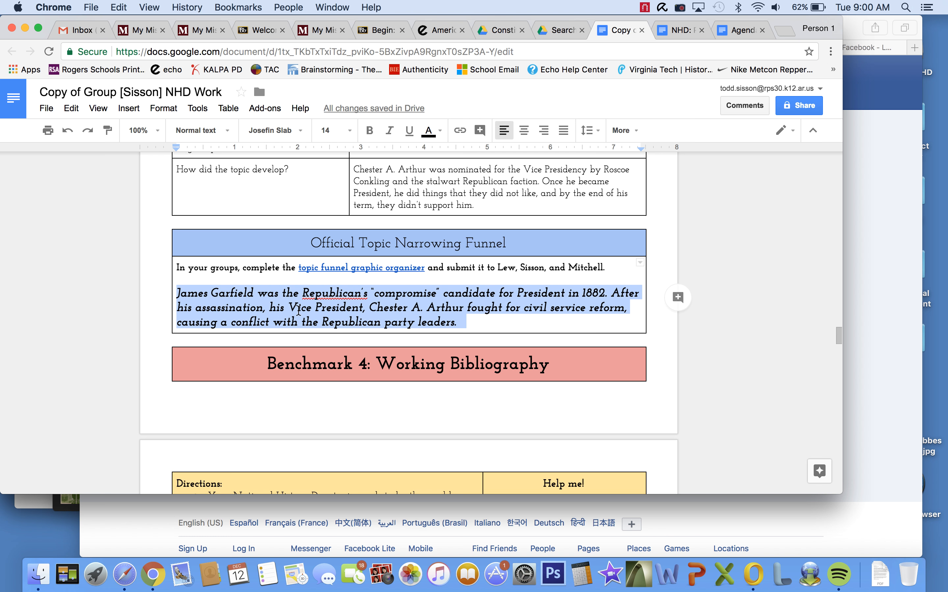
{"action": "mouse_move", "coordinate": [278, 316]}
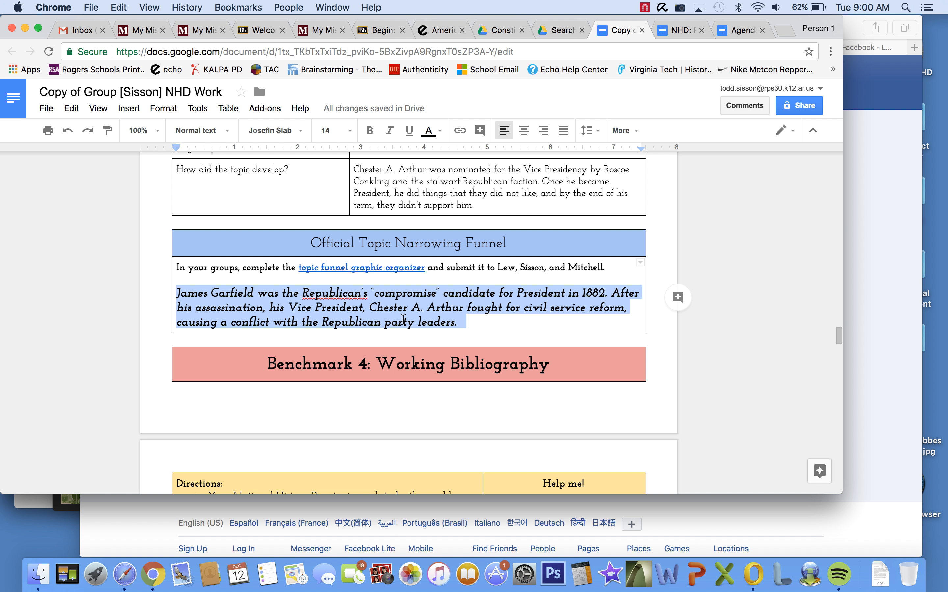
{"action": "scroll", "scroll_direction": "down", "scroll_amount": 3}
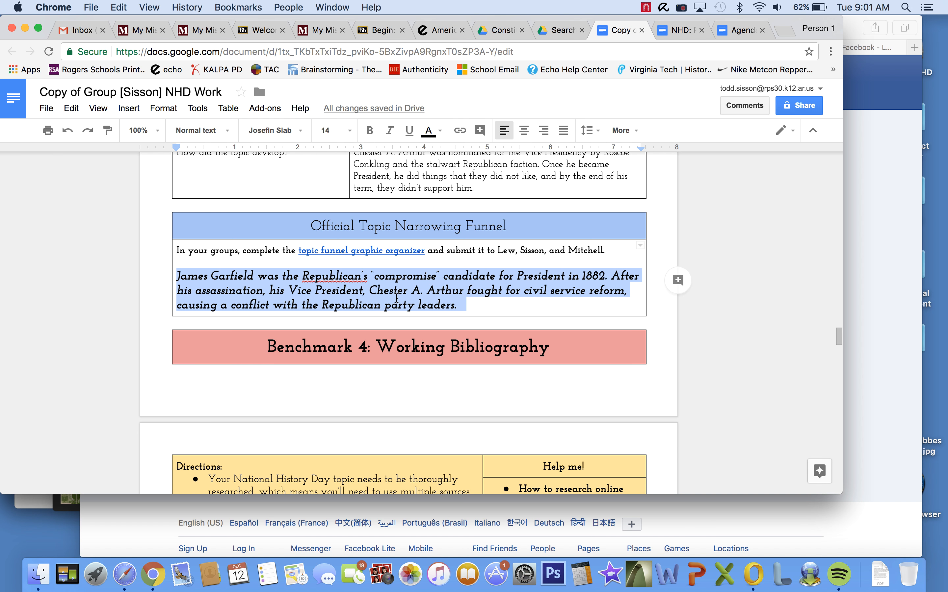
{"action": "scroll", "scroll_direction": "down", "scroll_amount": 3}
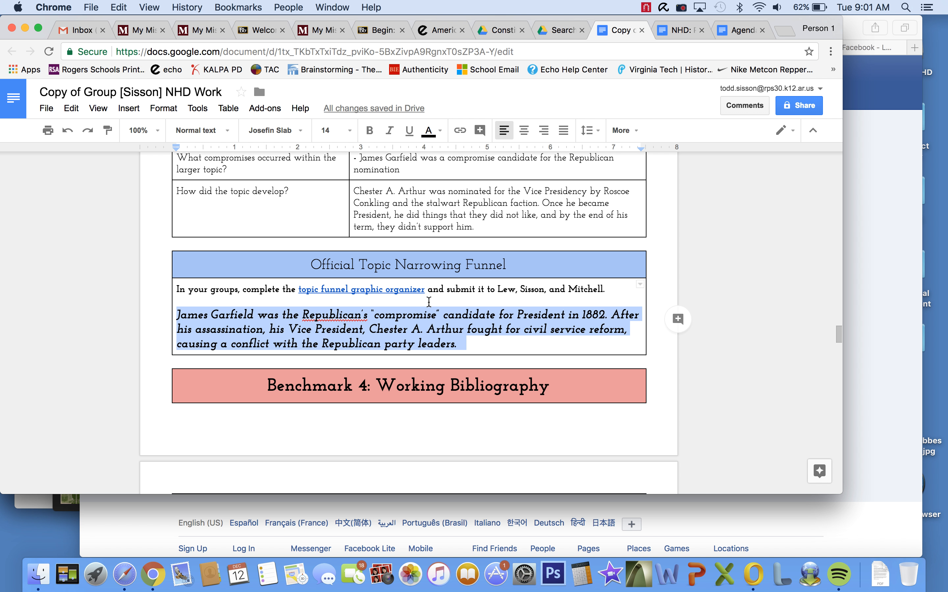
{"action": "scroll", "scroll_direction": "down", "scroll_amount": 3}
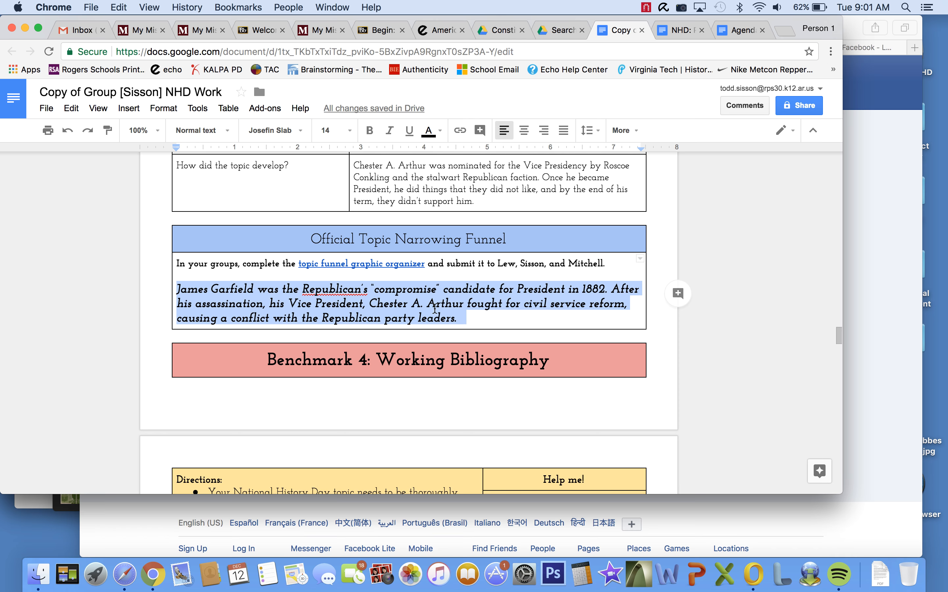
{"action": "scroll", "scroll_direction": "down", "scroll_amount": 3}
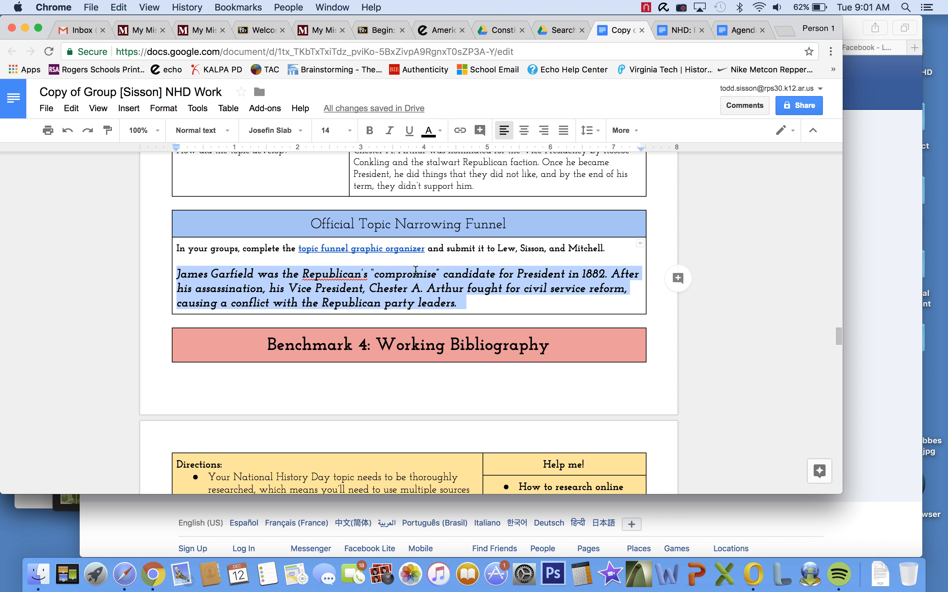
{"action": "mouse_move", "coordinate": [434, 303]}
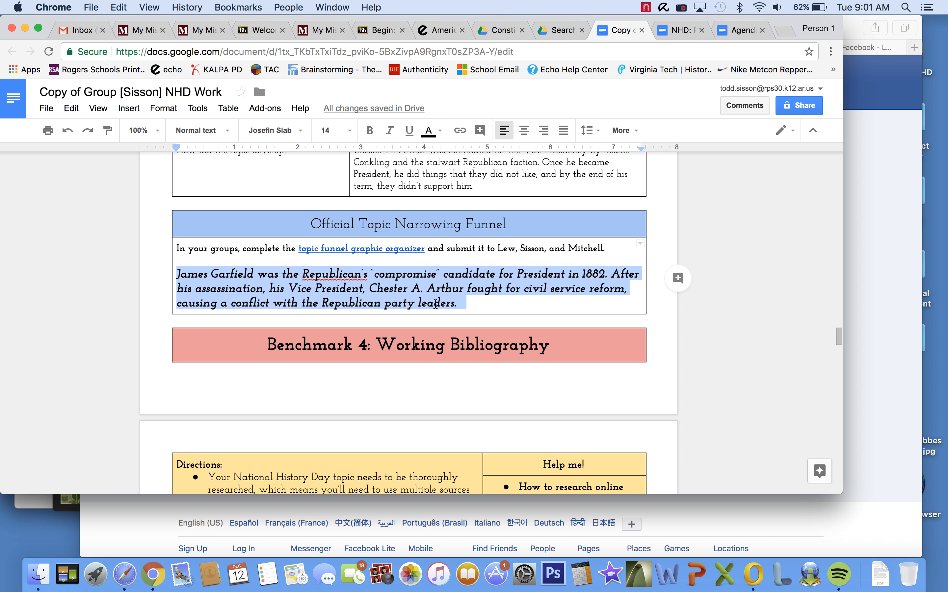
{"action": "mouse_move", "coordinate": [397, 261]}
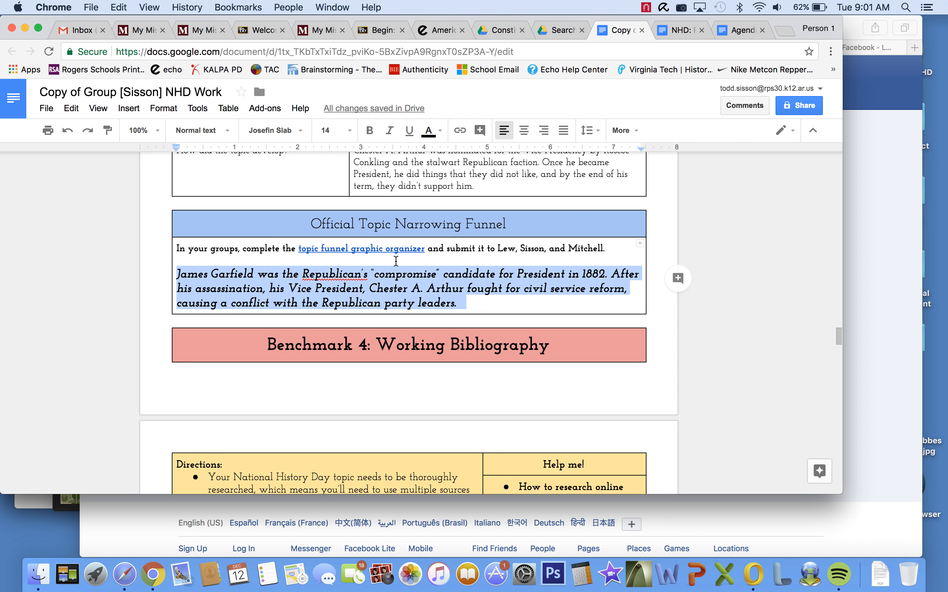
{"action": "scroll", "scroll_direction": "down", "scroll_amount": 3}
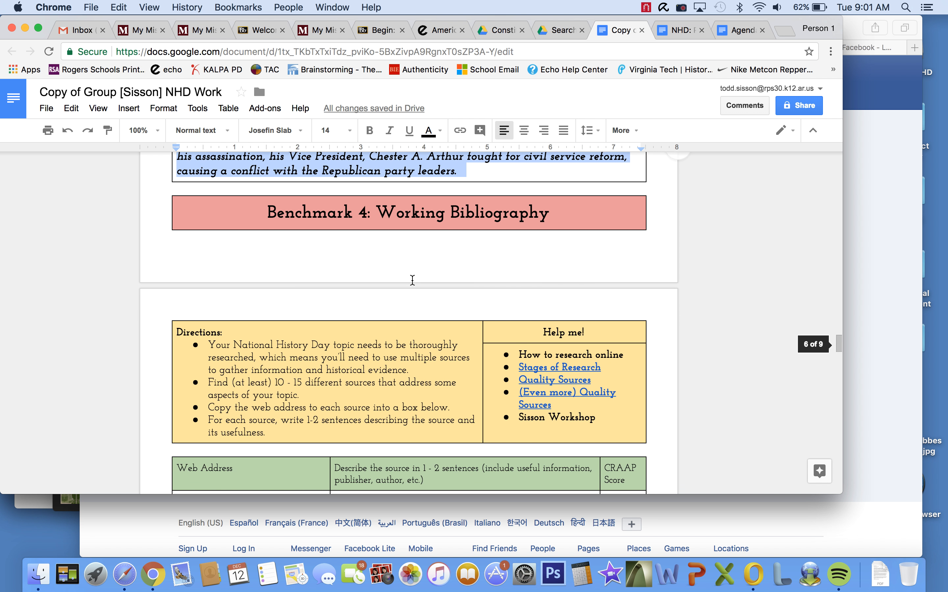
{"action": "scroll", "scroll_direction": "down", "scroll_amount": 3}
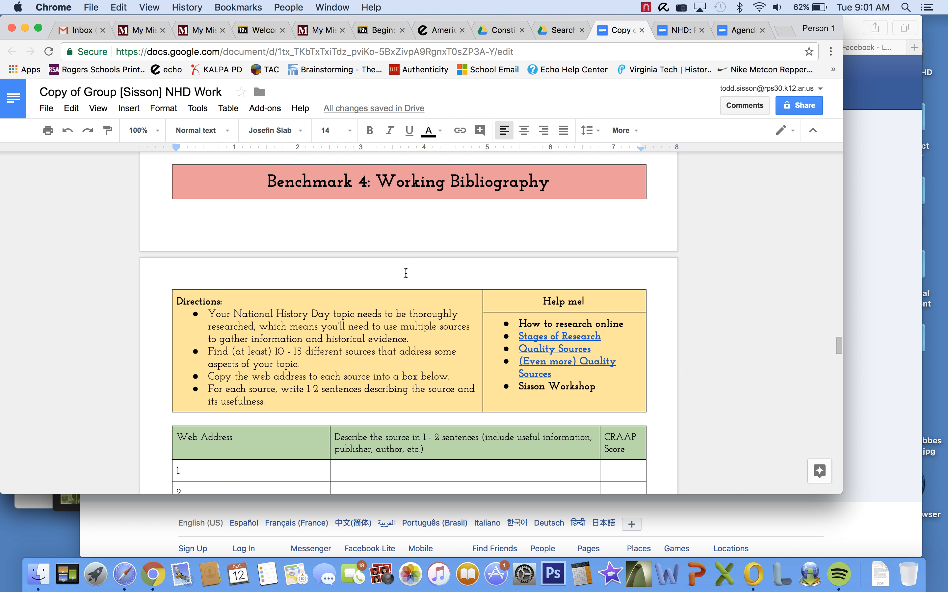
{"action": "scroll", "scroll_direction": "down", "scroll_amount": 3}
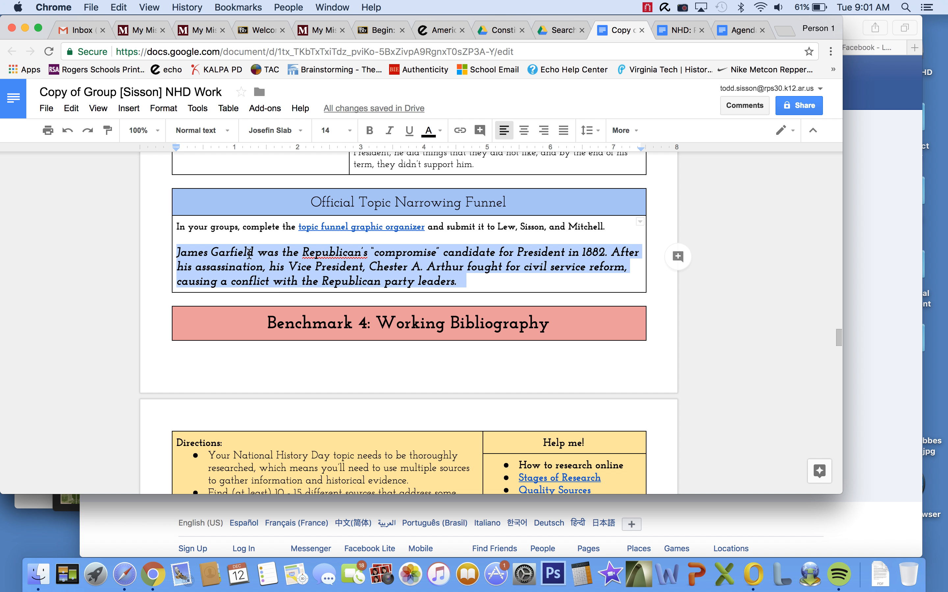
{"action": "scroll", "scroll_direction": "down", "scroll_amount": 3}
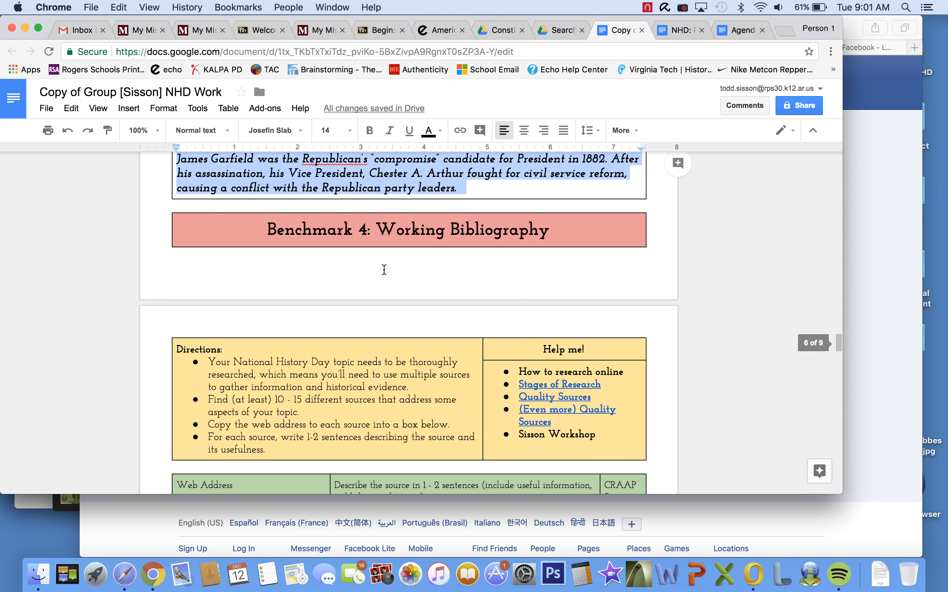
{"action": "scroll", "scroll_direction": "down", "scroll_amount": 3}
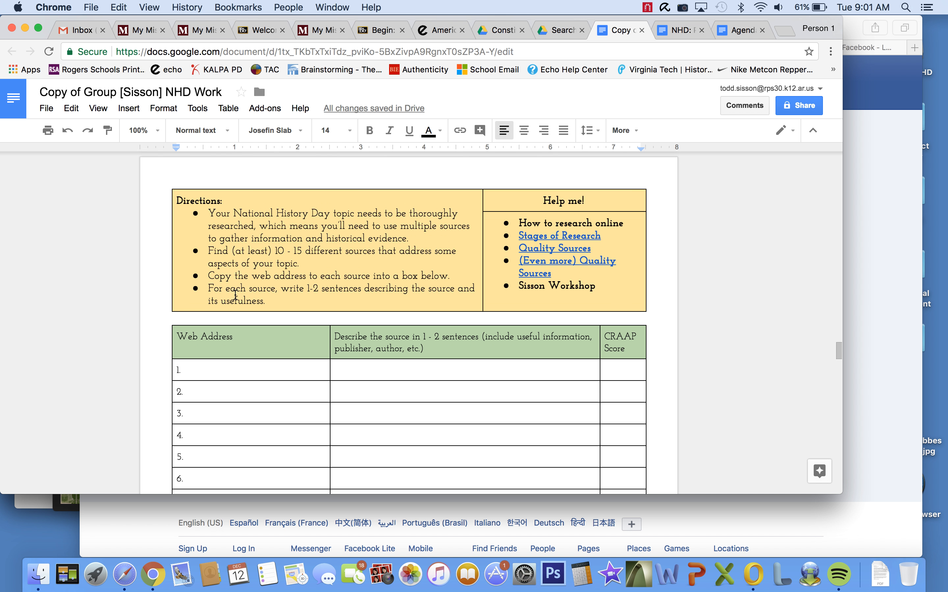
{"action": "scroll", "scroll_direction": "down", "scroll_amount": 3}
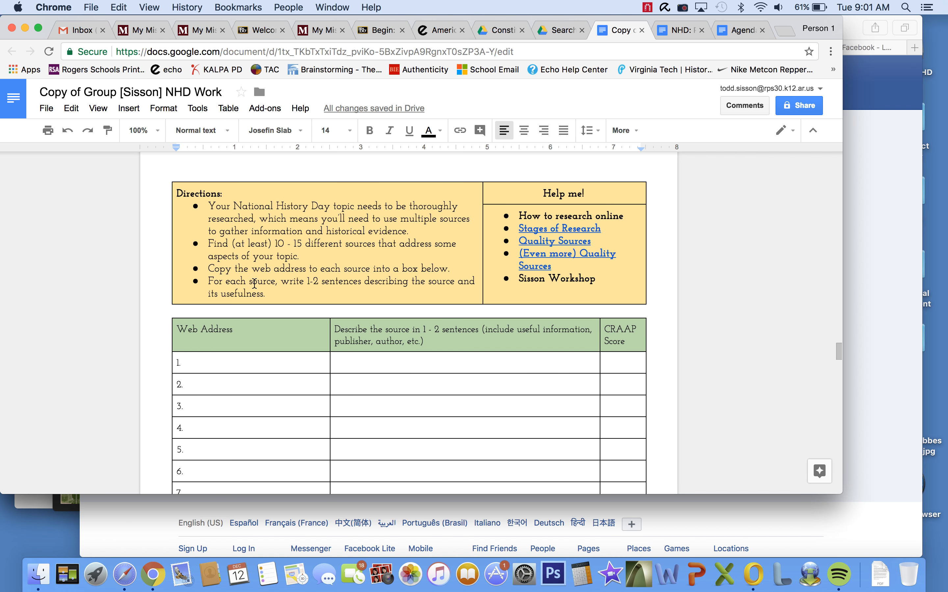
{"action": "scroll", "scroll_direction": "down", "scroll_amount": 3}
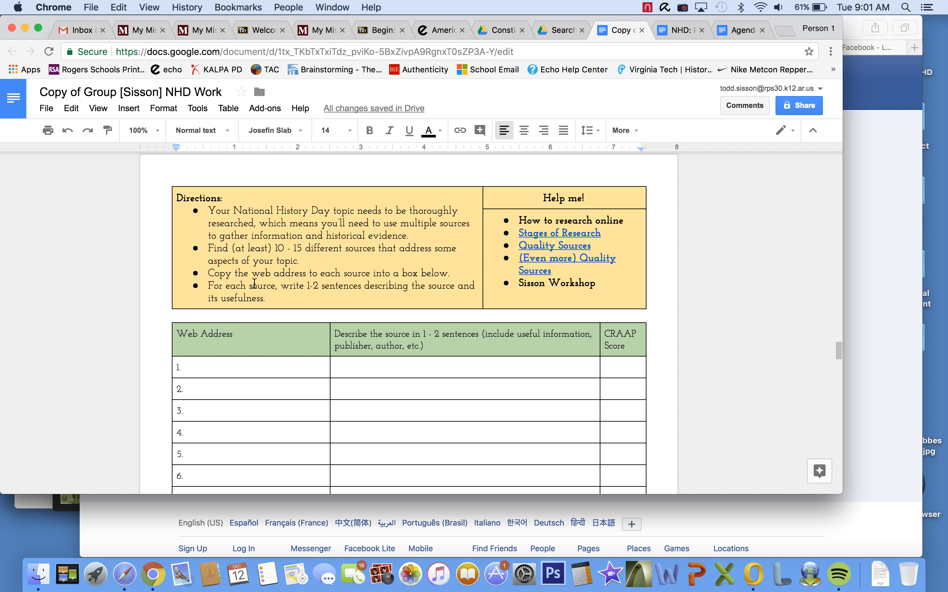
{"action": "scroll", "scroll_direction": "down", "scroll_amount": 3}
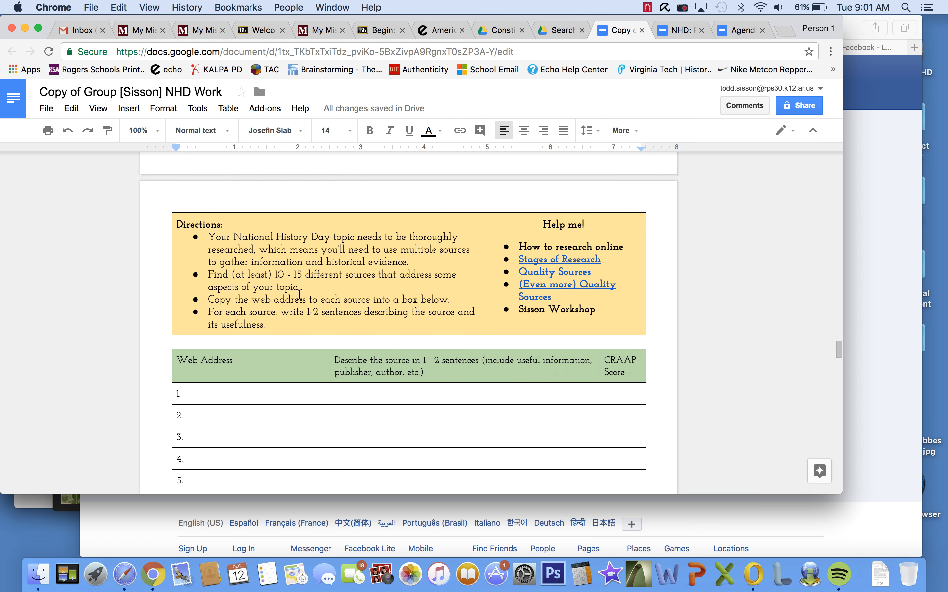
{"action": "scroll", "scroll_direction": "down", "scroll_amount": 3}
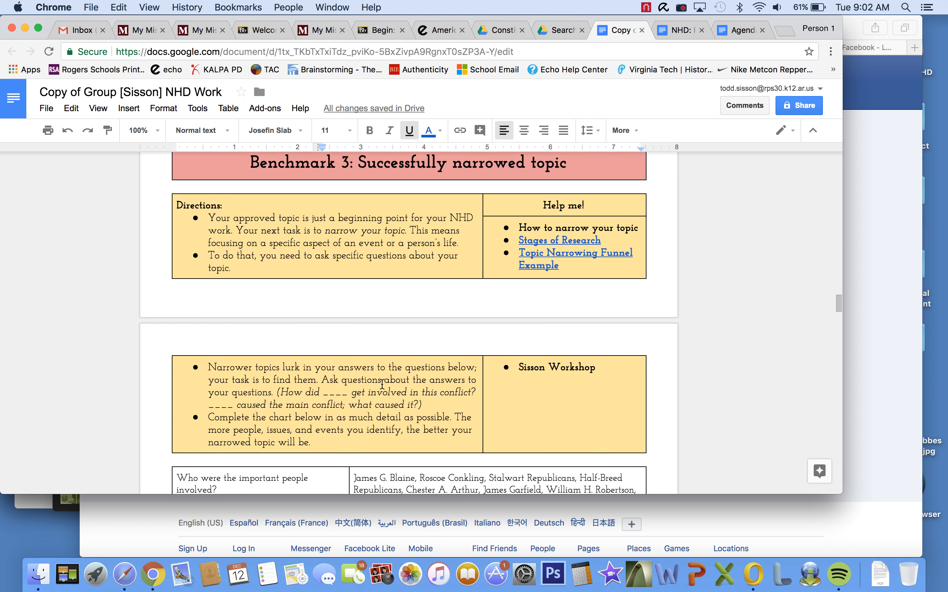
{"action": "scroll", "scroll_direction": "down", "scroll_amount": 3}
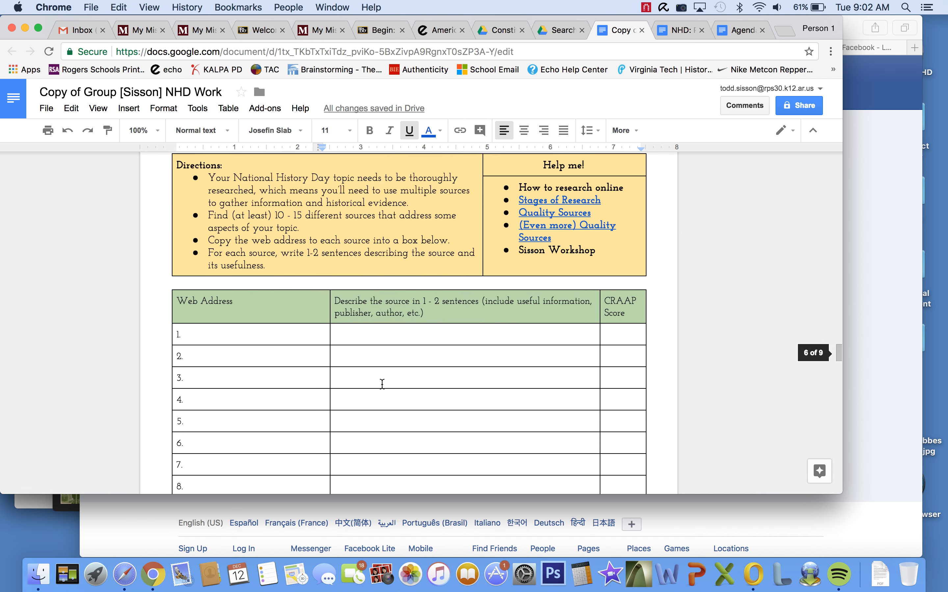
Step: Fill row 1 with the history.com Chester A. Arthur address and 'A brief article from history.com that discussed the life of ... Arthur.'
{"action": "type", "text": "http://www.history.com/topics/us-presidents/chester-a-arthur"}
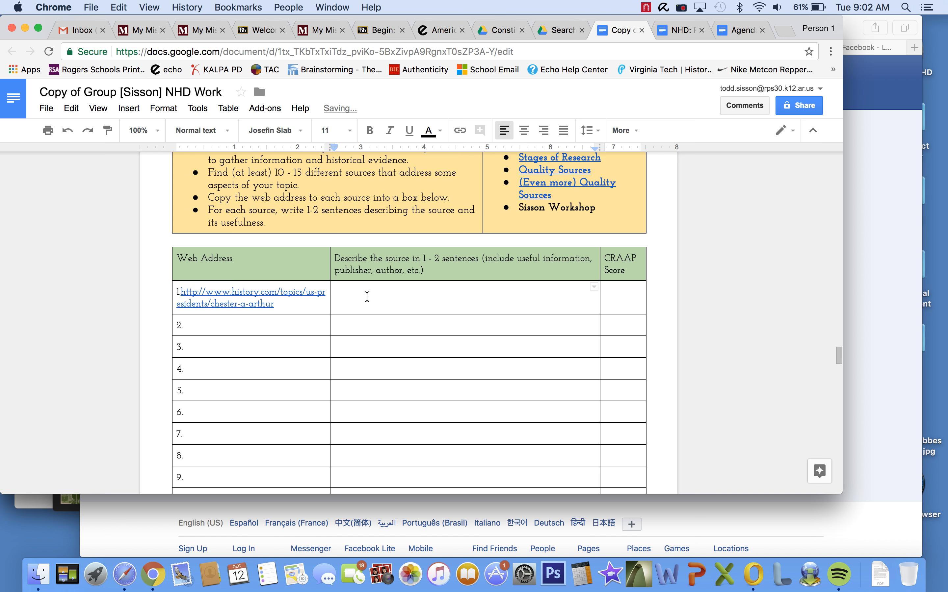
{"action": "type", "text": "A brief"}
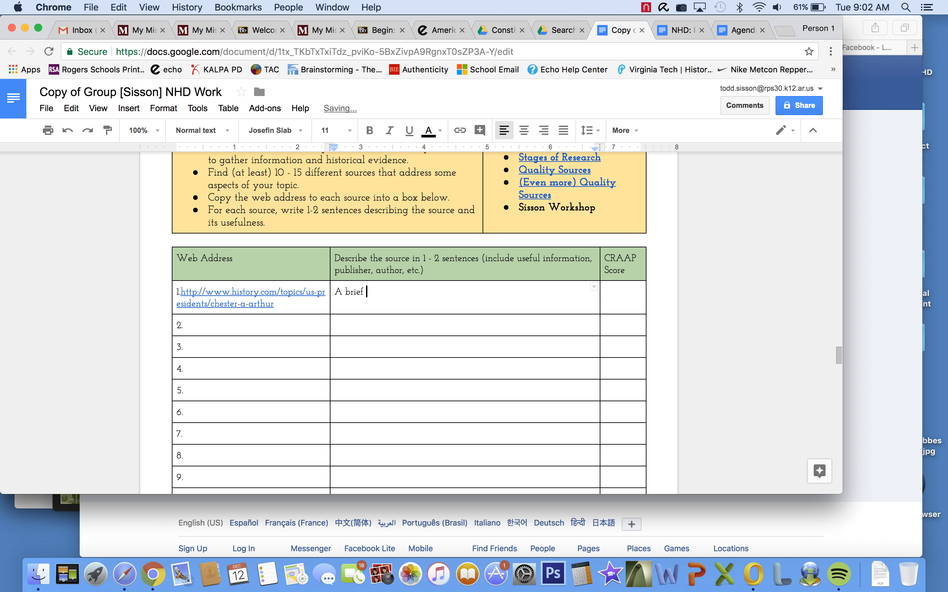
{"action": "type", "text": "article fr"}
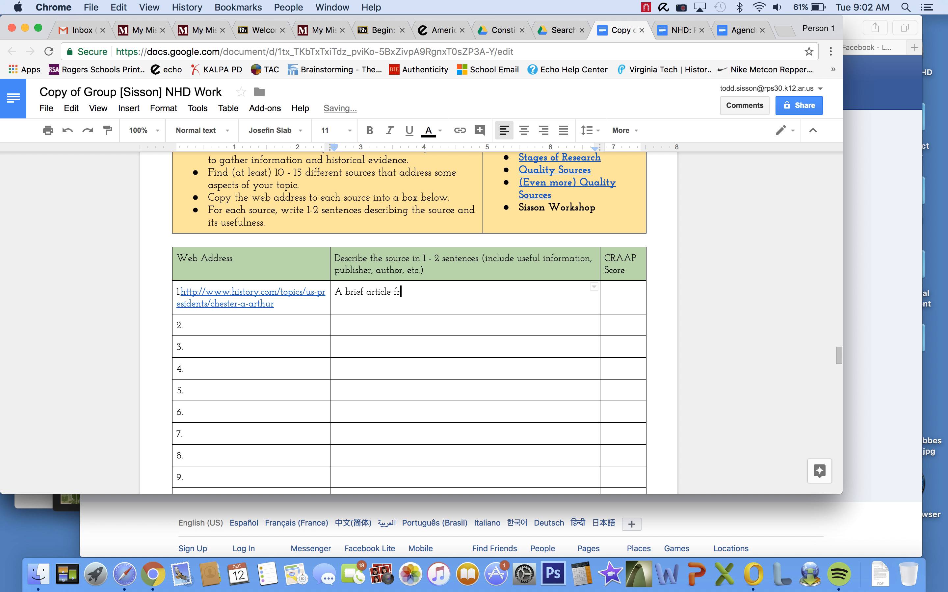
{"action": "type", "text": "om history.com"}
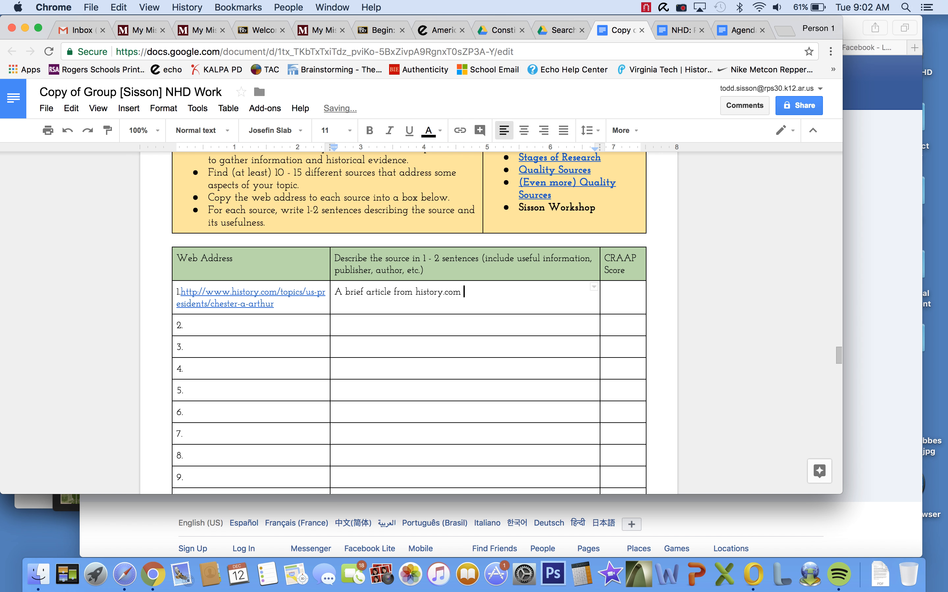
{"action": "type", "text": "that"}
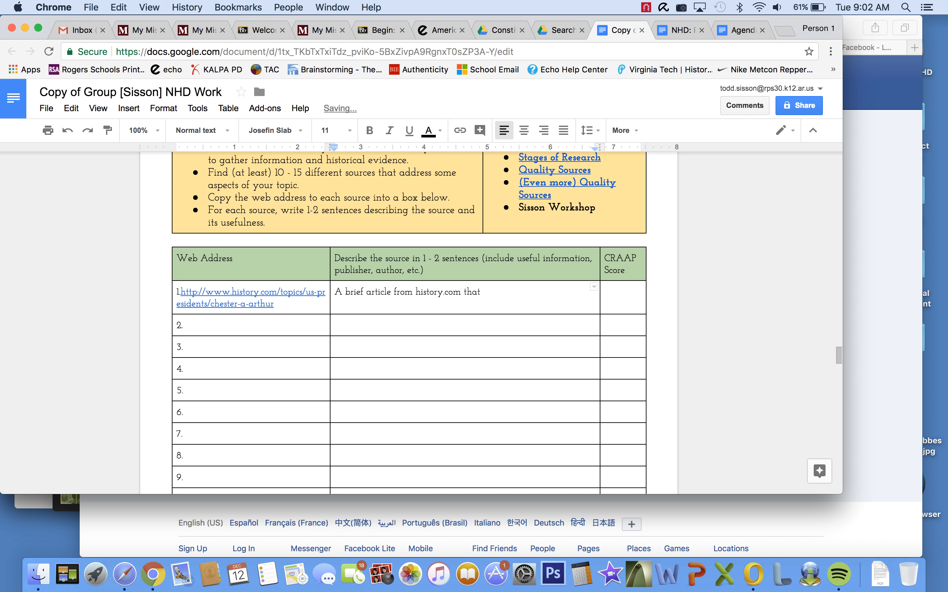
{"action": "type", "text": "discussed the life of Chester A. A"}
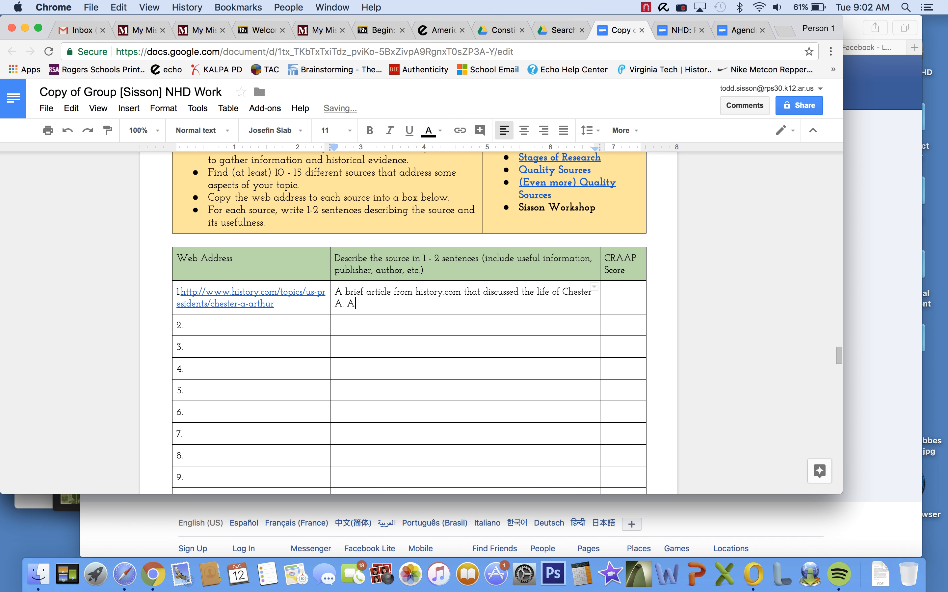
{"action": "type", "text": "rthur."}
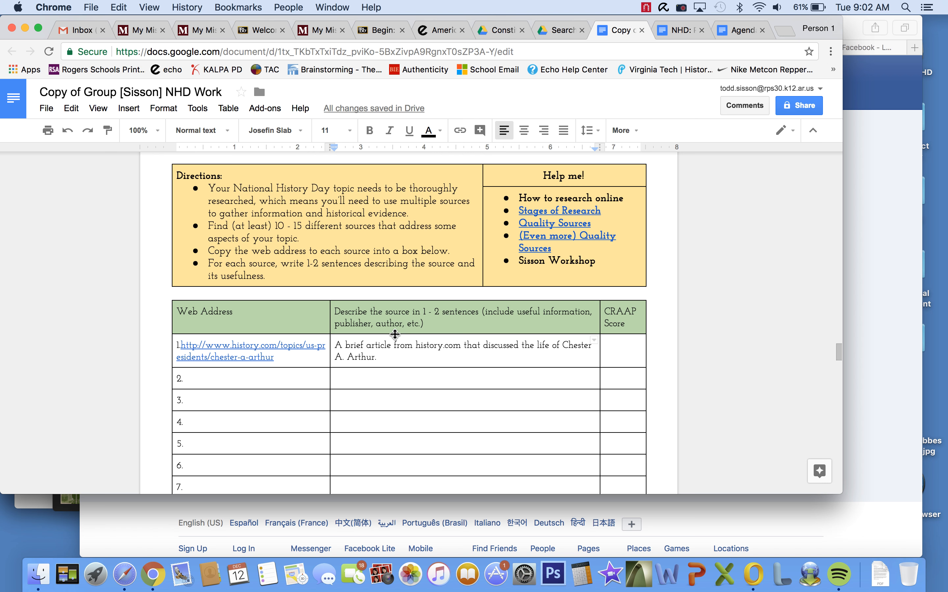
{"action": "mouse_move", "coordinate": [277, 341]}
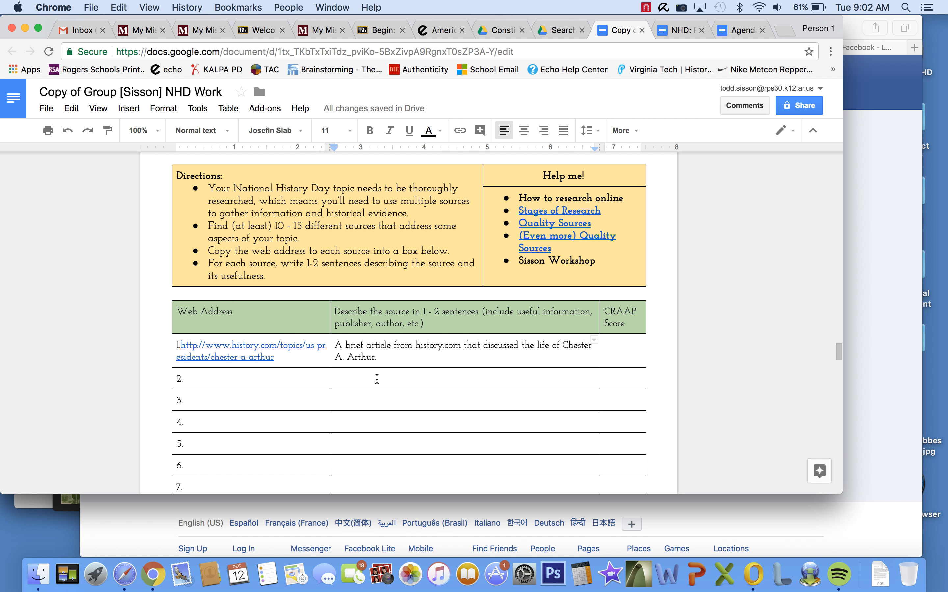
Step: End row 1's description with 'It talked about how he became President.'
{"action": "scroll", "scroll_direction": "down", "scroll_amount": 3}
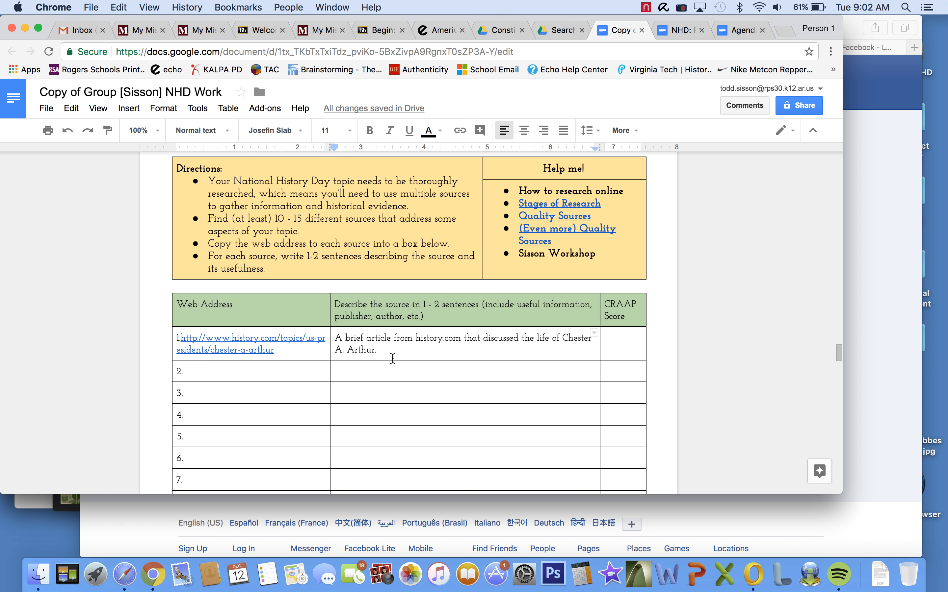
{"action": "type", "text": "It"}
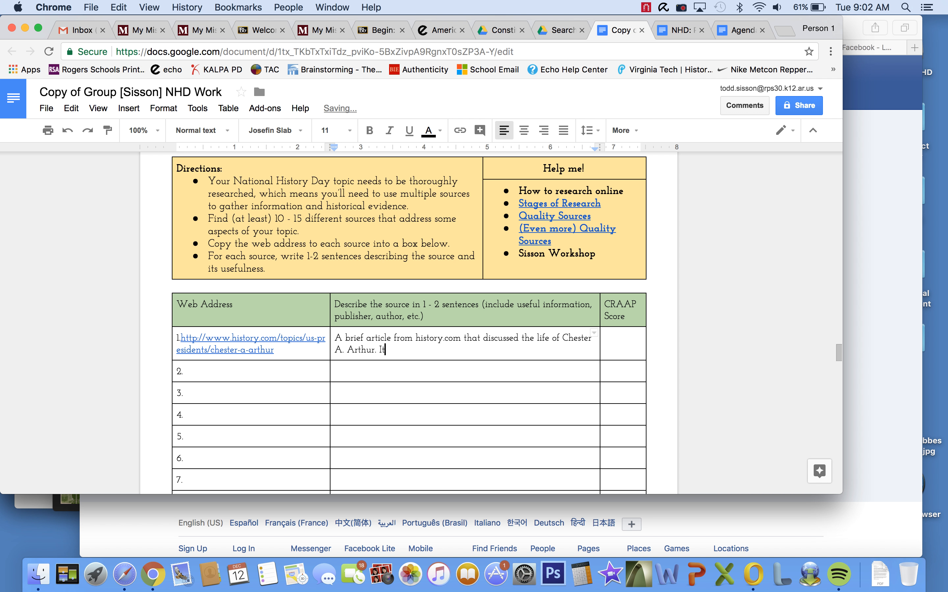
{"action": "type", "text": "talked about"}
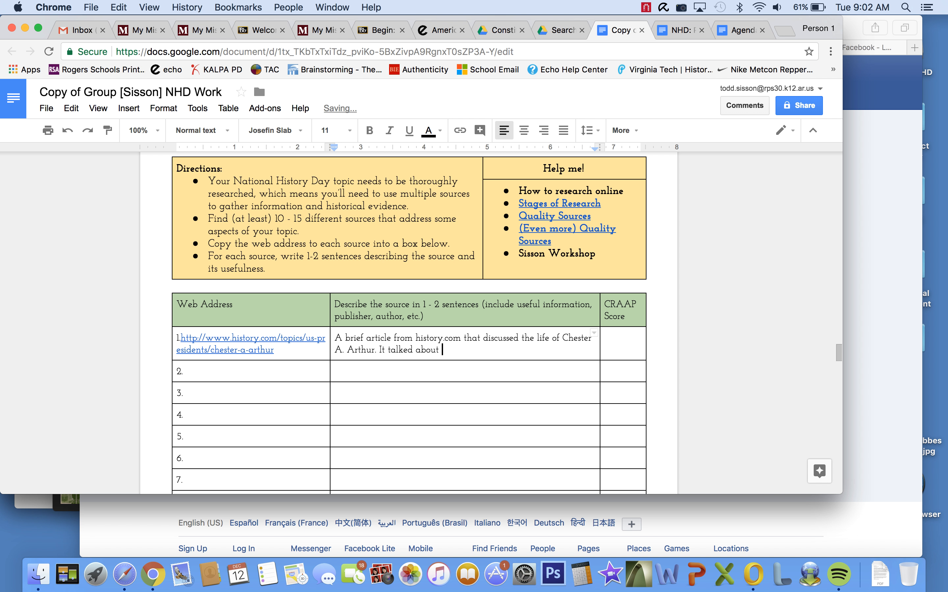
{"action": "type", "text": "h"}
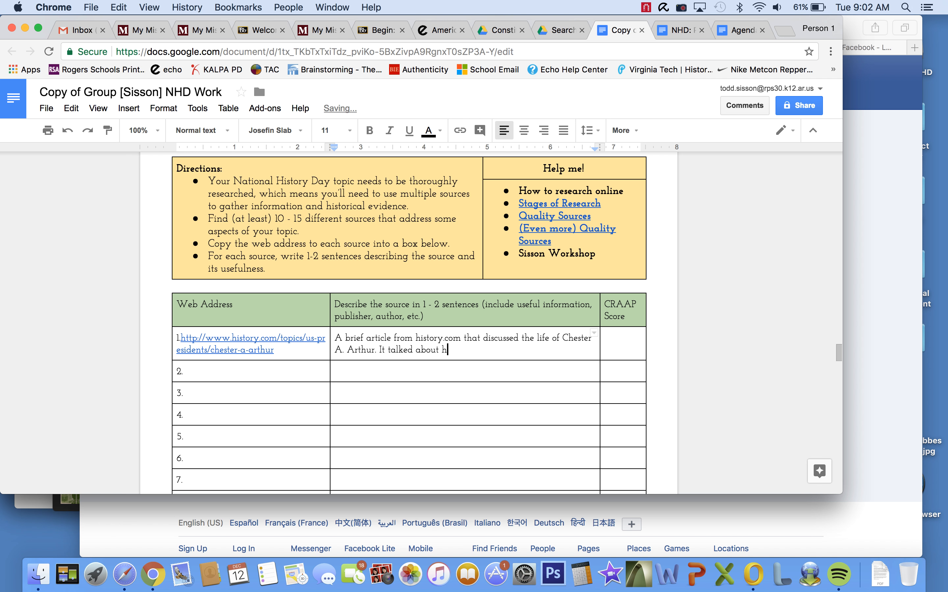
{"action": "type", "text": "ow he became Pres"}
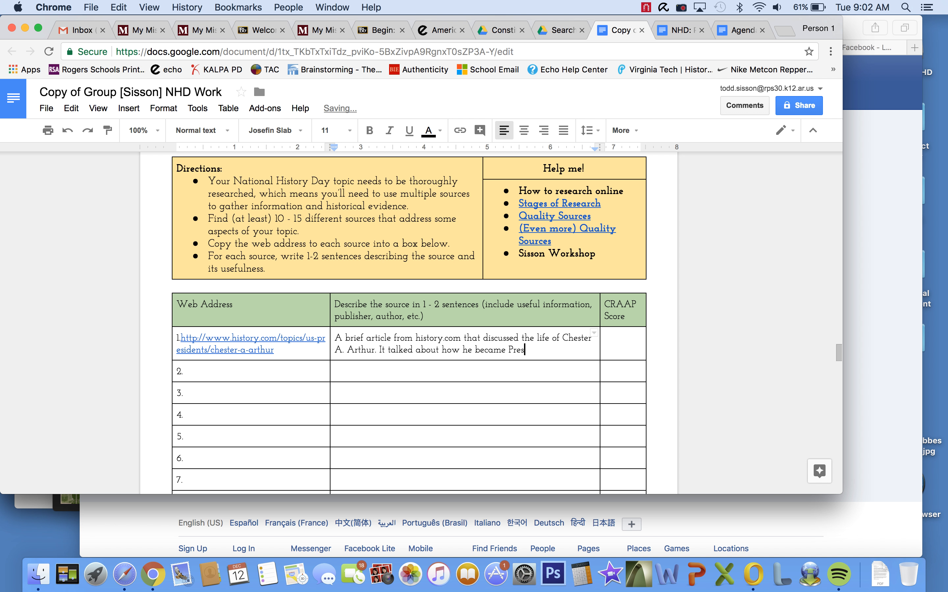
{"action": "type", "text": "ident."}
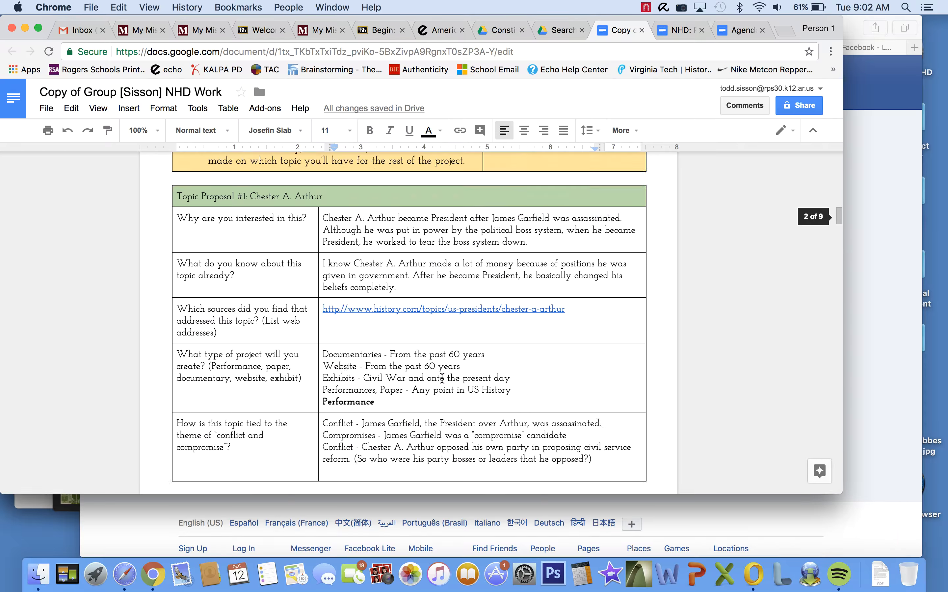
{"action": "scroll", "scroll_direction": "down", "scroll_amount": 3}
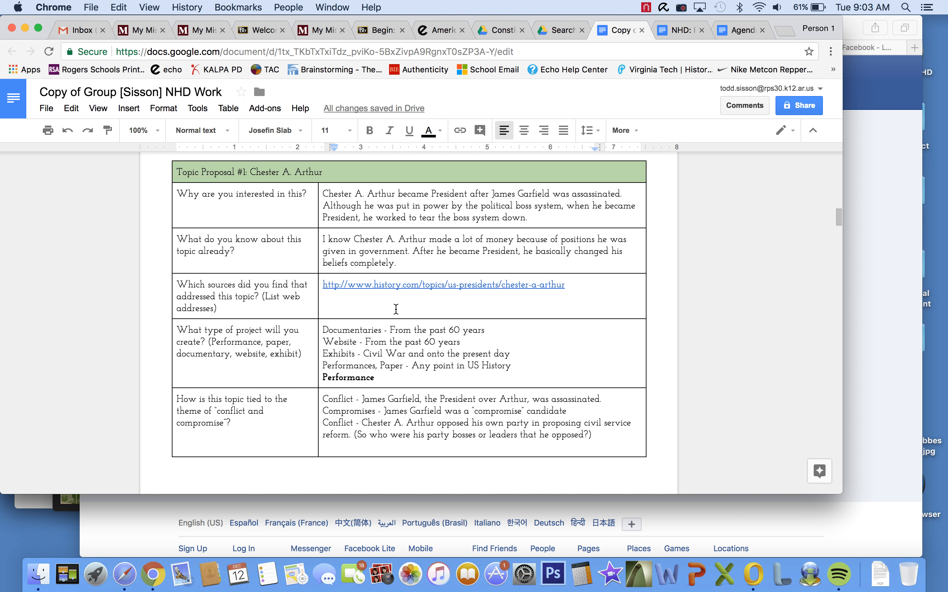
{"action": "scroll", "scroll_direction": "down", "scroll_amount": 3}
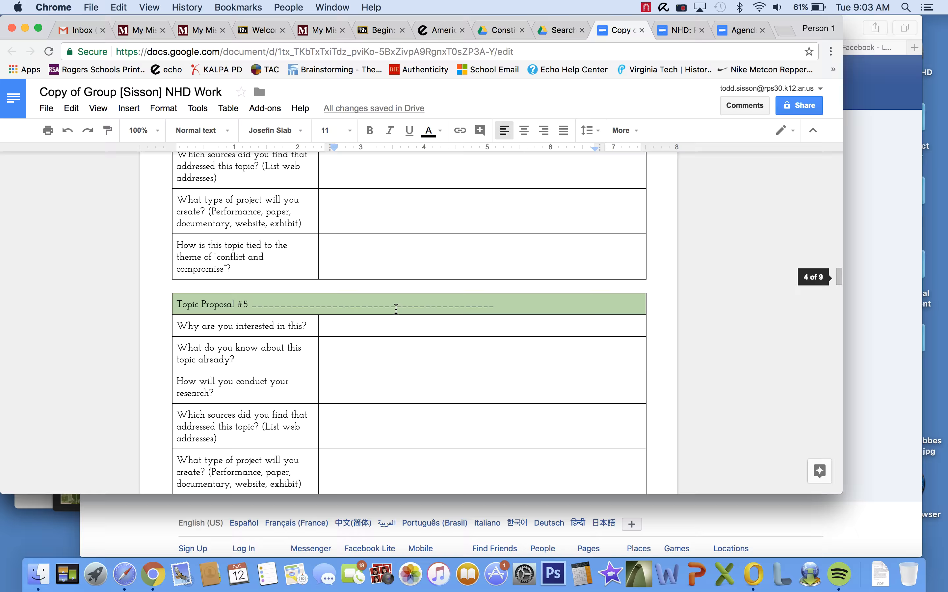
{"action": "scroll", "scroll_direction": "down", "scroll_amount": 3}
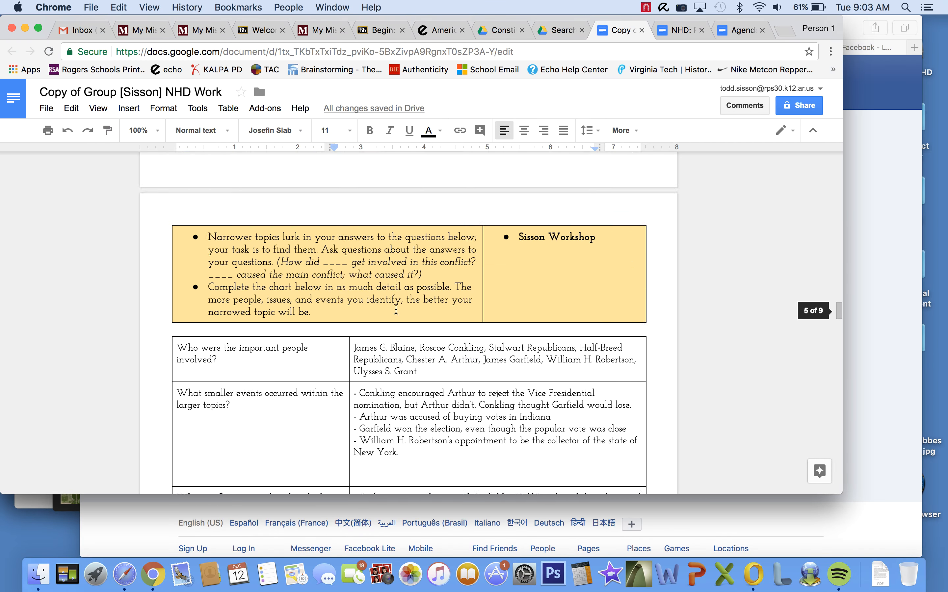
{"action": "scroll", "scroll_direction": "down", "scroll_amount": 3}
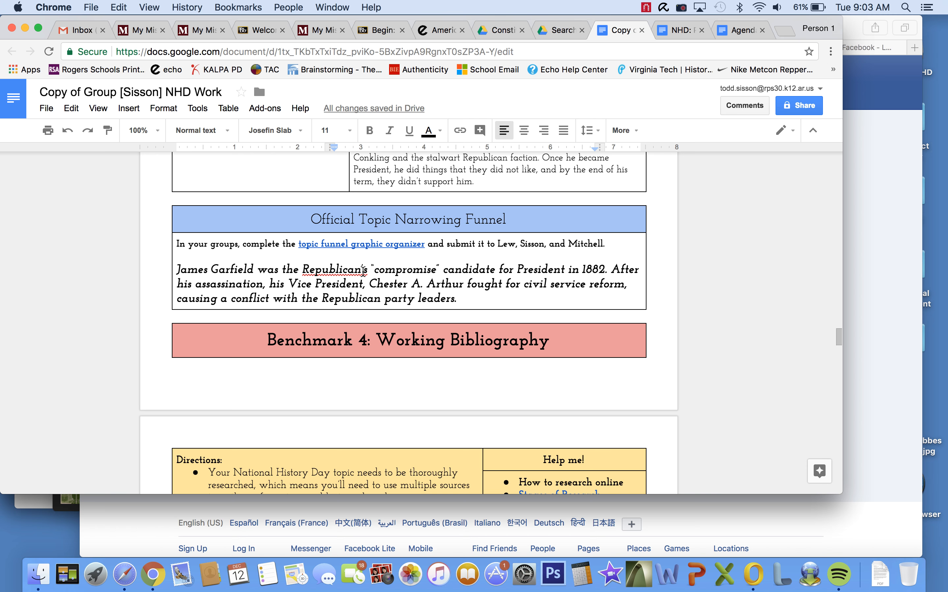
{"action": "scroll", "scroll_direction": "down", "scroll_amount": 3}
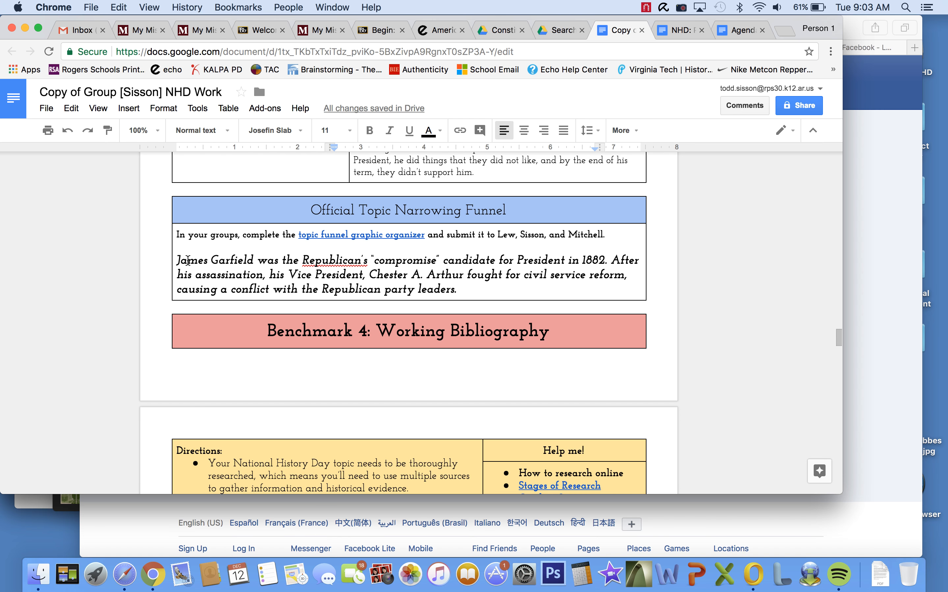
{"action": "scroll", "scroll_direction": "down", "scroll_amount": 3}
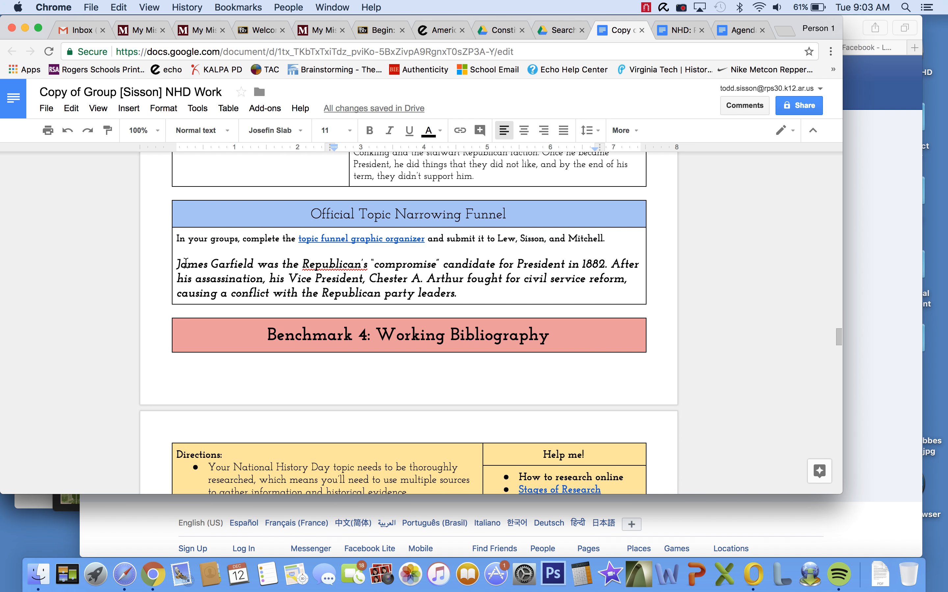
{"action": "scroll", "scroll_direction": "down", "scroll_amount": 3}
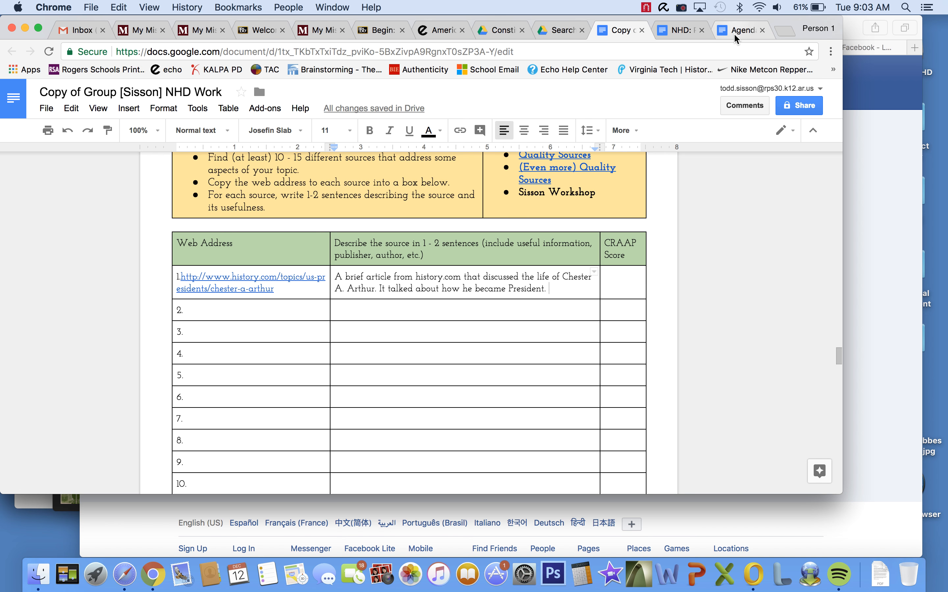
Step: Switch to the Chrome tab and search Google for Chester Arthur
{"action": "left_click", "coordinate": [739, 30]}
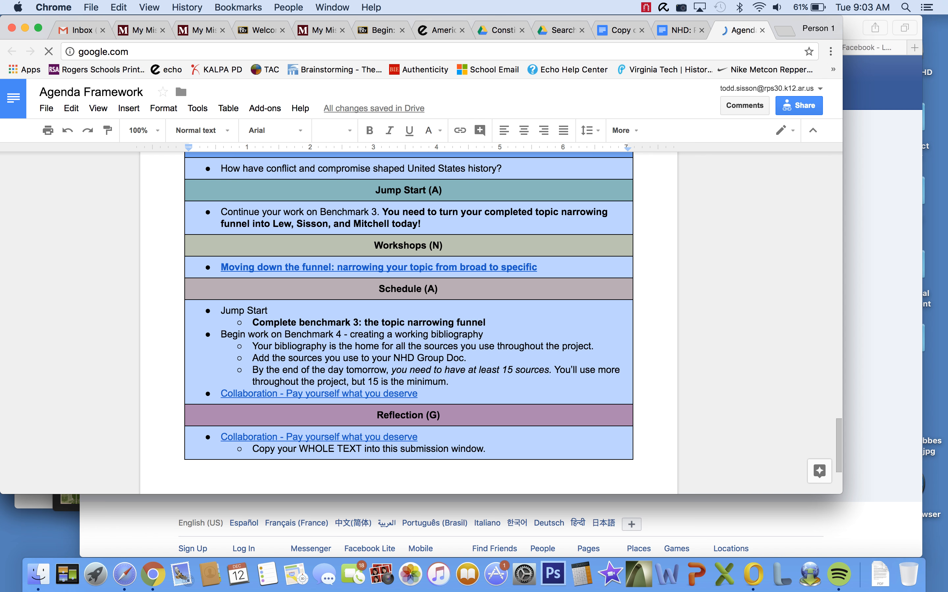
{"action": "left_click", "coordinate": [741, 30]}
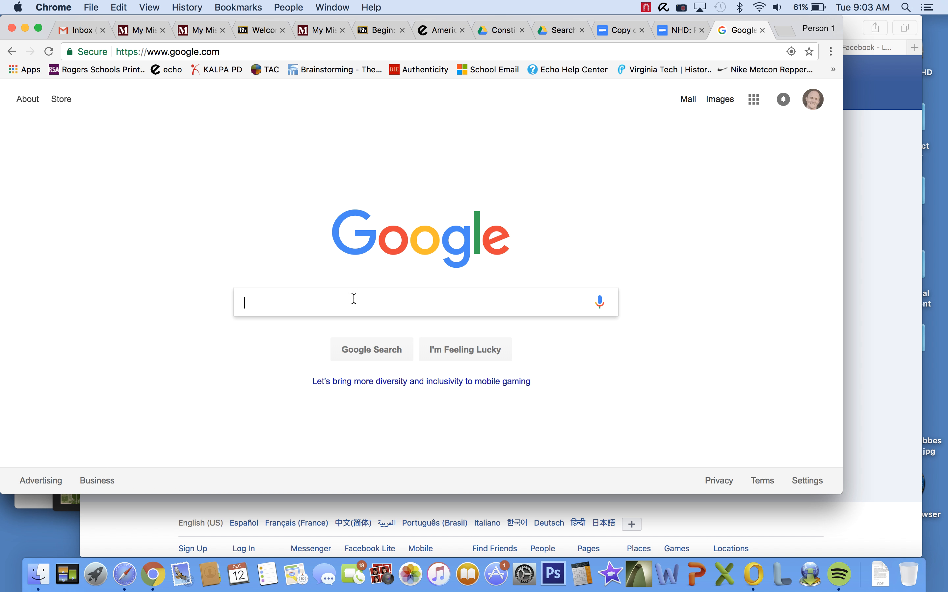
{"action": "type", "text": "Ches"}
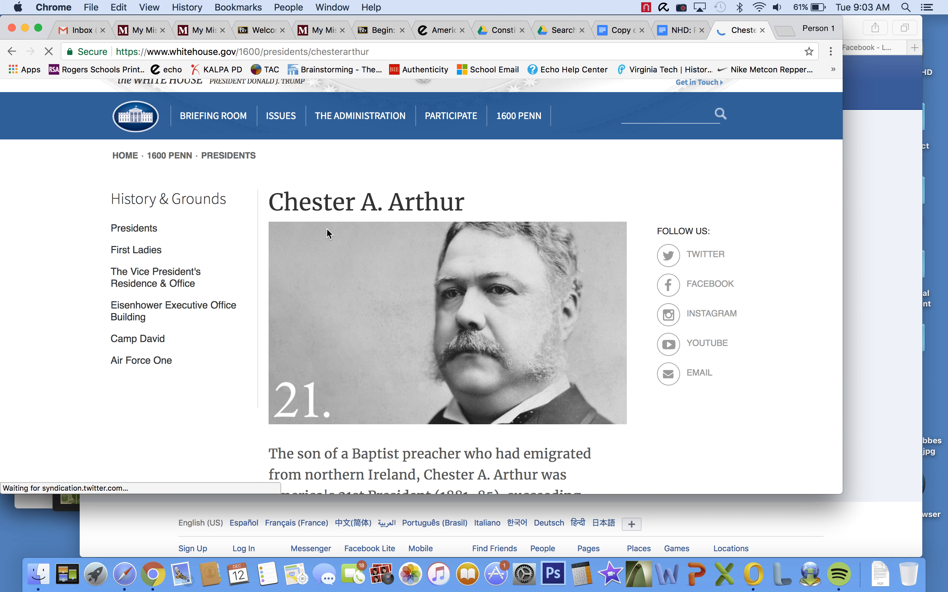
Step: Read the whitehouse.gov Chester A. Arthur biography and select its web address for copying
{"action": "scroll", "scroll_direction": "down", "scroll_amount": 3}
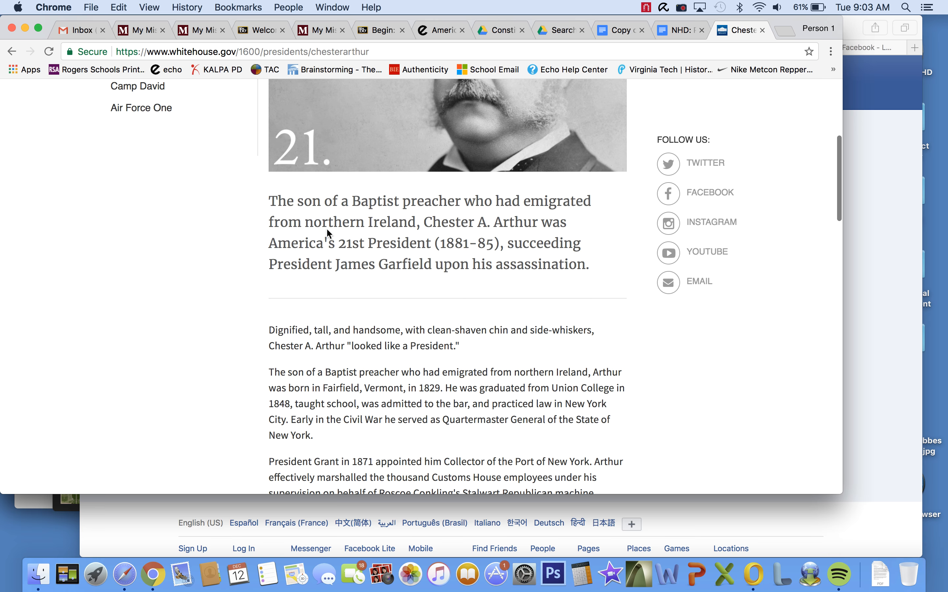
{"action": "scroll", "scroll_direction": "down", "scroll_amount": 3}
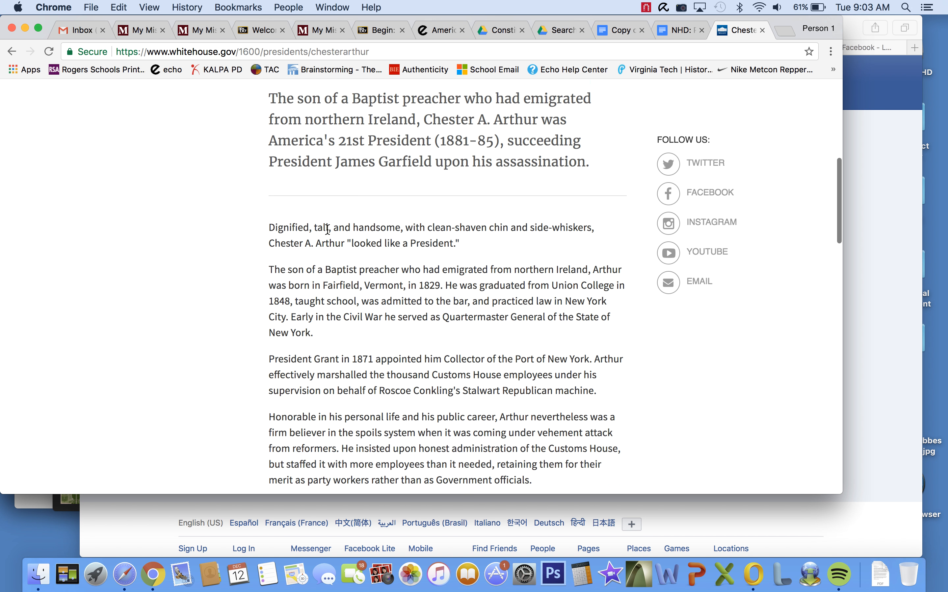
{"action": "scroll", "scroll_direction": "up", "scroll_amount": 3}
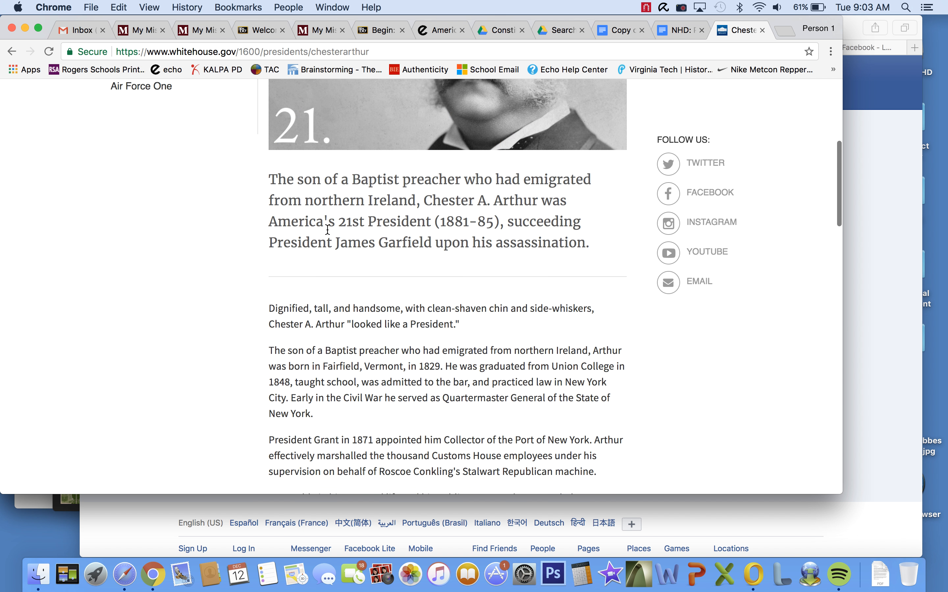
{"action": "scroll", "scroll_direction": "down", "scroll_amount": 3}
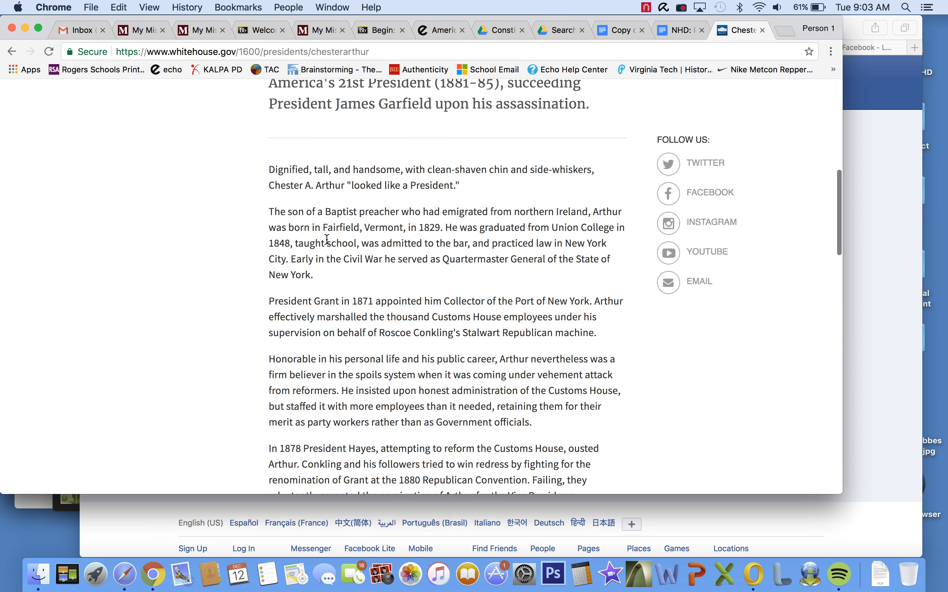
{"action": "scroll", "scroll_direction": "up", "scroll_amount": 3}
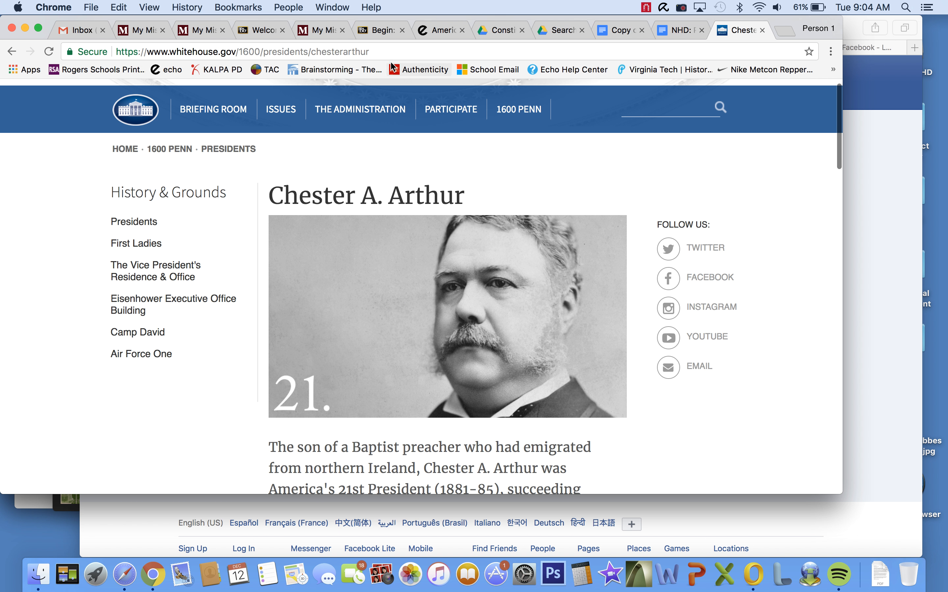
{"action": "left_click", "coordinate": [359, 109]}
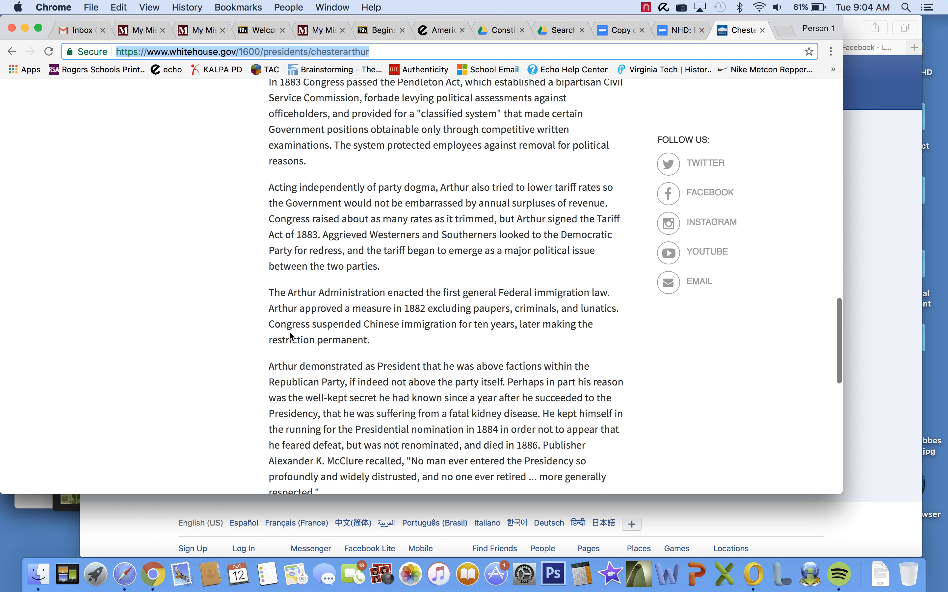
{"action": "scroll", "scroll_direction": "down", "scroll_amount": 3}
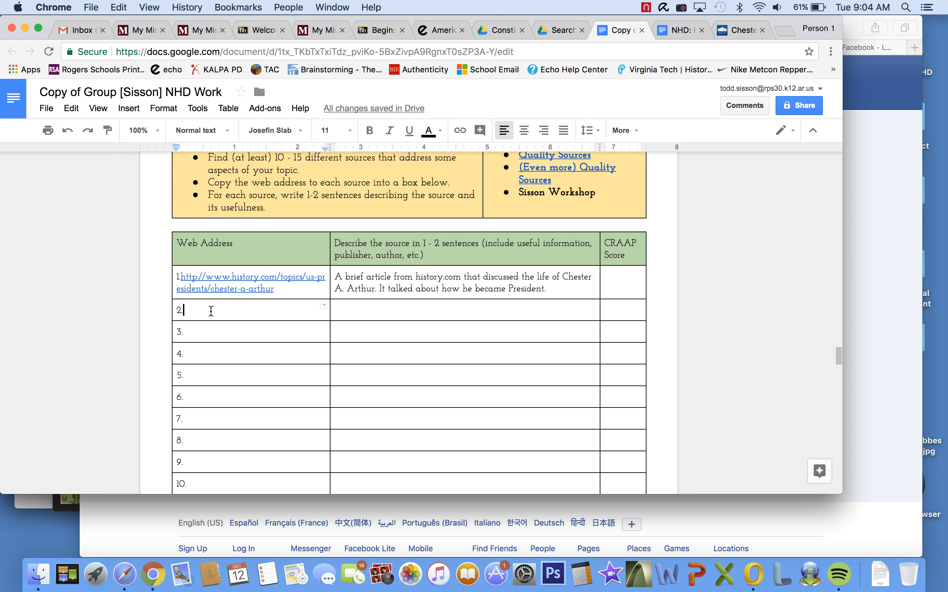
Step: Fill row 2 with the whitehouse.gov Chester Arthur address and a sentence on his accomplishments as President
{"action": "type", "text": "https://www.whitehouse.gov/1600/presidents/chesterarthur"}
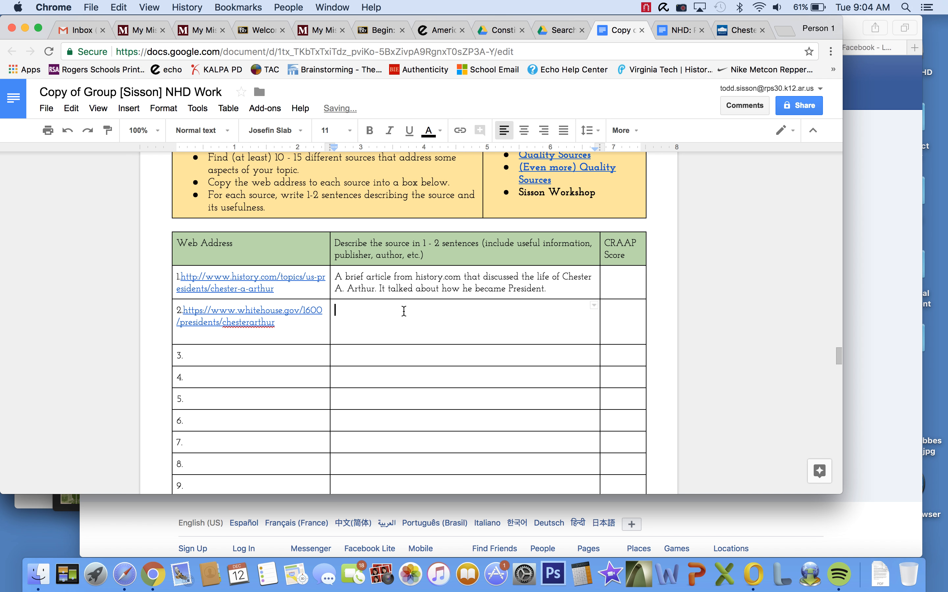
{"action": "type", "text": "This is the White House"}
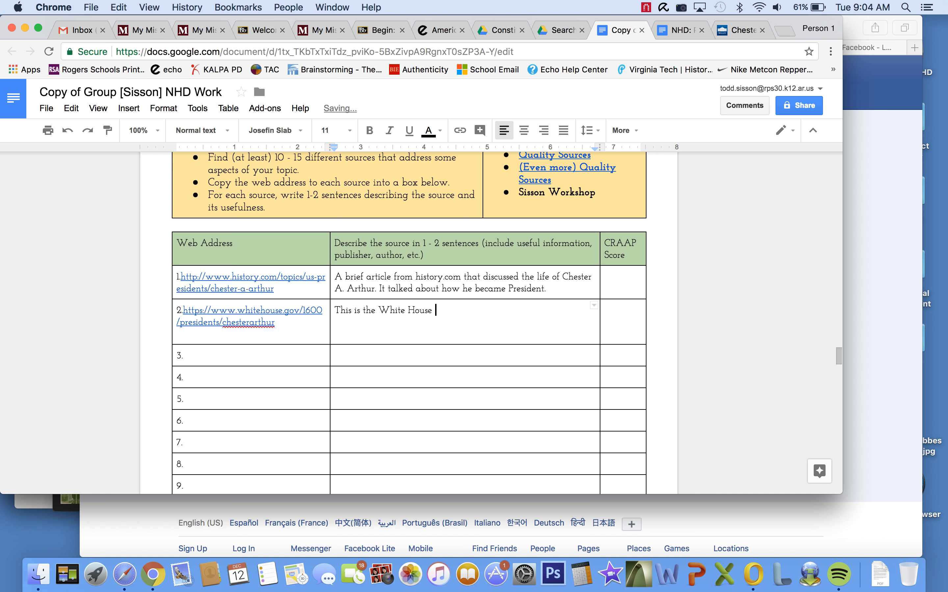
{"action": "type", "text": "site, and it focuses on Chester A. Arthur’s accomplishments as President"}
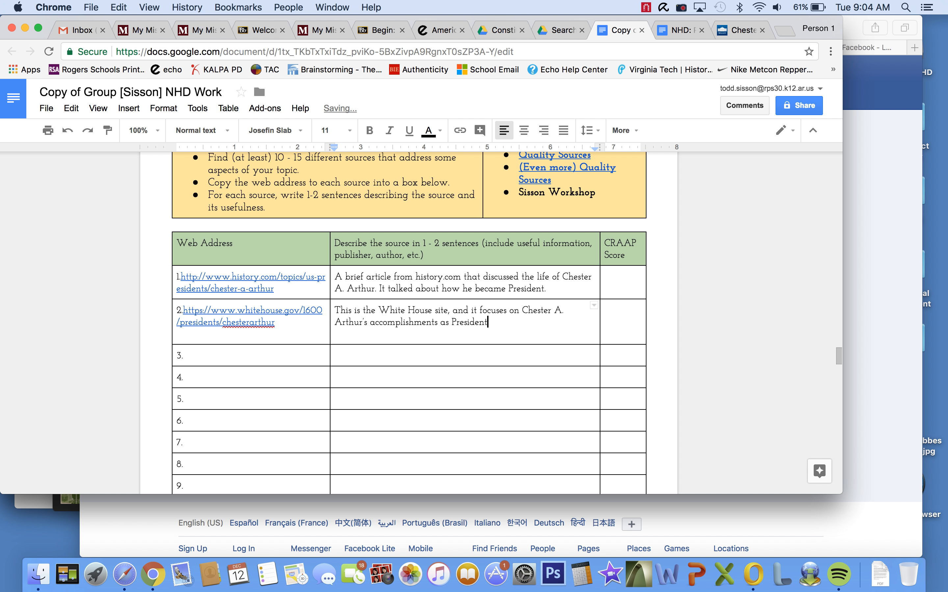
{"action": "left_click", "coordinate": [738, 29]}
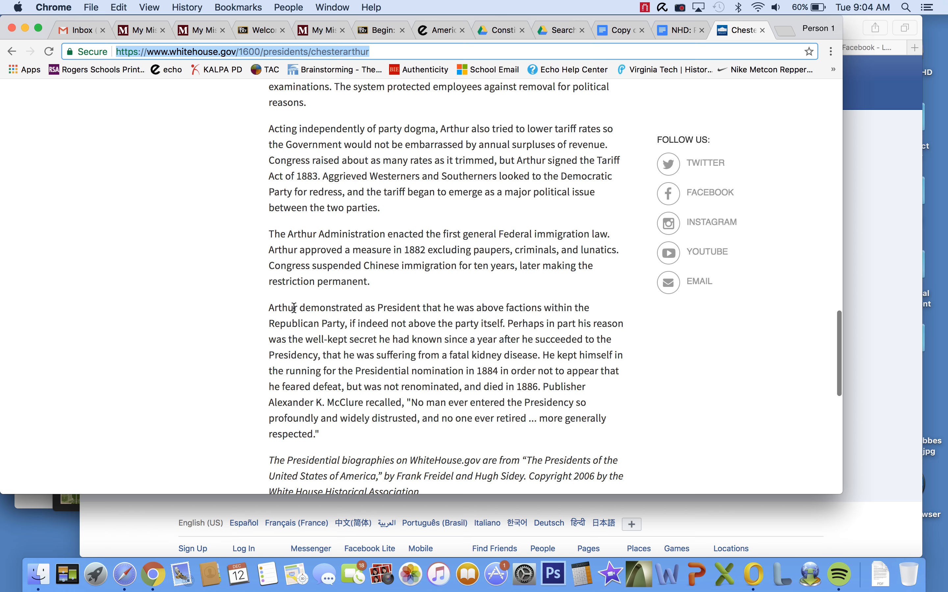
Step: Read the tariff paragraph on the White House Arthur page, then return to the group NHD doc
{"action": "scroll", "scroll_direction": "down", "scroll_amount": 3}
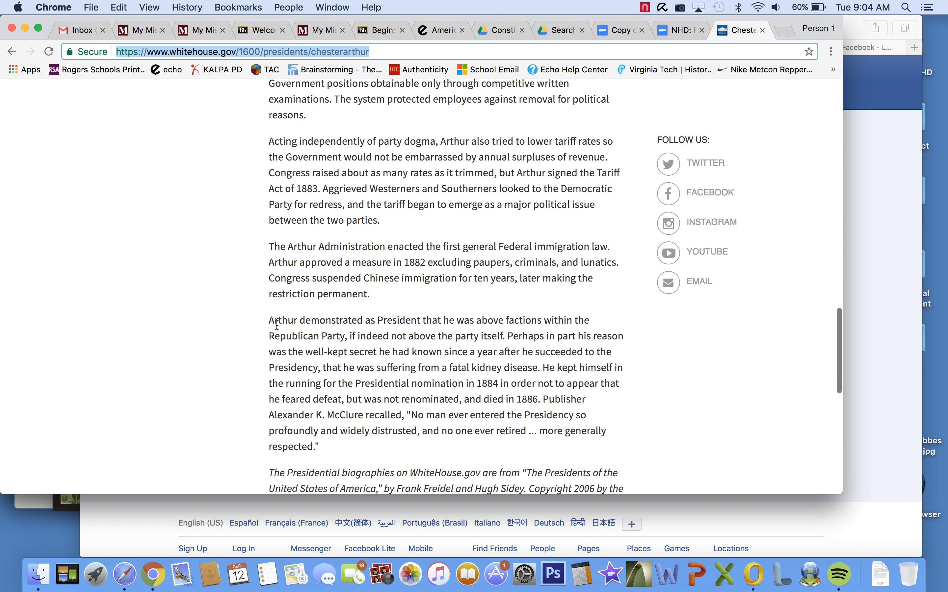
{"action": "mouse_move", "coordinate": [379, 340]}
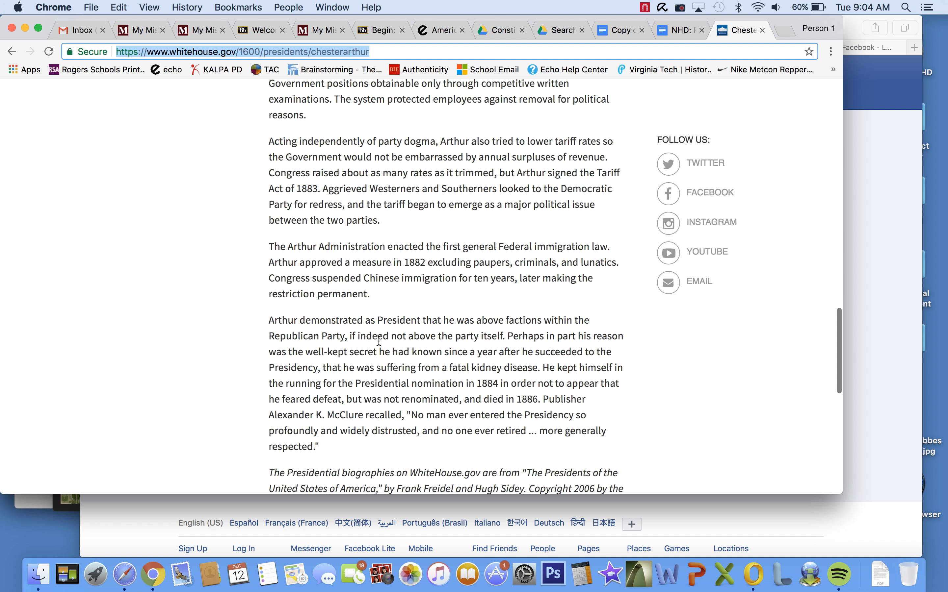
{"action": "mouse_move", "coordinate": [406, 366]}
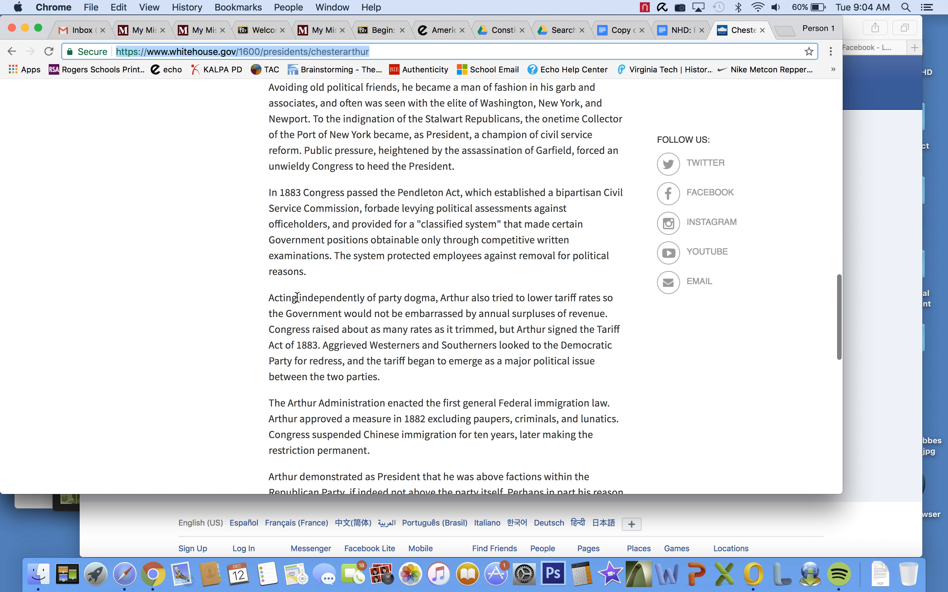
{"action": "left_click_drag", "start_coordinate": [296, 298], "coordinate": [379, 376]}
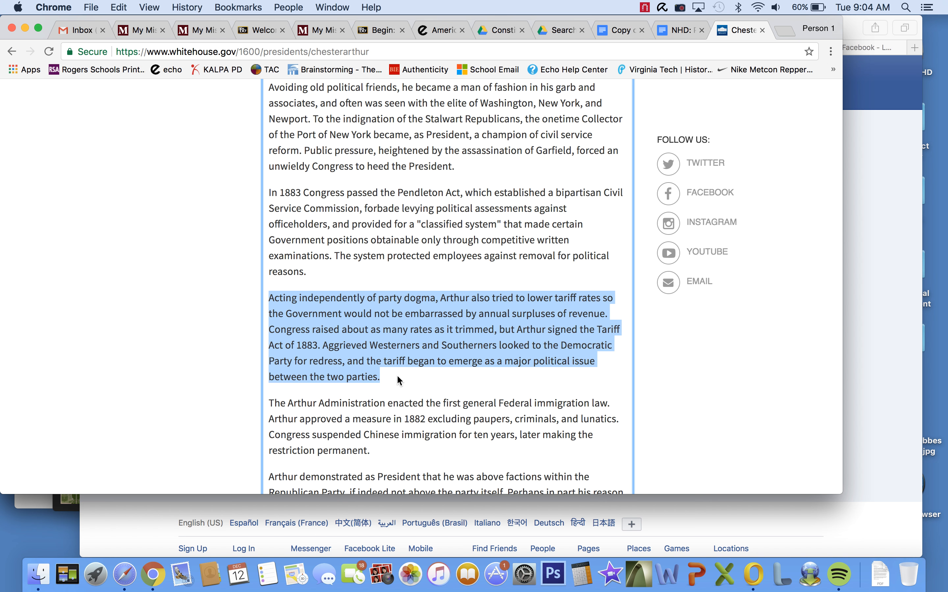
{"action": "mouse_move", "coordinate": [521, 274]}
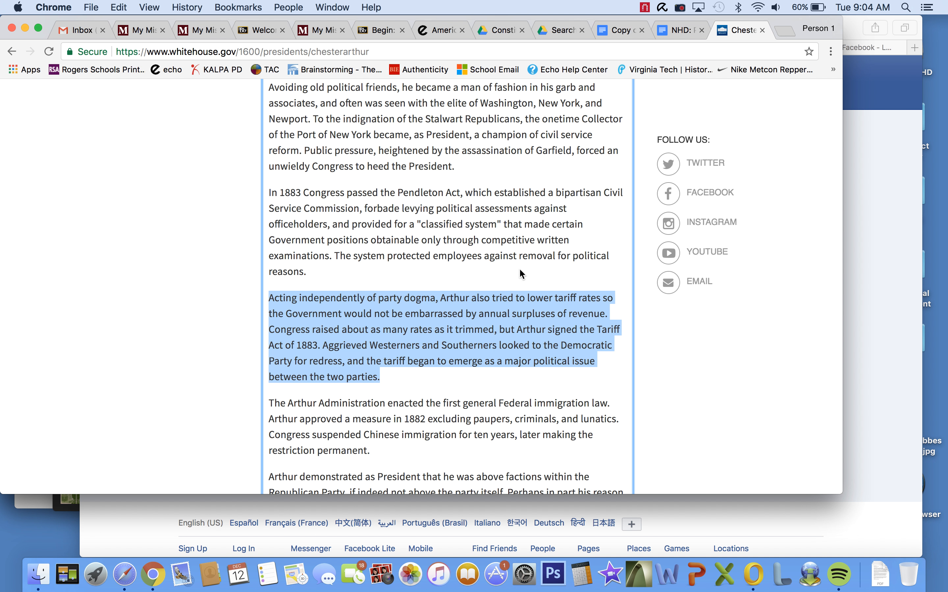
{"action": "left_click", "coordinate": [616, 29]}
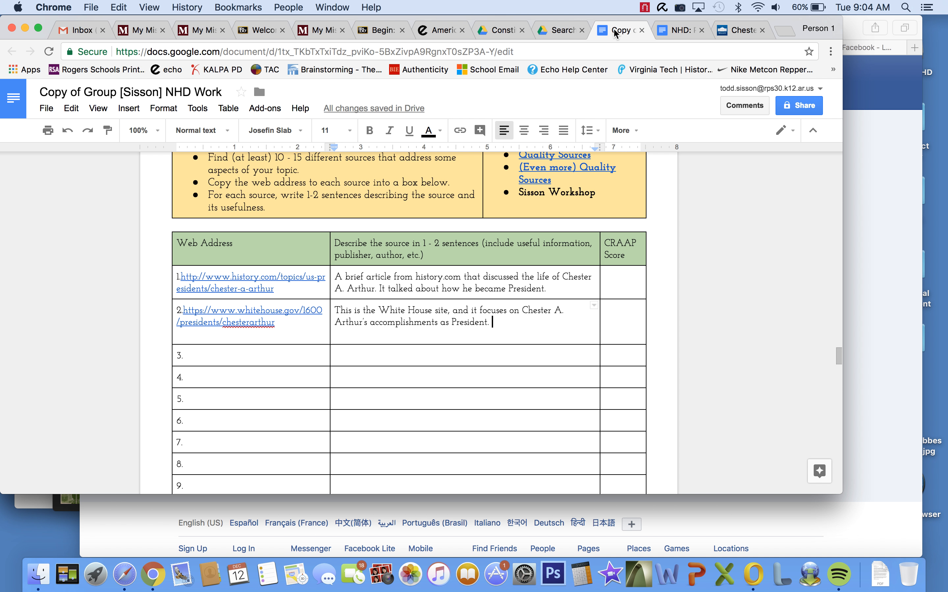
Step: Add to source 2's description that Arthur didn't always do what the Republicans wanted
{"action": "type", "text": "He didn’t always do"}
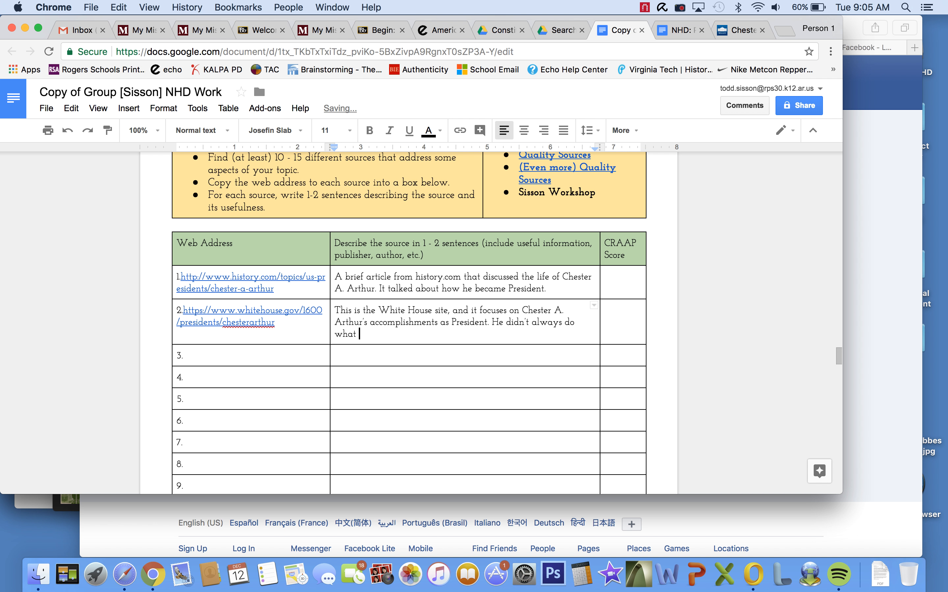
{"action": "type", "text": "the Republicans wan"}
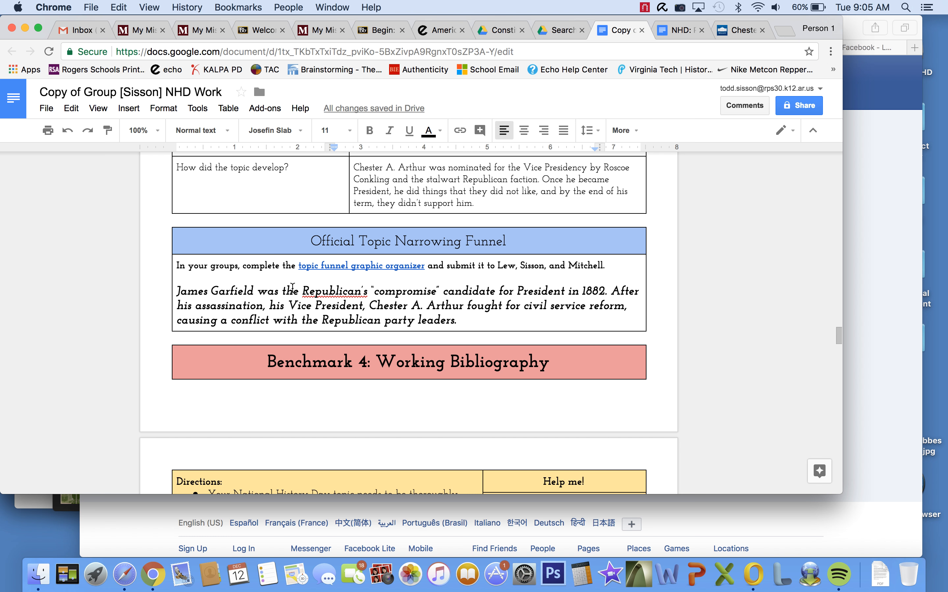
{"action": "mouse_move", "coordinate": [379, 289]}
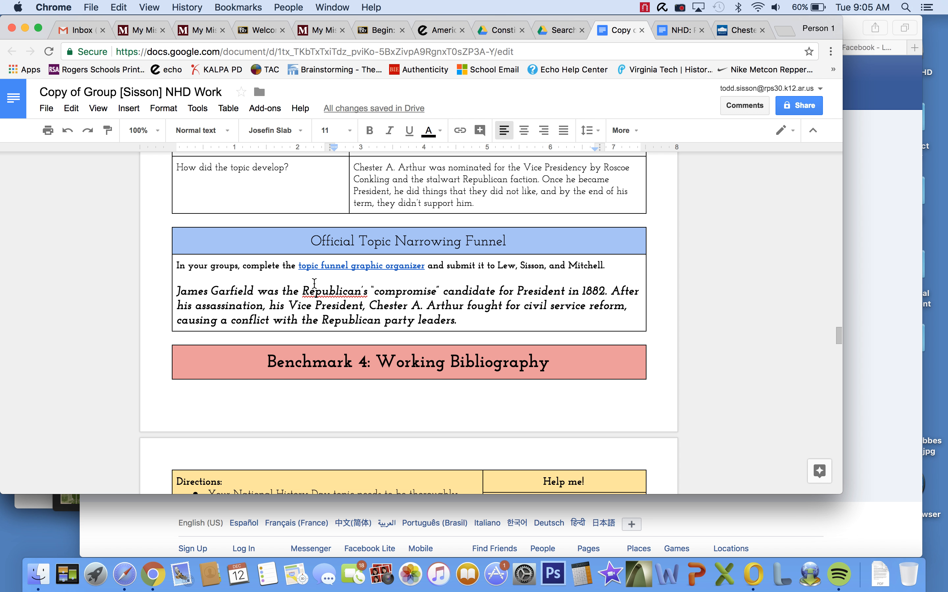
{"action": "mouse_move", "coordinate": [737, 30]}
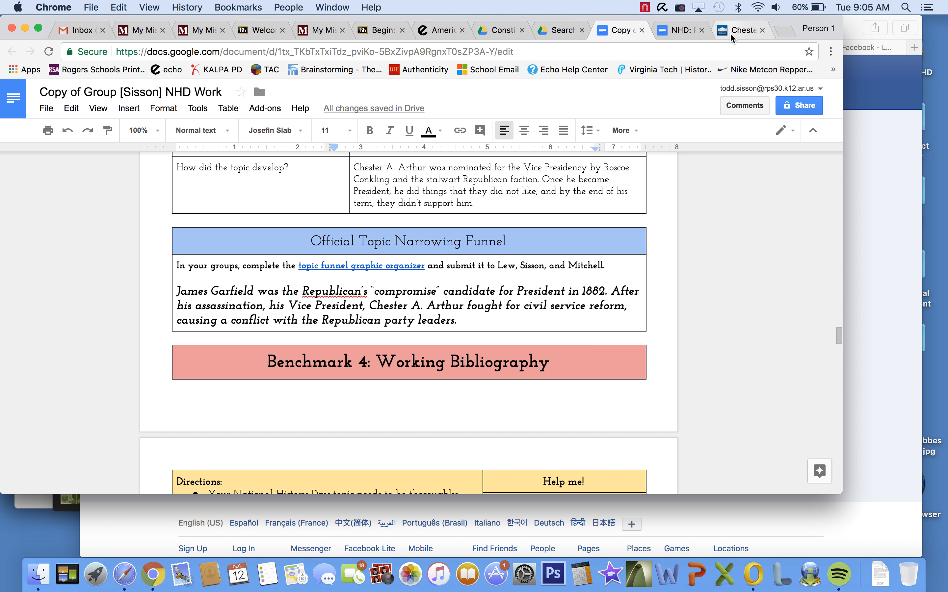
Step: Search Google for Election of 1882, scan the results, then search United States Election of 1882
{"action": "type", "text": "Ele"}
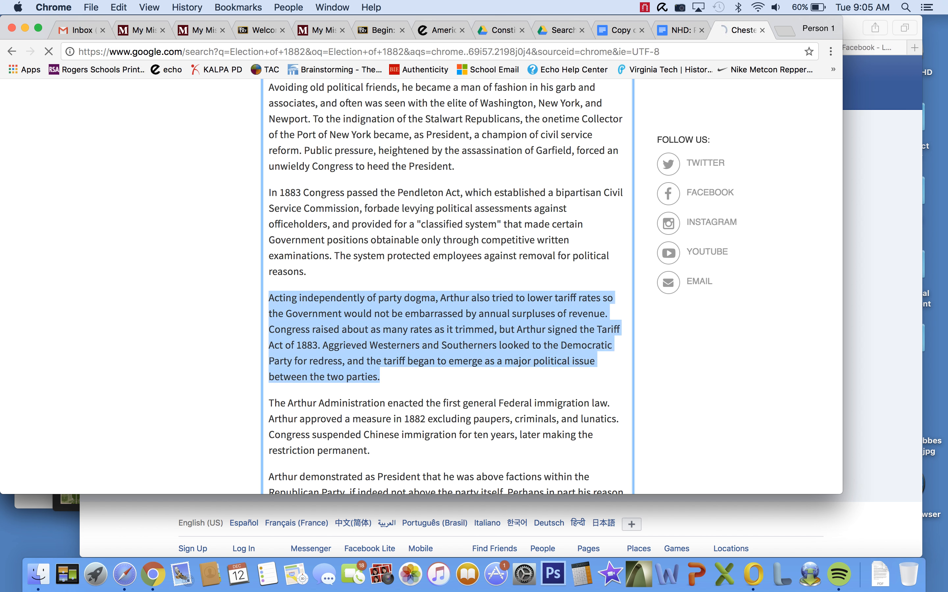
{"action": "left_click", "coordinate": [740, 30]}
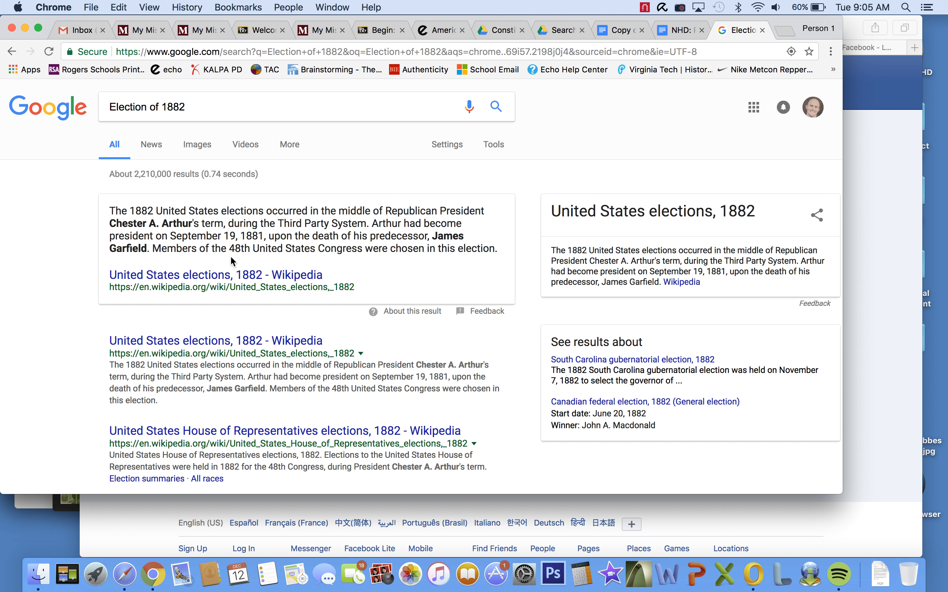
{"action": "scroll", "scroll_direction": "down", "scroll_amount": 3}
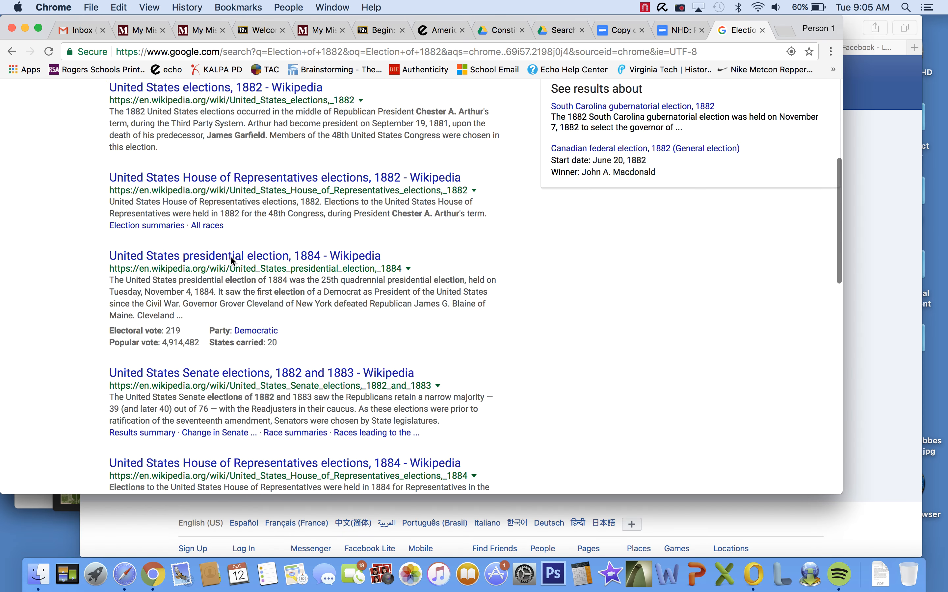
{"action": "scroll", "scroll_direction": "down", "scroll_amount": 3}
{"action": "type", "text": "United States Election of 1882"}
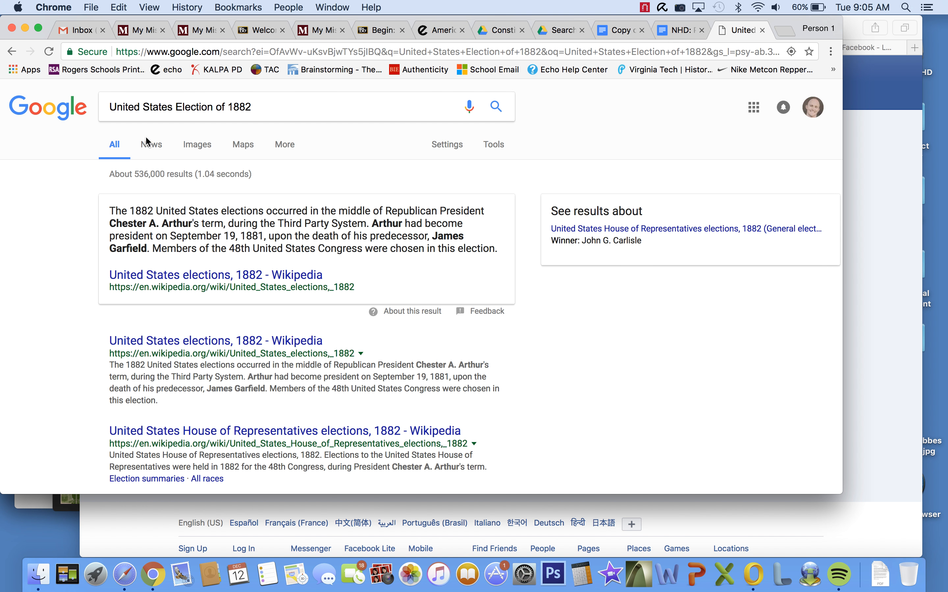
{"action": "scroll", "scroll_direction": "down", "scroll_amount": 3}
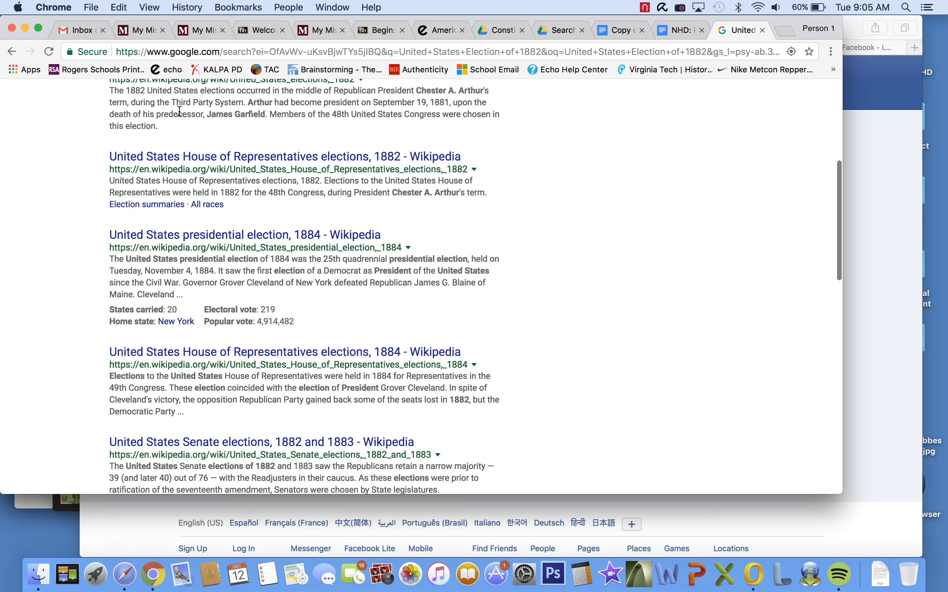
{"action": "scroll", "scroll_direction": "down", "scroll_amount": 3}
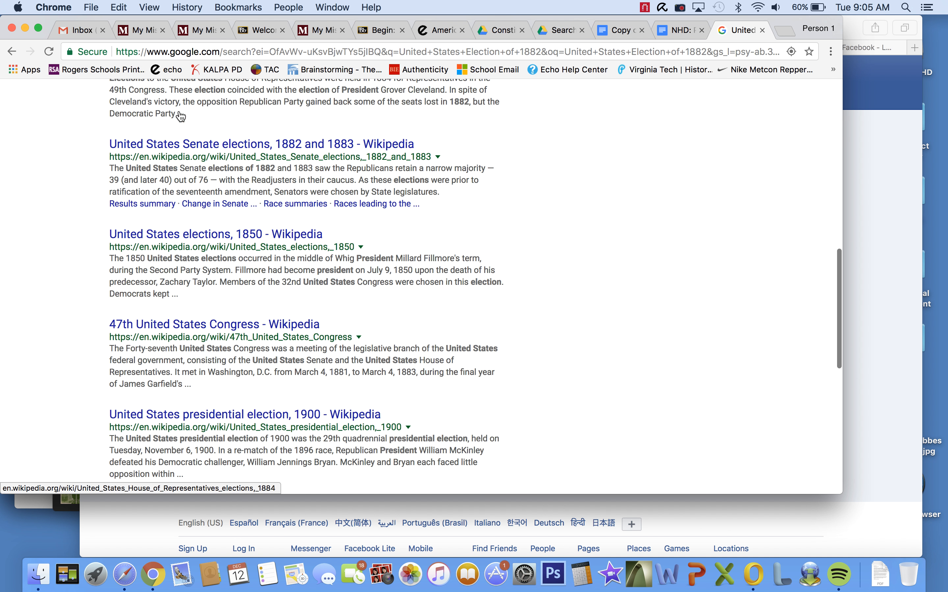
{"action": "scroll", "scroll_direction": "down", "scroll_amount": 3}
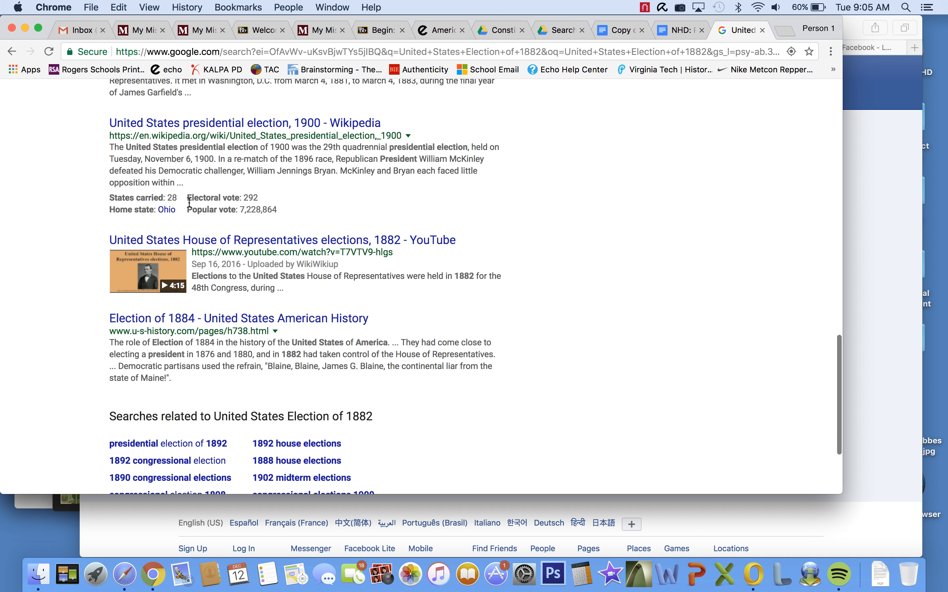
{"action": "scroll", "scroll_direction": "down", "scroll_amount": 3}
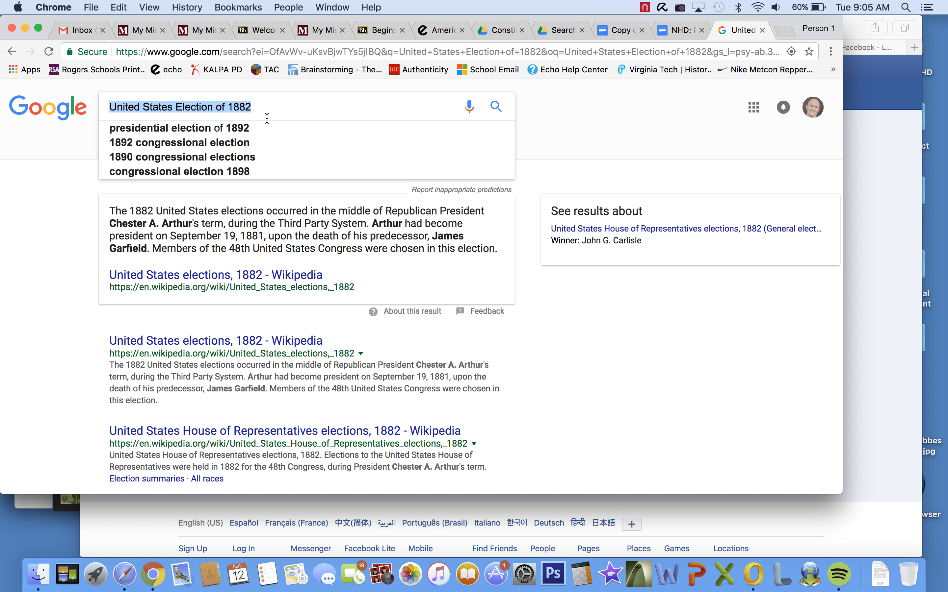
{"action": "mouse_move", "coordinate": [210, 344]}
{"action": "type", "text": "0"}
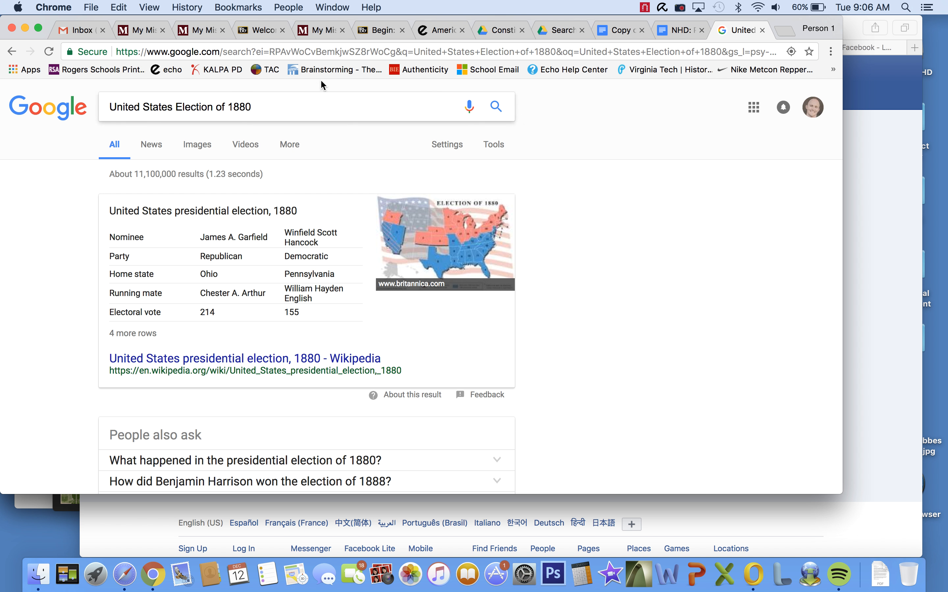
Step: Fix the funnel year to 1880, open Britannica's 1880 election article and select the Garfield narrow-margin sentence
{"action": "left_click", "coordinate": [617, 30]}
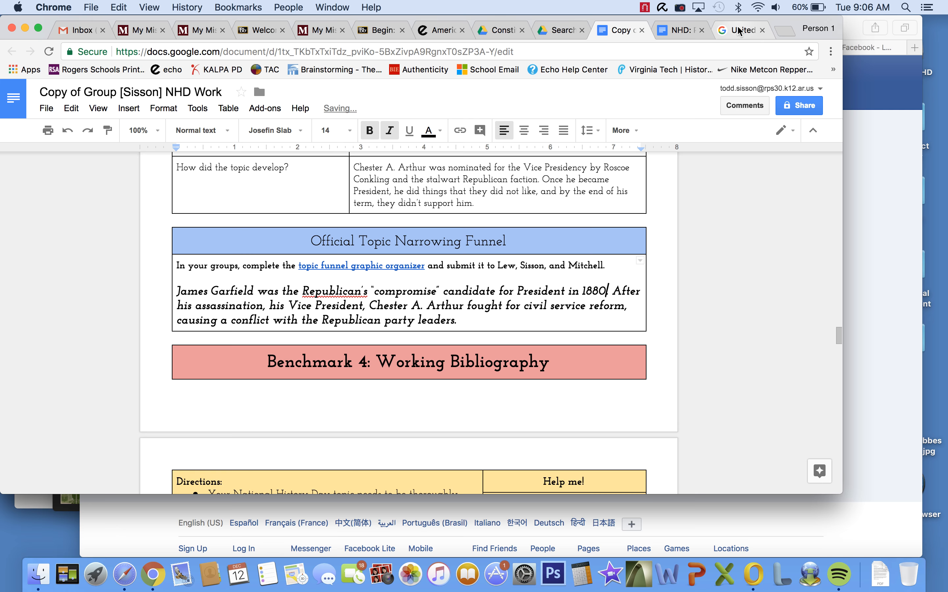
{"action": "left_click", "coordinate": [740, 30]}
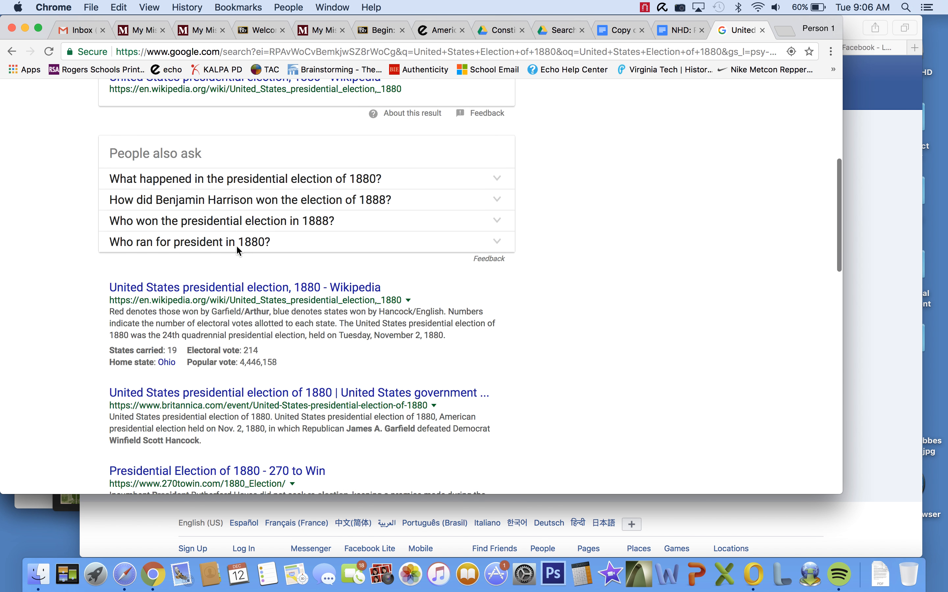
{"action": "scroll", "scroll_direction": "down", "scroll_amount": 3}
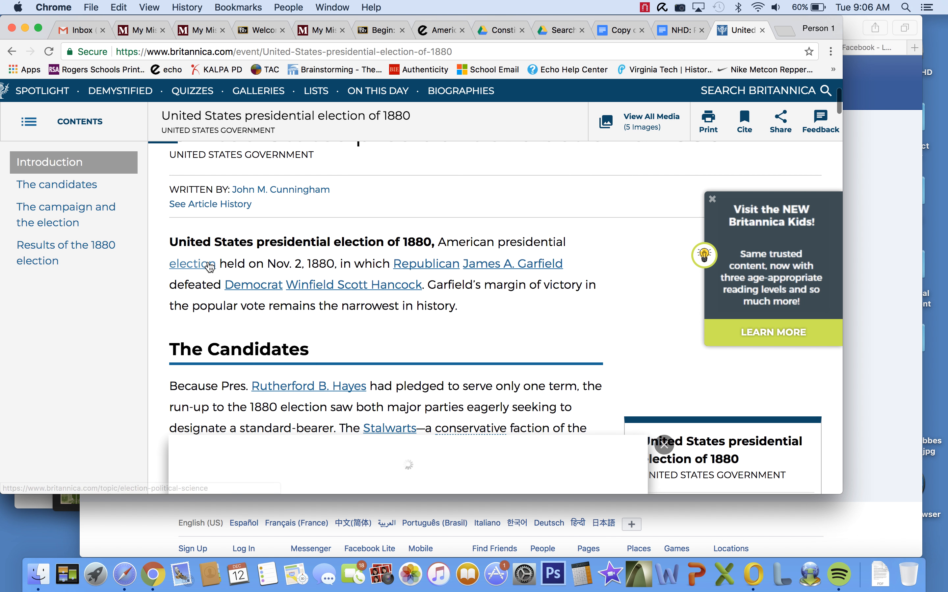
{"action": "scroll", "scroll_direction": "down", "scroll_amount": 3}
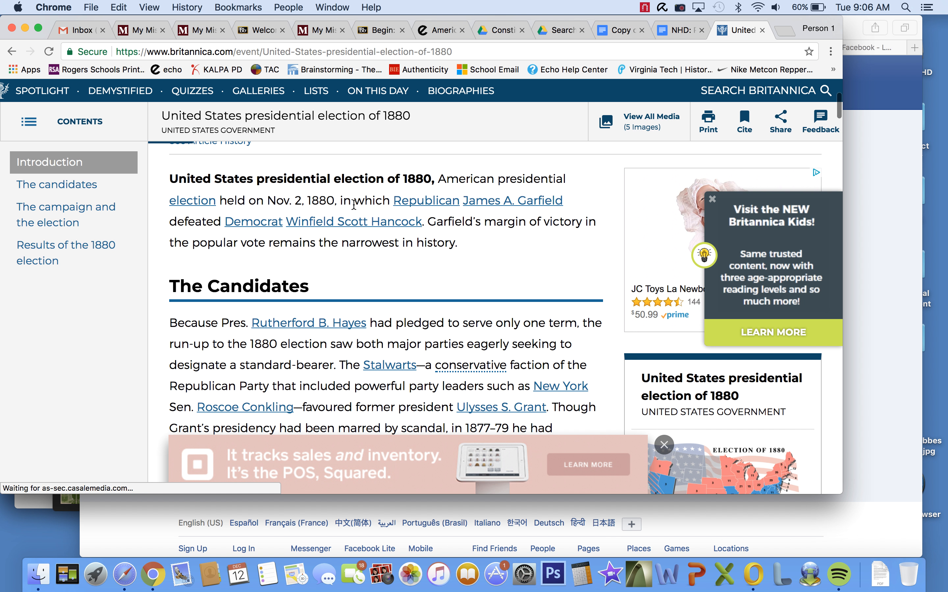
{"action": "scroll", "scroll_direction": "down", "scroll_amount": 3}
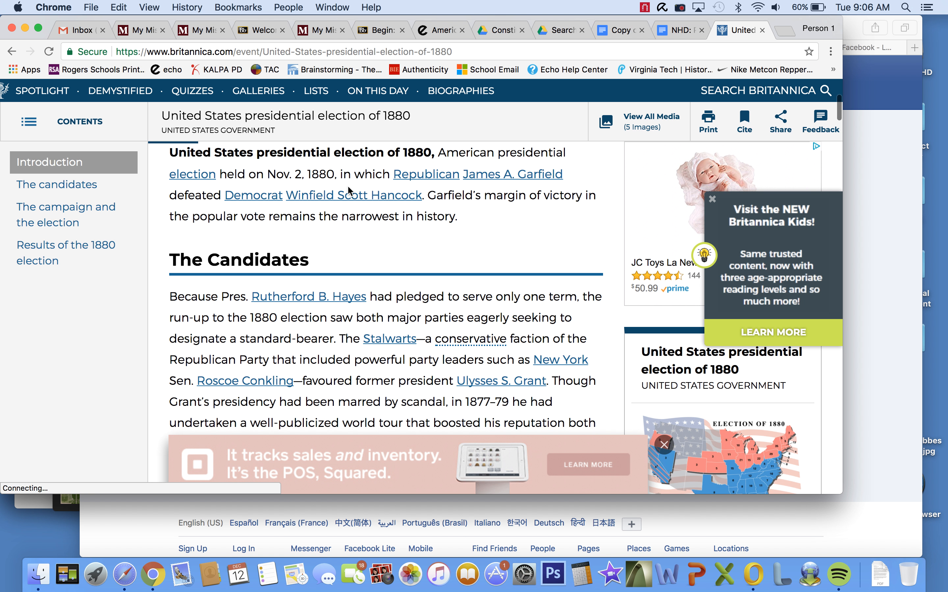
{"action": "mouse_move", "coordinate": [471, 219]}
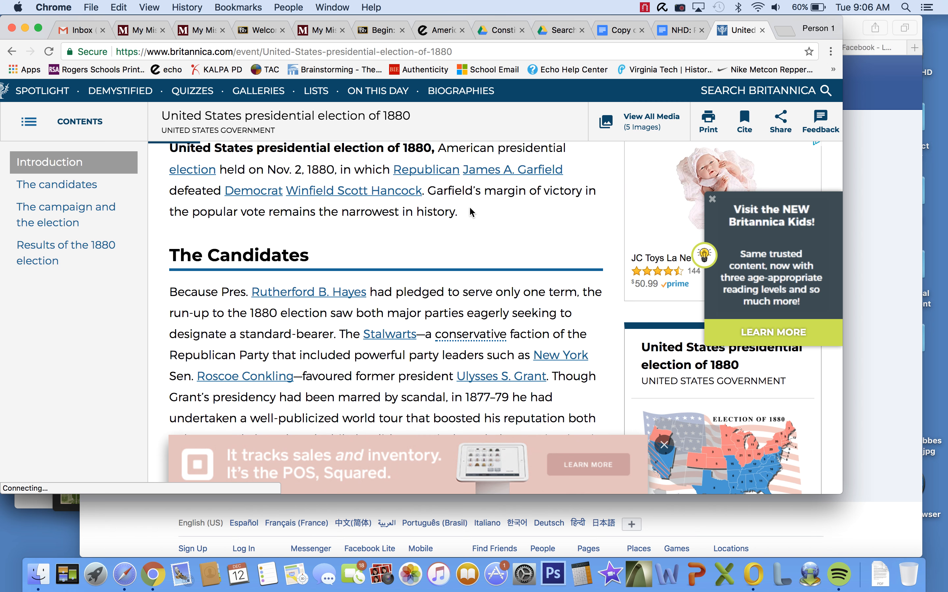
{"action": "left_click_drag", "start_coordinate": [422, 190], "coordinate": [457, 212]}
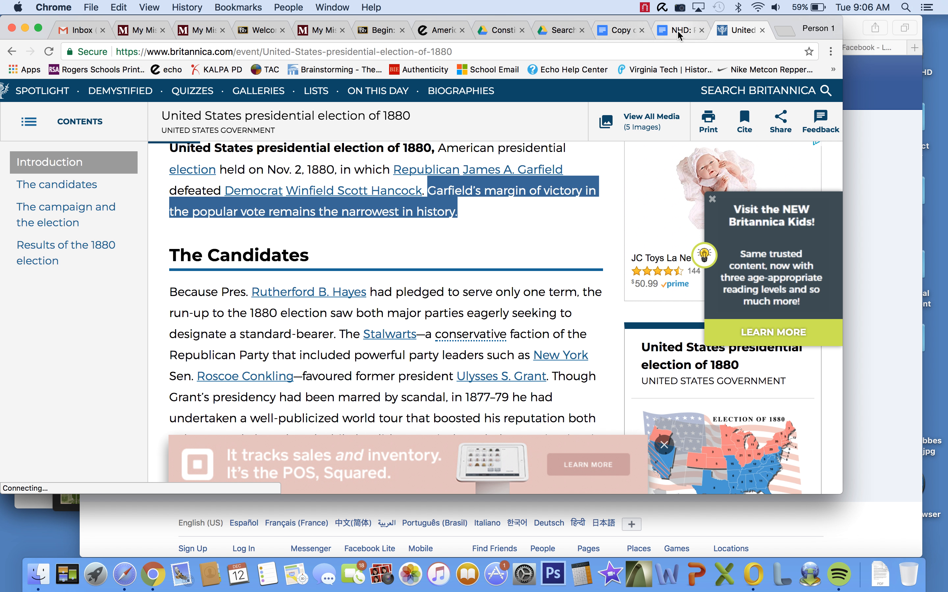
Step: Bring the Britannica 1880 election address over into source 3's row of the bibliography
{"action": "left_click", "coordinate": [616, 30]}
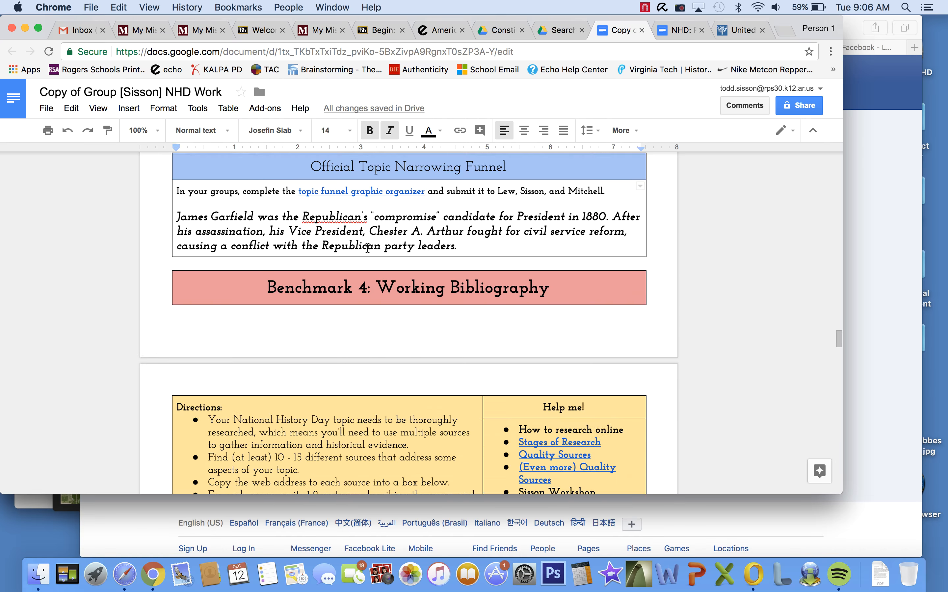
{"action": "scroll", "scroll_direction": "down", "scroll_amount": 3}
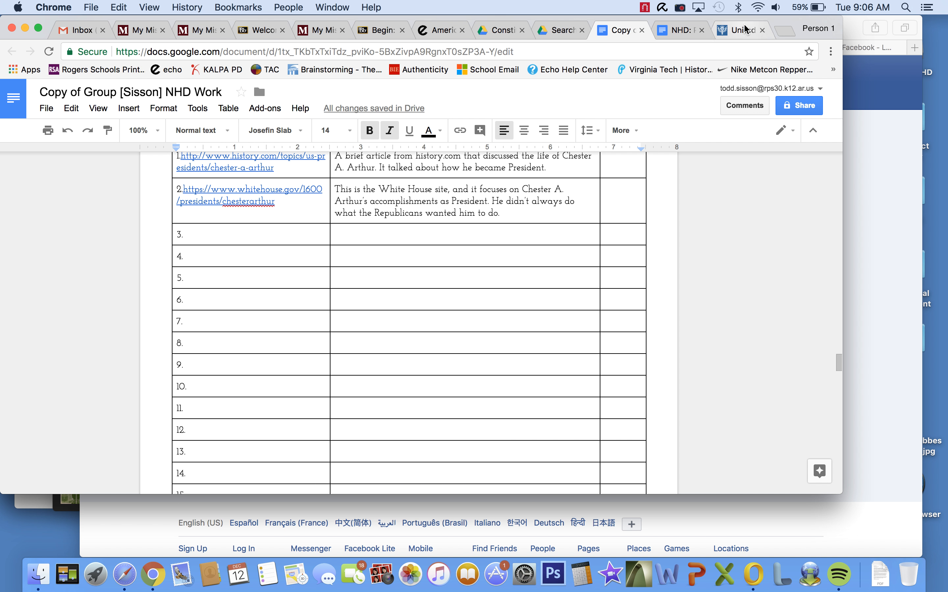
{"action": "left_click", "coordinate": [740, 30]}
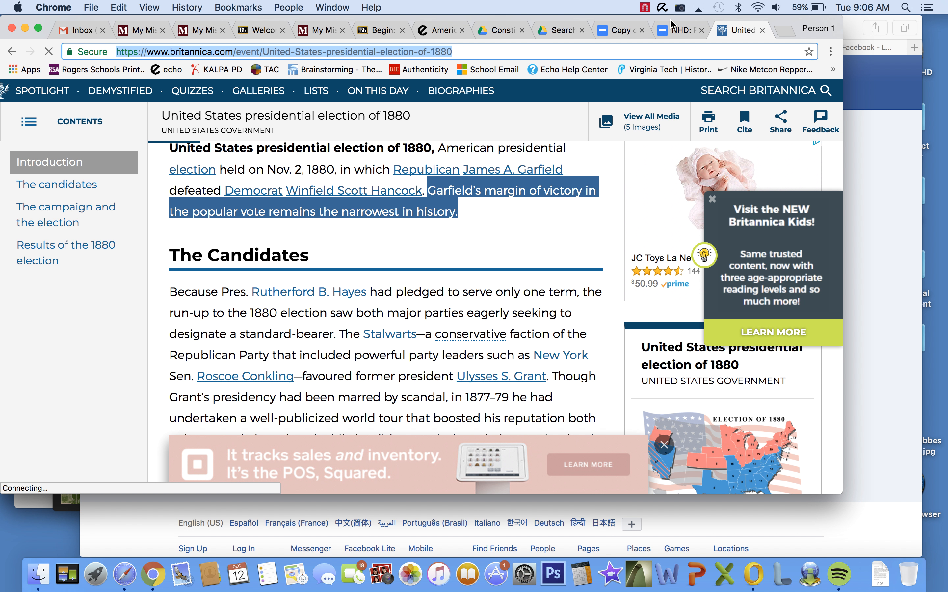
{"action": "left_click", "coordinate": [618, 30]}
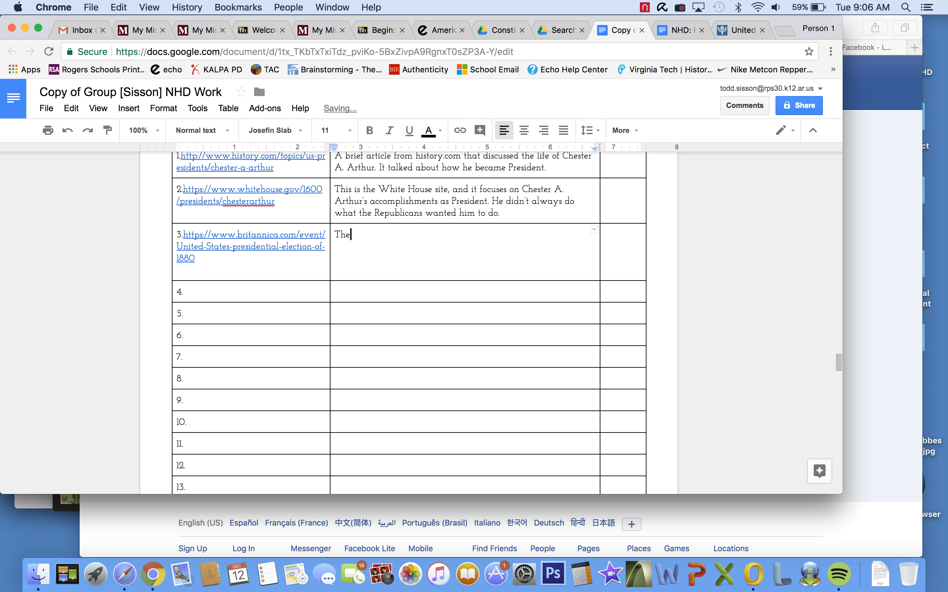
Step: Describe source 3: the 1880 election, won by James Garfield, had the smallest popular vote margin; an encyclopedia website
{"action": "type", "text": "election of 18"}
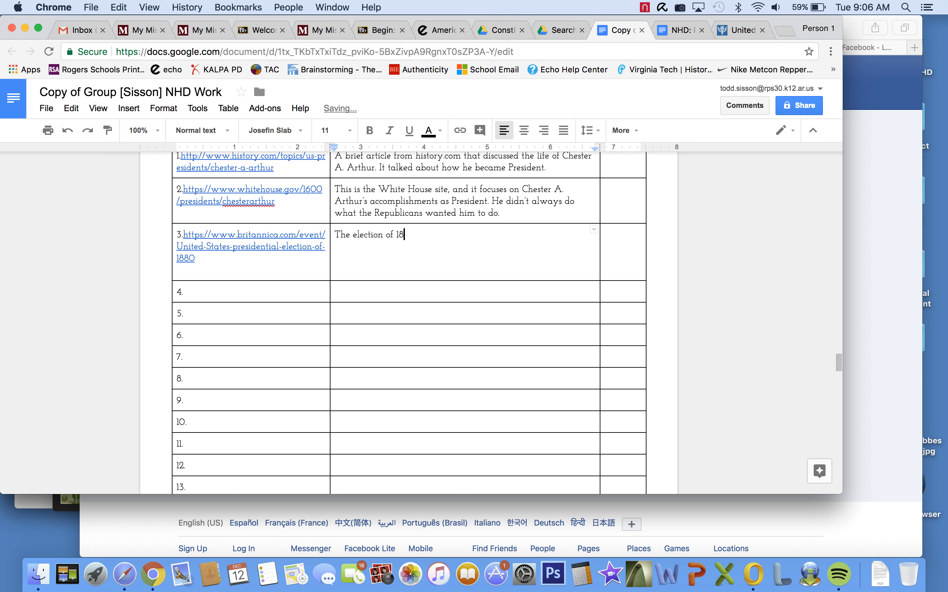
{"action": "type", "text": "80, won by James"}
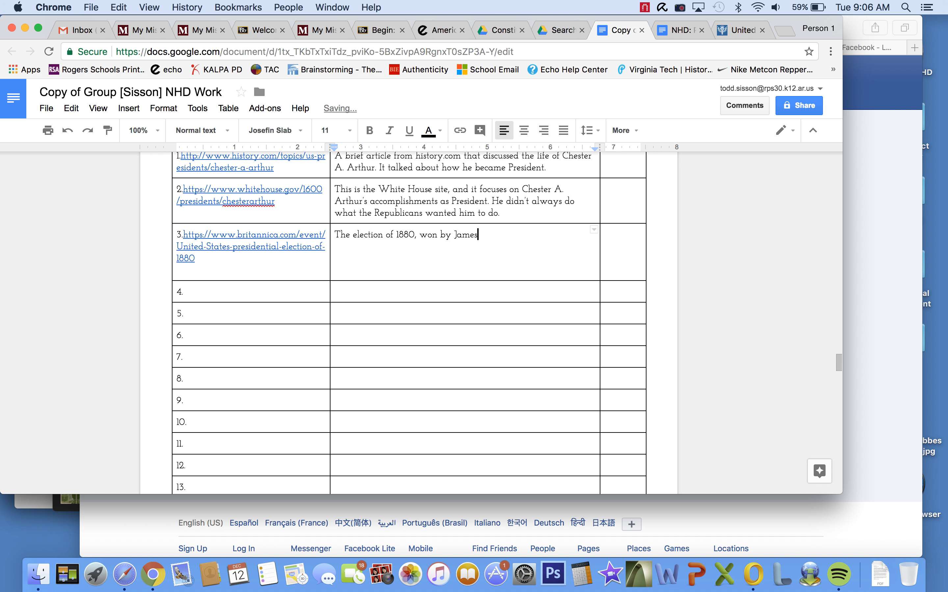
{"action": "type", "text": "Garfield,"}
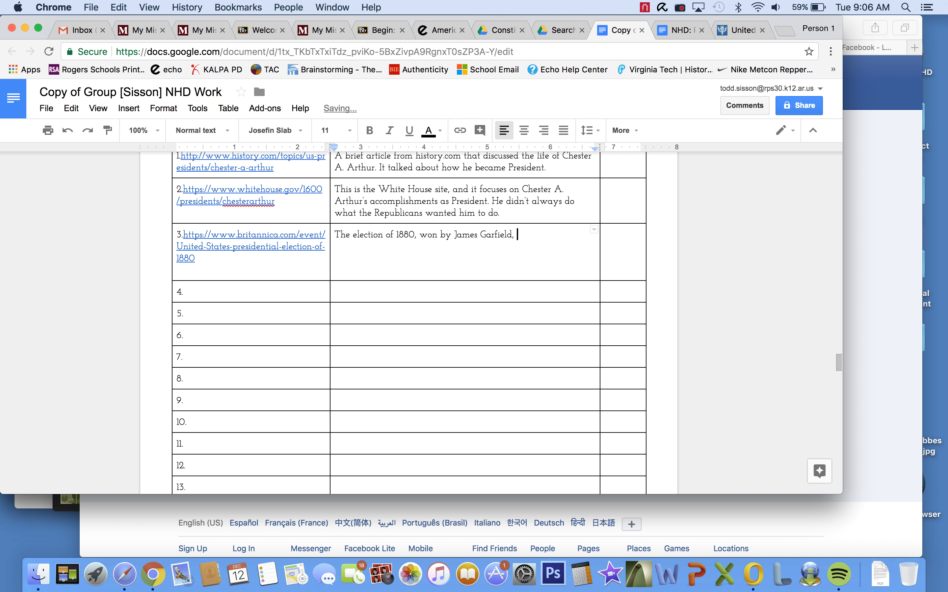
{"action": "type", "text": "was won by t"}
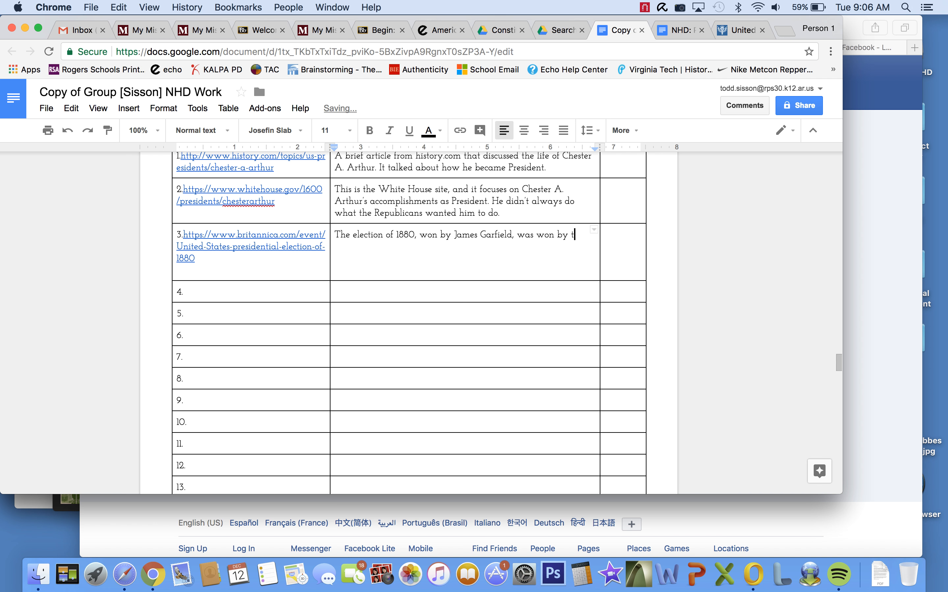
{"action": "type", "text": "he smallest"}
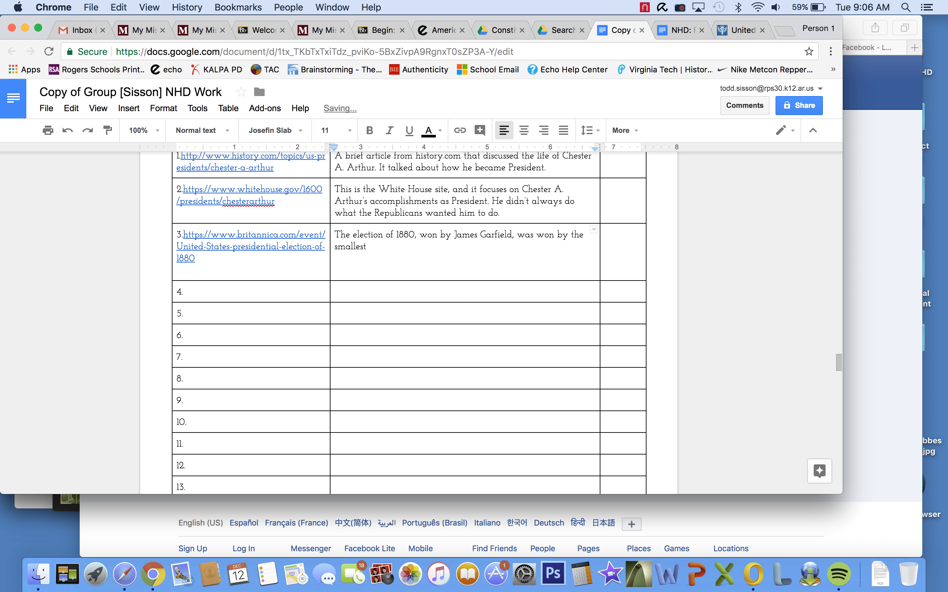
{"action": "type", "text": "popular vote margin in history."}
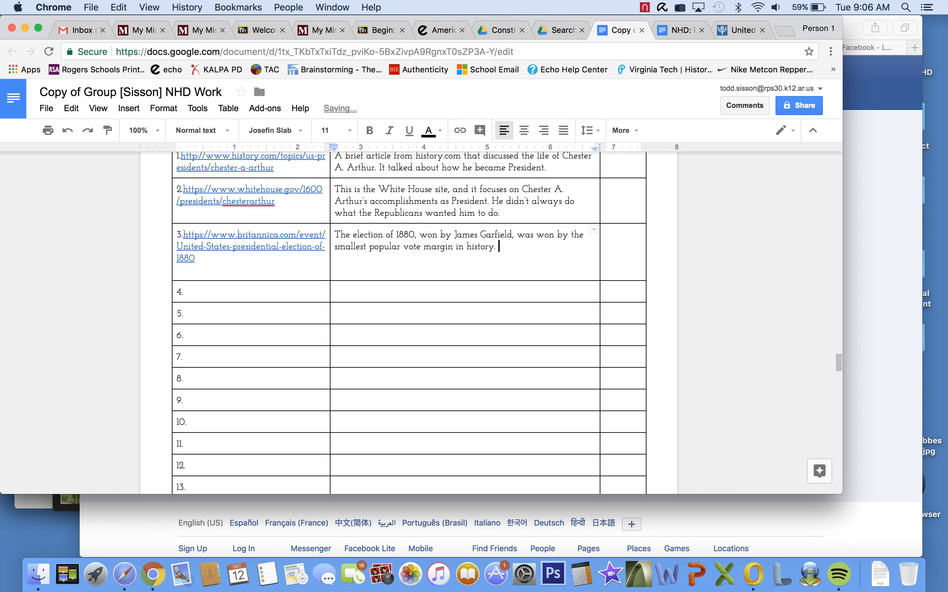
{"action": "type", "text": "This is a"}
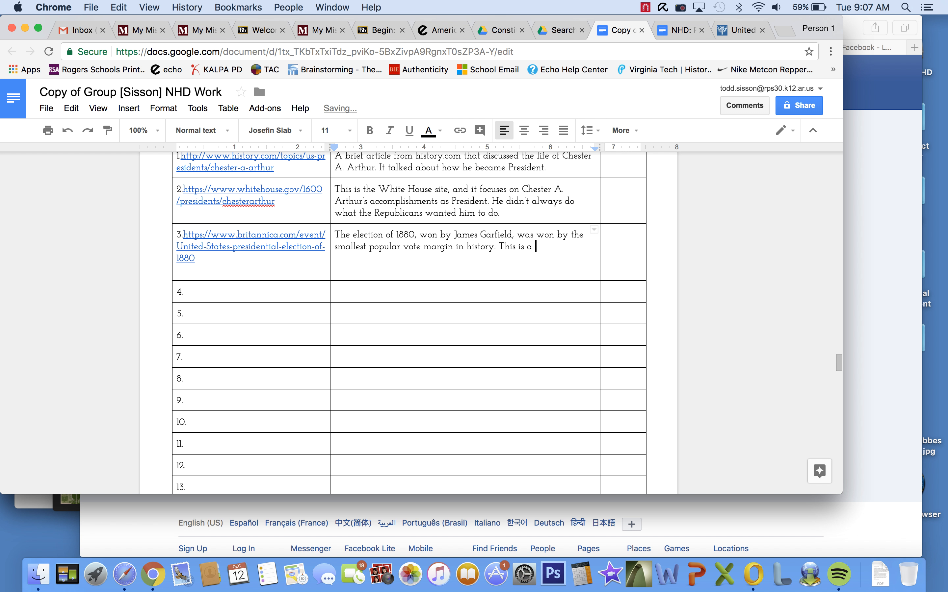
{"action": "type", "text": "n encycl"}
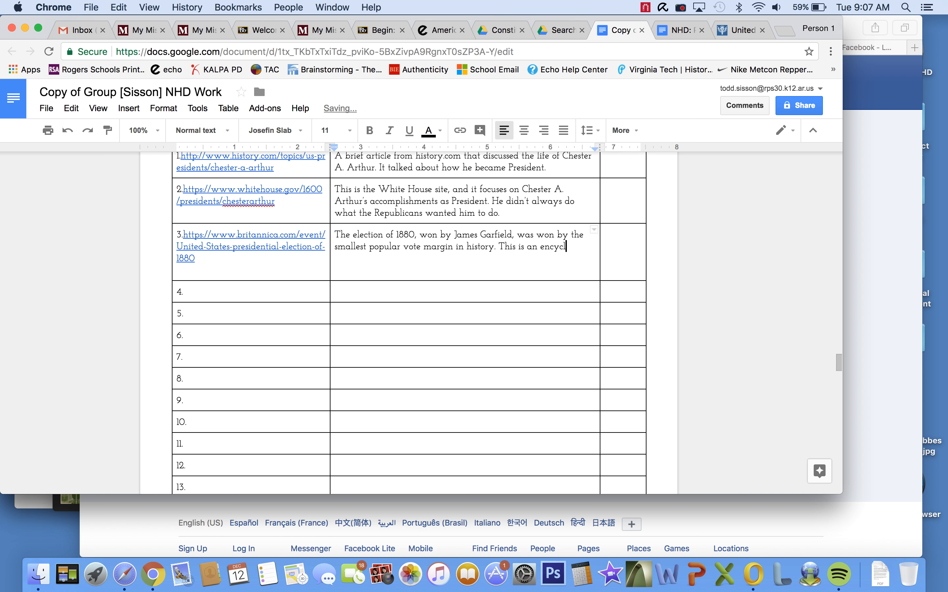
{"action": "type", "text": "opedia"}
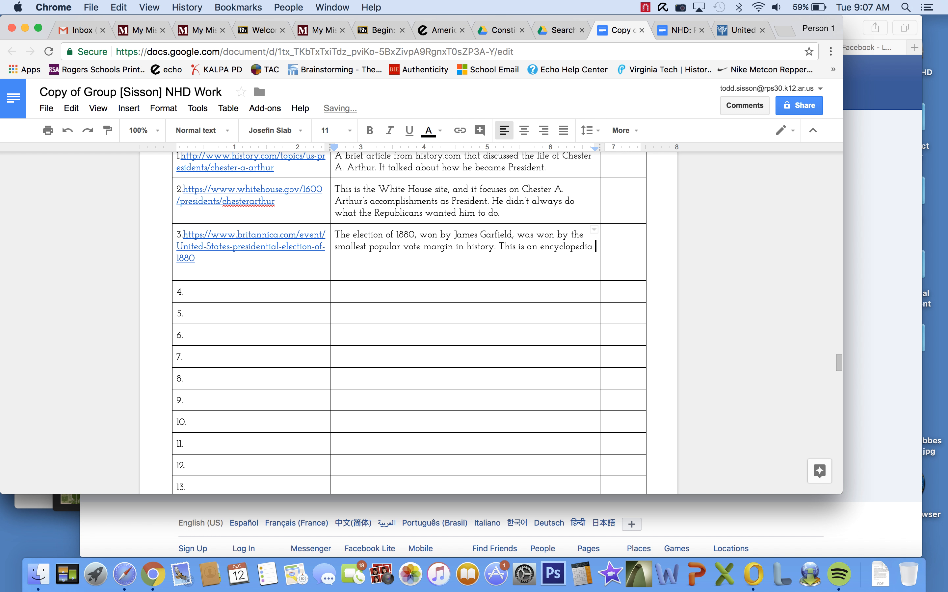
{"action": "type", "text": "website."}
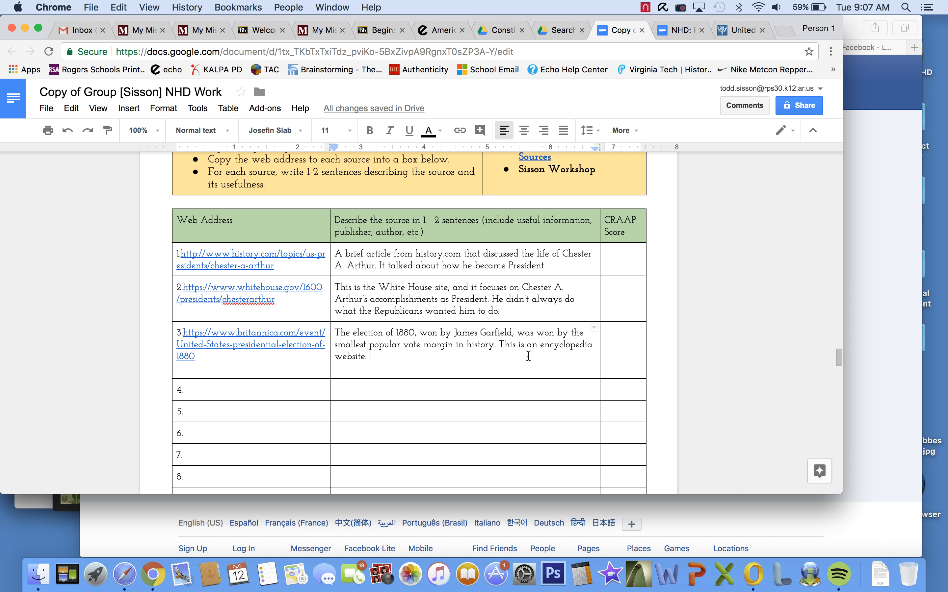
{"action": "mouse_move", "coordinate": [404, 333]}
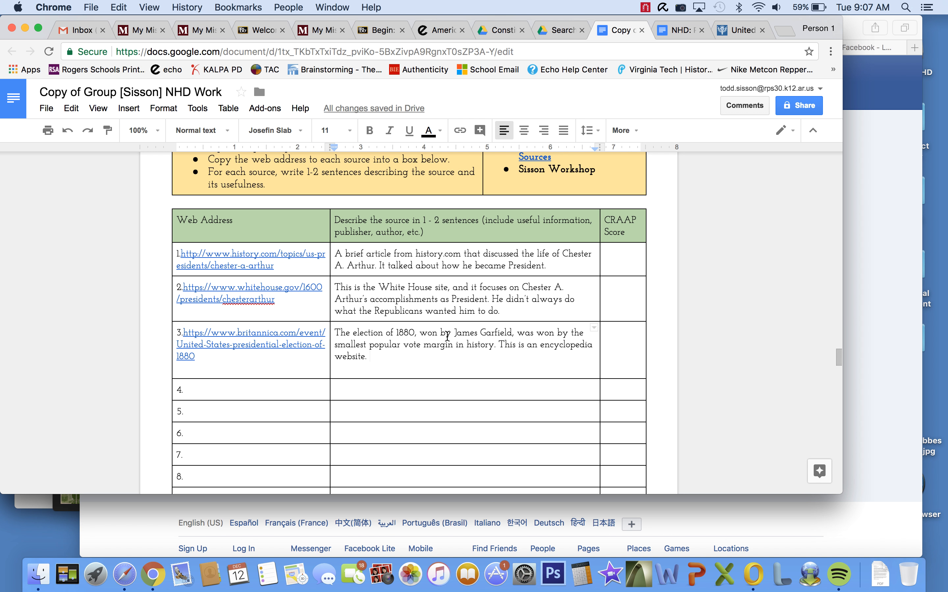
{"action": "scroll", "scroll_direction": "down", "scroll_amount": 3}
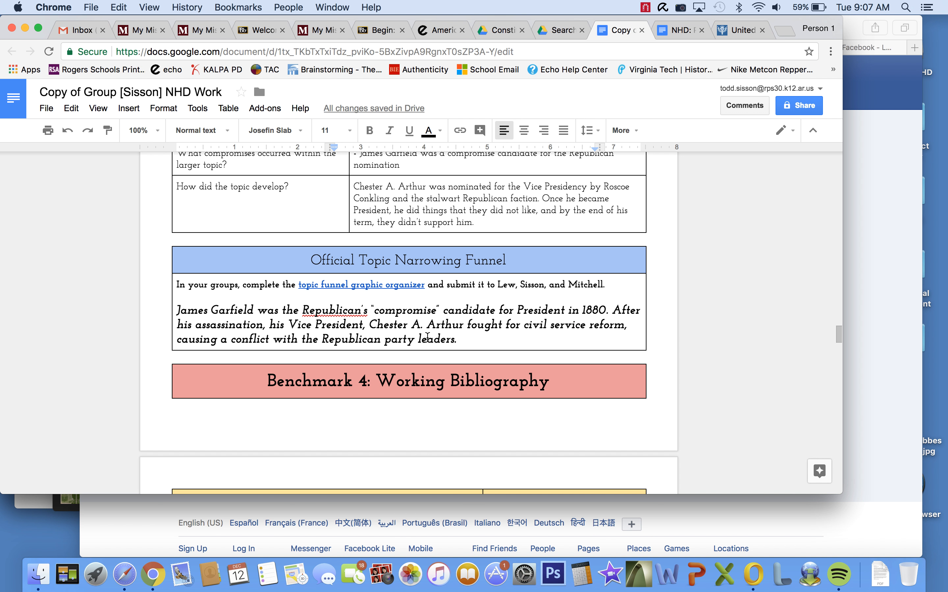
{"action": "scroll", "scroll_direction": "down", "scroll_amount": 3}
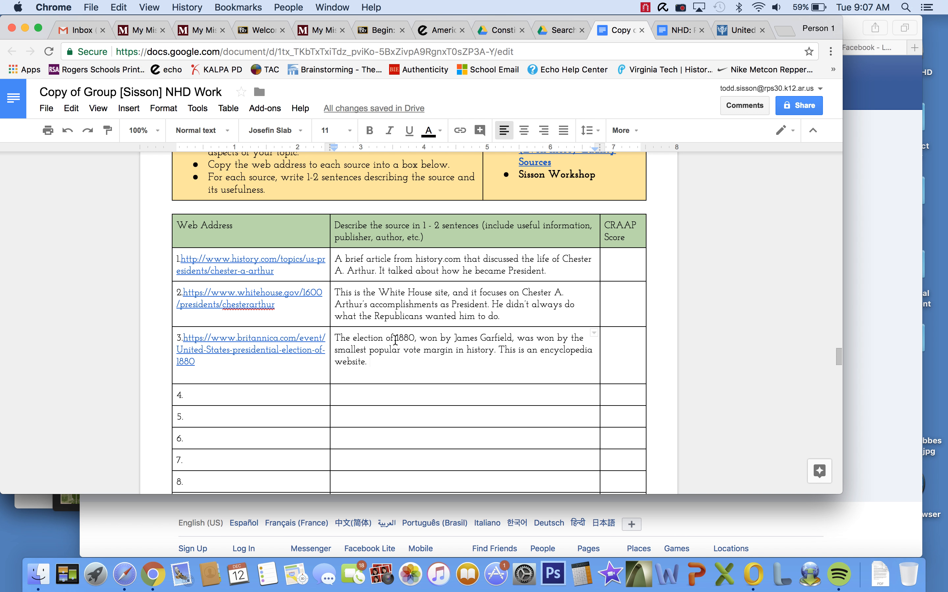
{"action": "scroll", "scroll_direction": "down", "scroll_amount": 3}
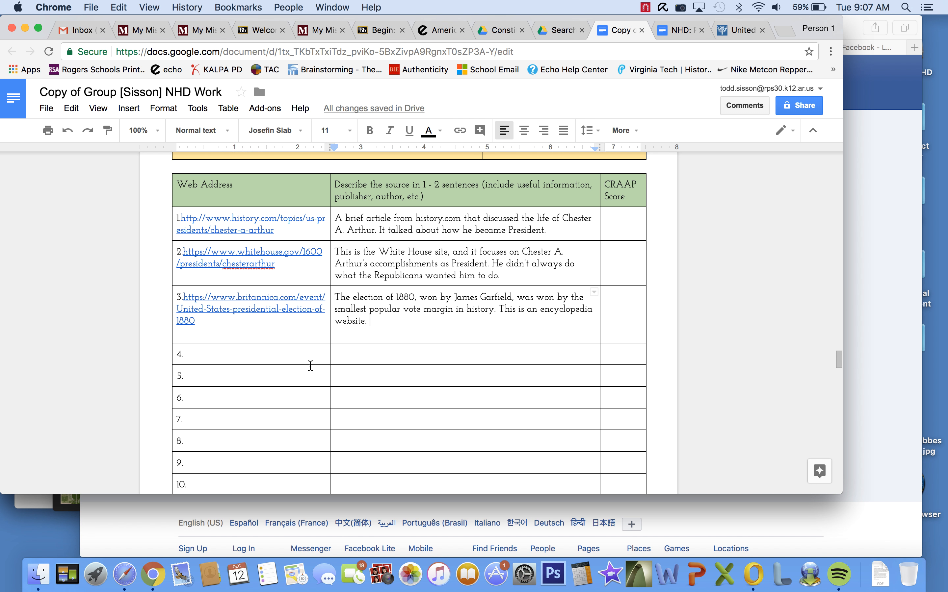
{"action": "scroll", "scroll_direction": "up", "scroll_amount": 3}
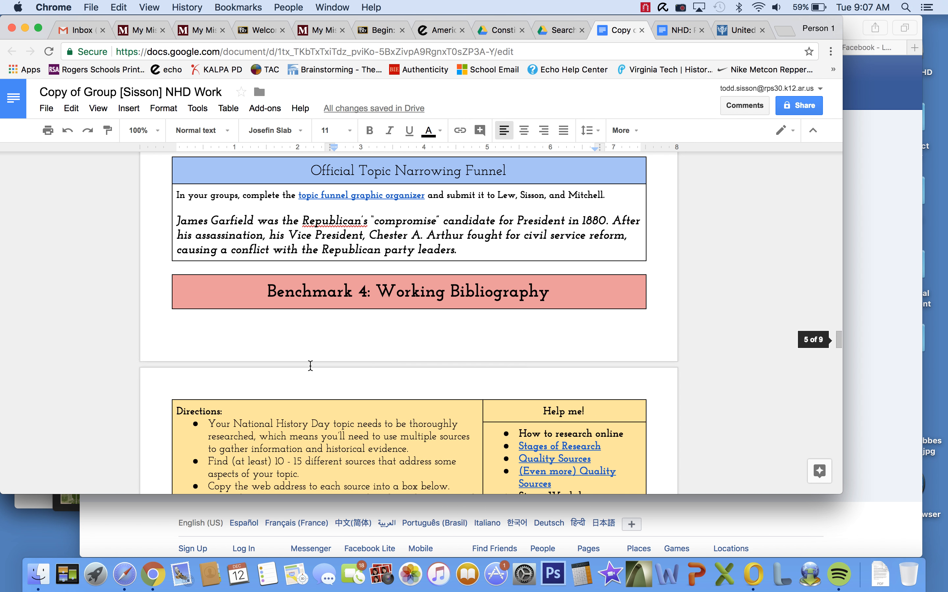
{"action": "scroll", "scroll_direction": "down", "scroll_amount": 3}
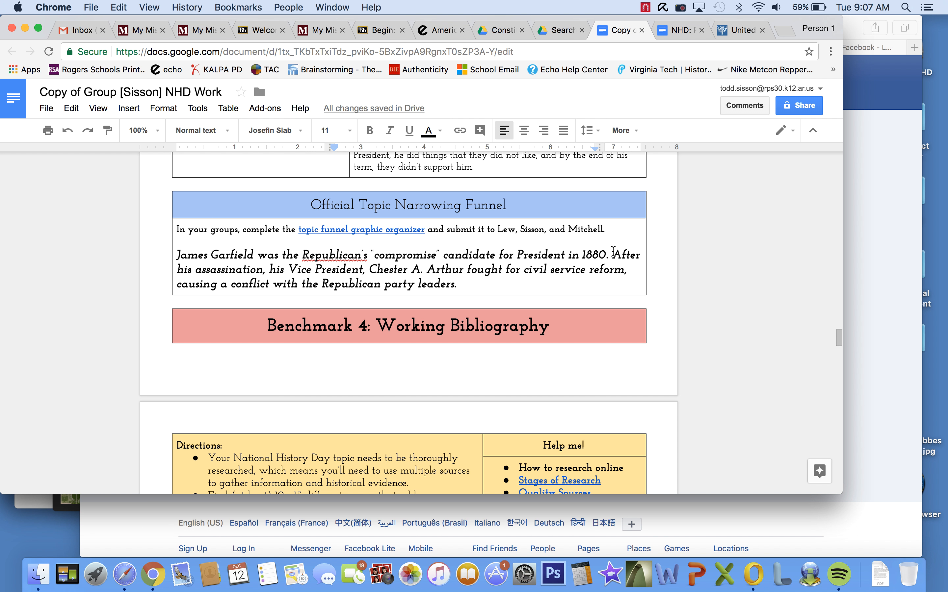
{"action": "mouse_move", "coordinate": [193, 256]}
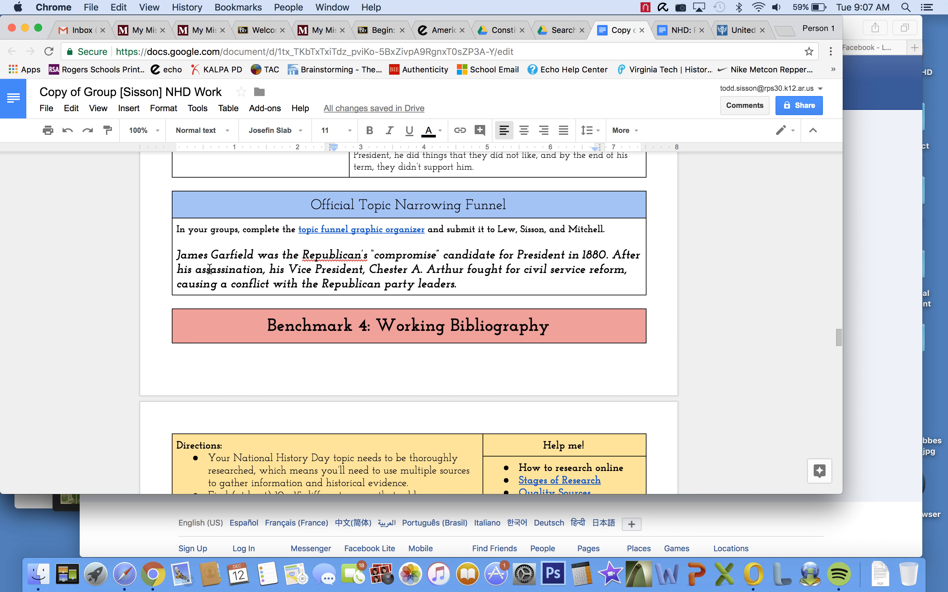
{"action": "mouse_move", "coordinate": [208, 254]}
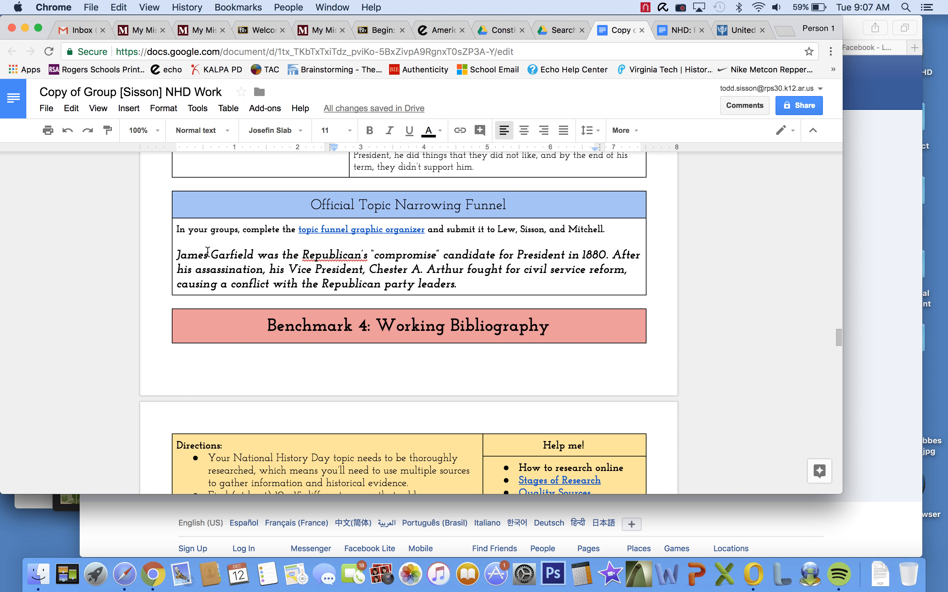
{"action": "mouse_move", "coordinate": [371, 253]}
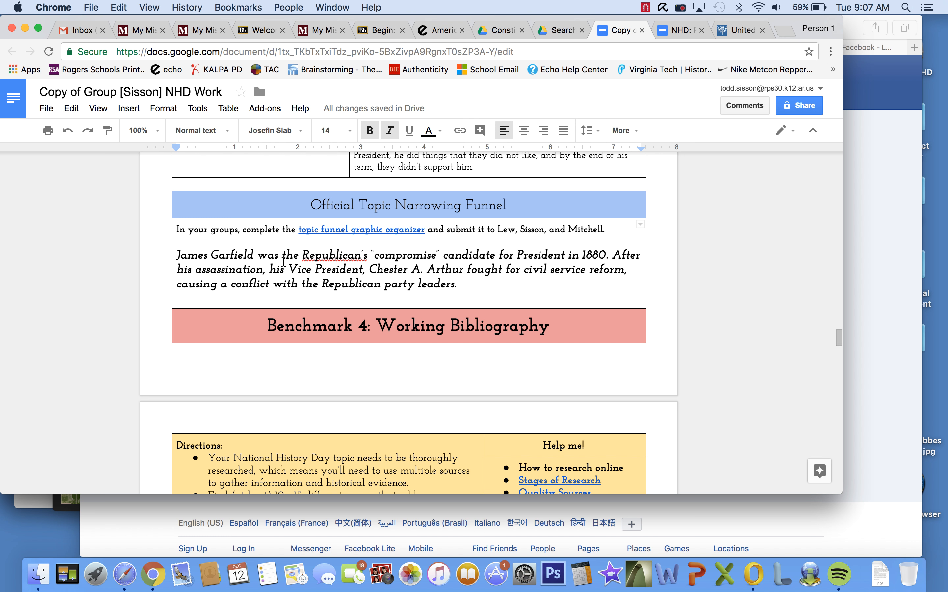
{"action": "mouse_move", "coordinate": [381, 268]}
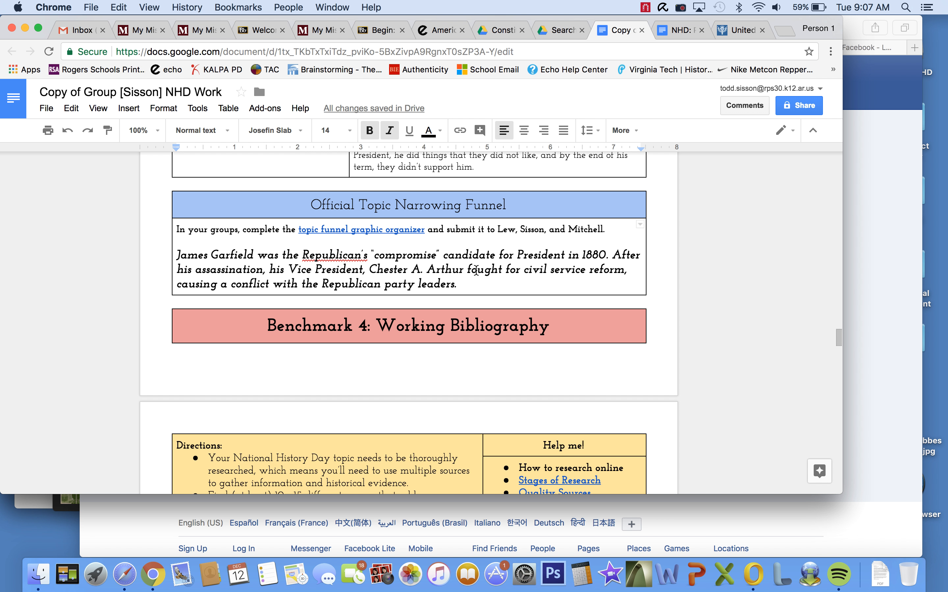
{"action": "mouse_move", "coordinate": [516, 270]}
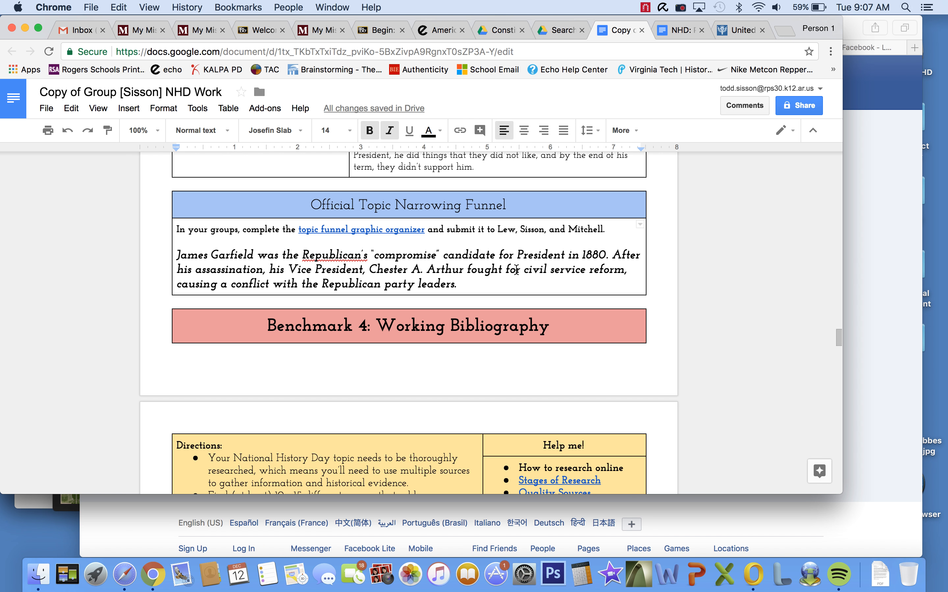
{"action": "left_click_drag", "start_coordinate": [523, 270], "coordinate": [624, 270]}
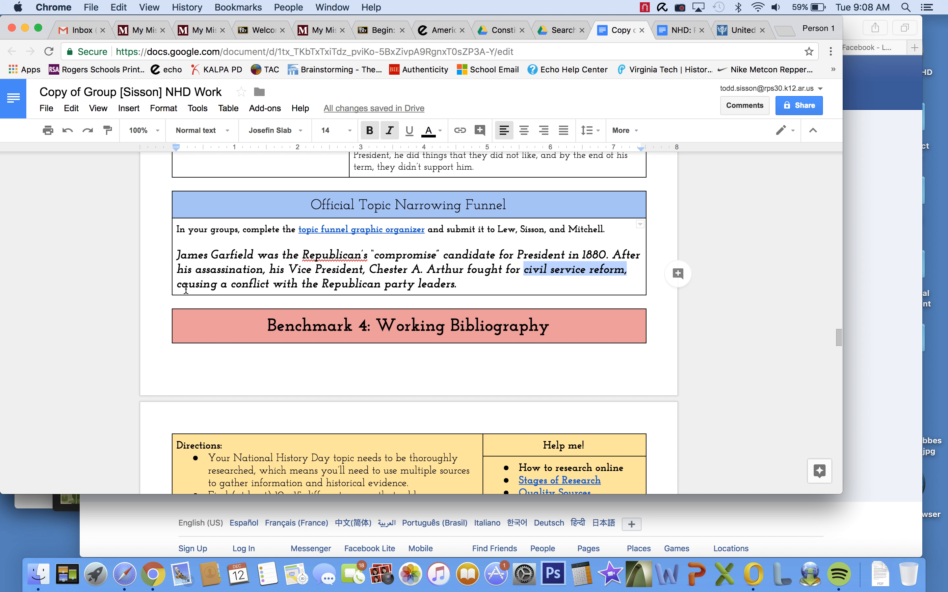
{"action": "mouse_move", "coordinate": [307, 271]}
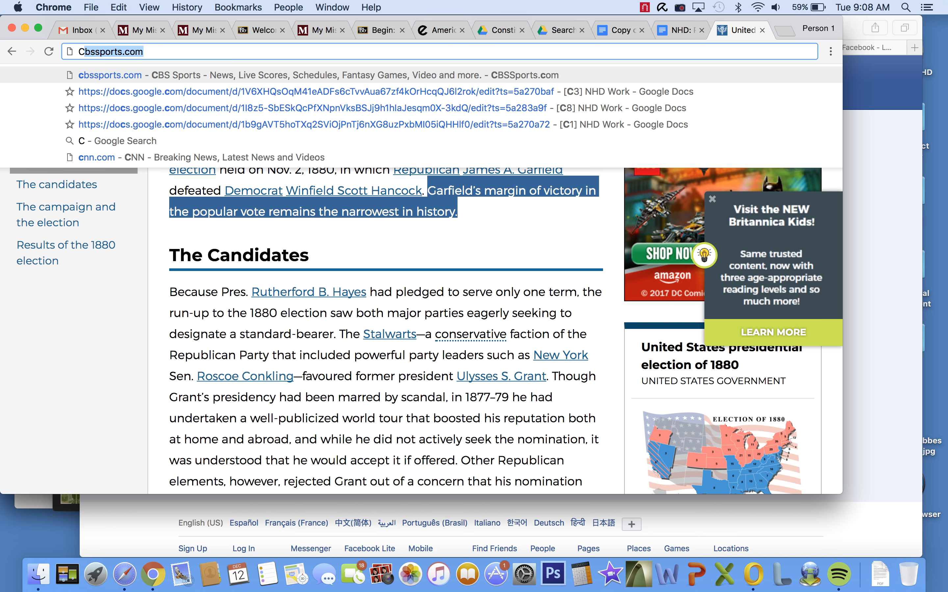
Step: Search Google for 'Civil Service Reform Chester A. Arthur'
{"action": "type", "text": "Civil Service"}
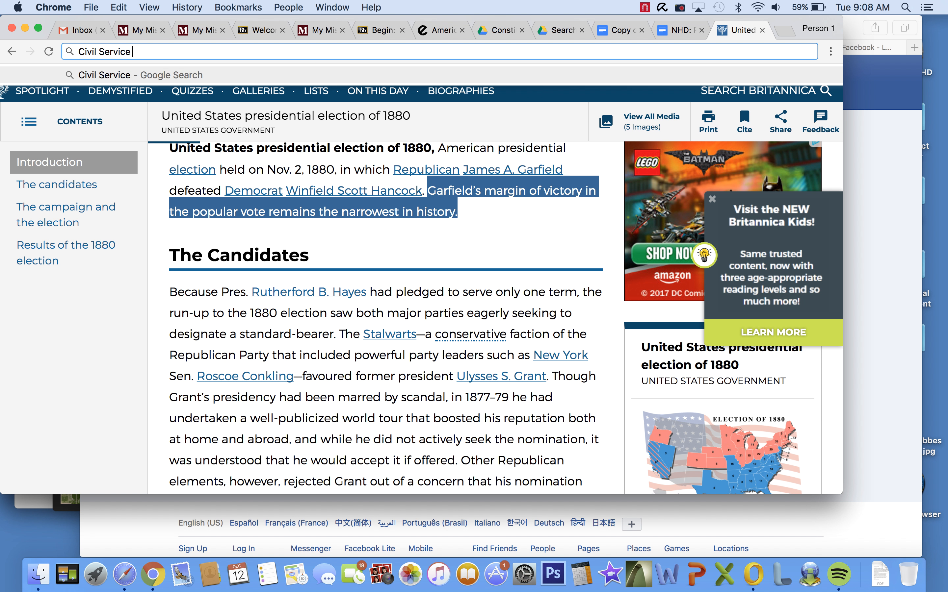
{"action": "type", "text": "Reform Chester"}
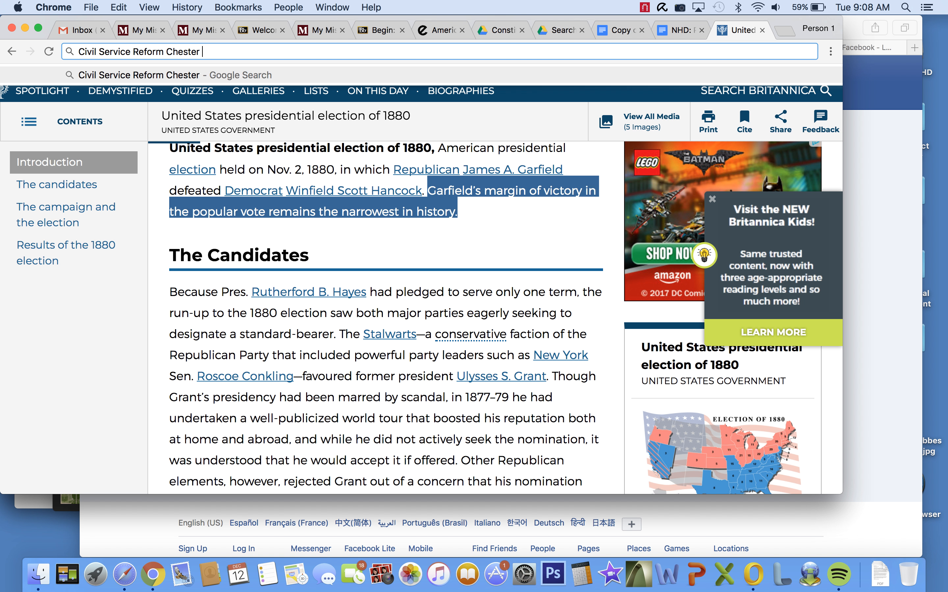
{"action": "type", "text": "A. Arthur"}
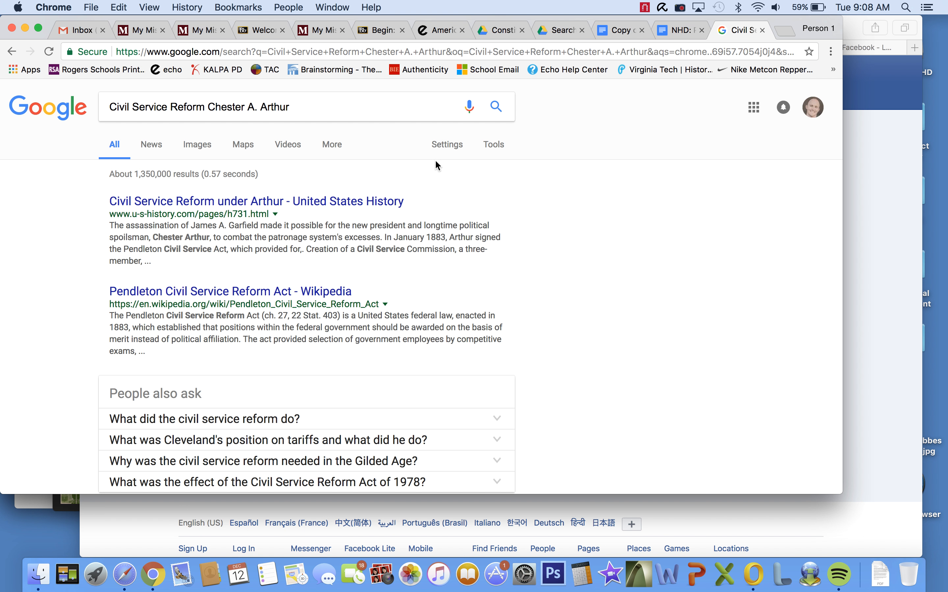
{"action": "scroll", "scroll_direction": "down", "scroll_amount": 3}
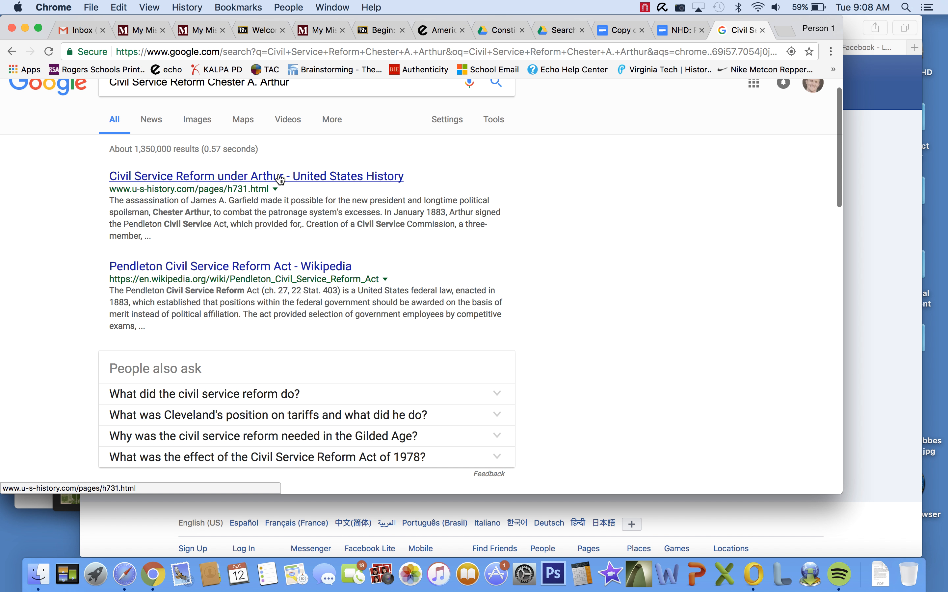
Step: Read the u-s-history.com article on Civil Service Reform under Arthur
{"action": "left_click", "coordinate": [255, 176]}
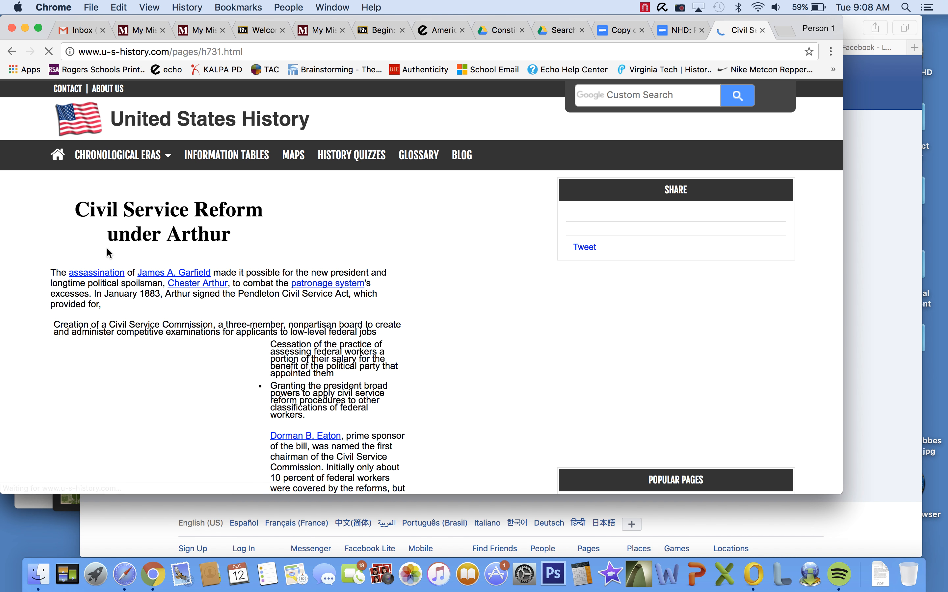
{"action": "scroll", "scroll_direction": "down", "scroll_amount": 3}
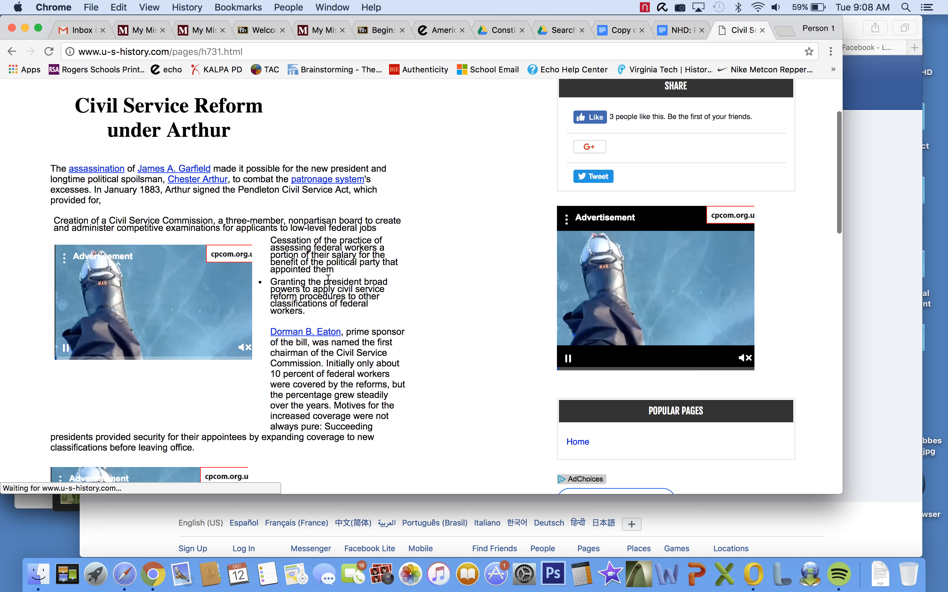
{"action": "scroll", "scroll_direction": "down", "scroll_amount": 3}
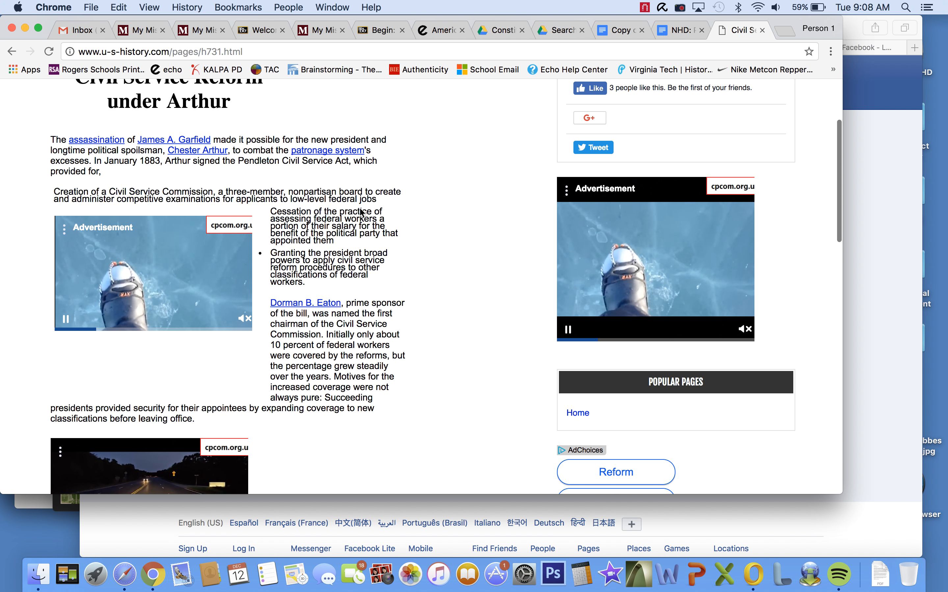
{"action": "scroll", "scroll_direction": "down", "scroll_amount": 3}
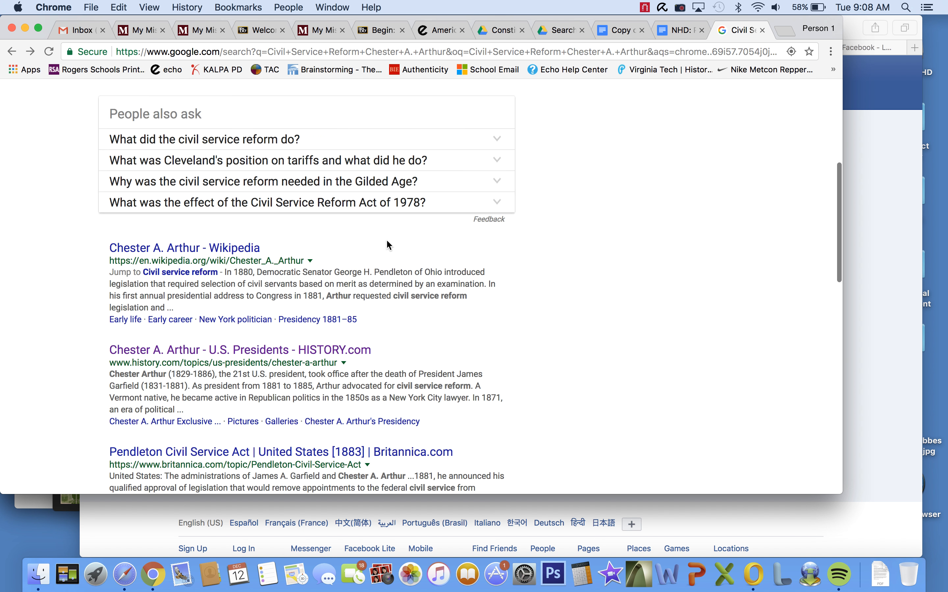
Step: Open Britannica's Pendleton Civil Service Act article from the results and scroll into it
{"action": "scroll", "scroll_direction": "down", "scroll_amount": 3}
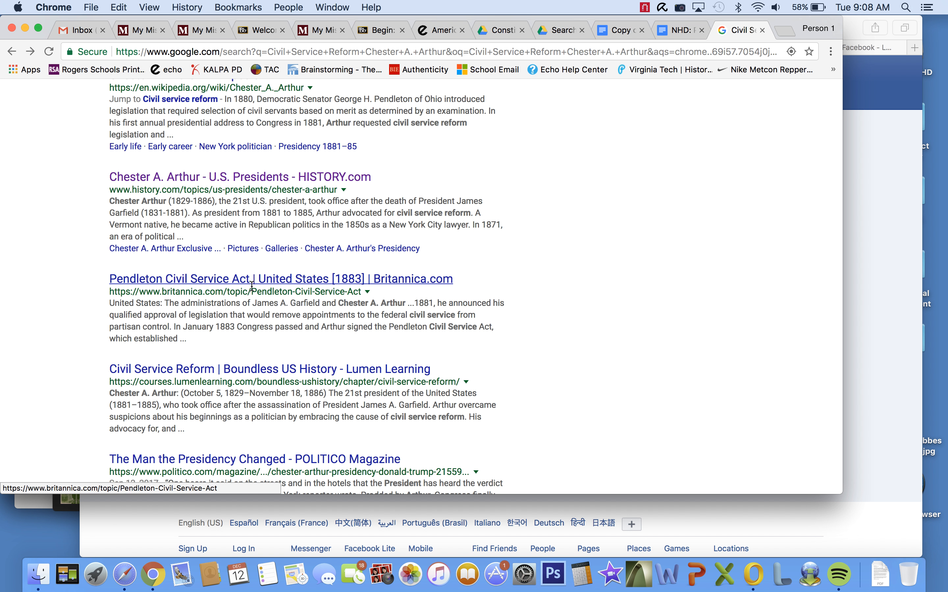
{"action": "left_click", "coordinate": [279, 279]}
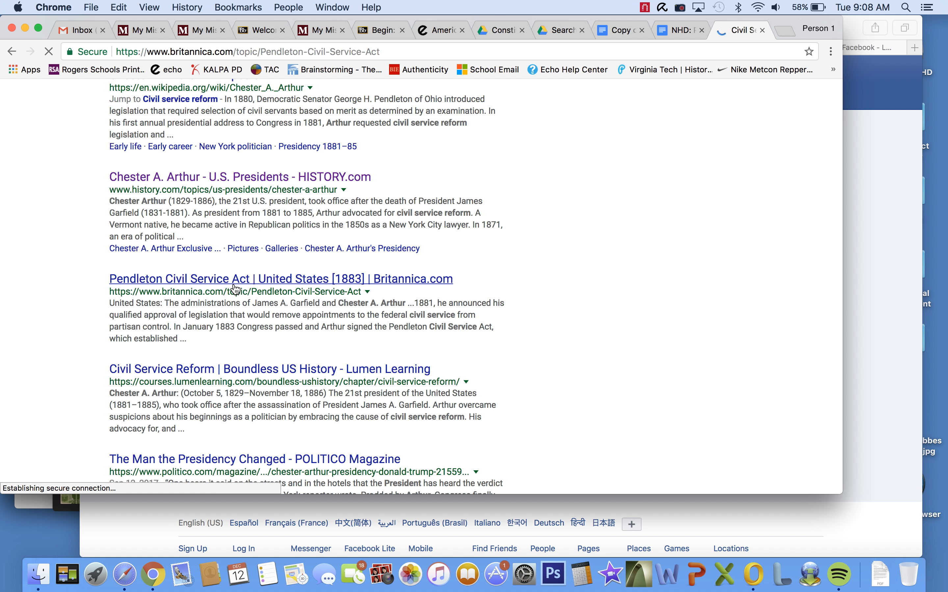
{"action": "left_click", "coordinate": [280, 278]}
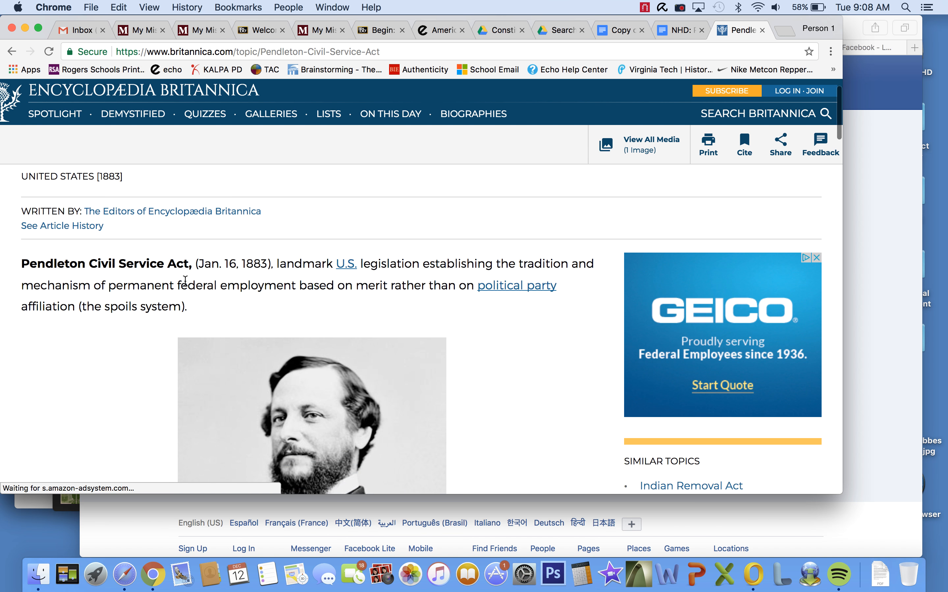
{"action": "scroll", "scroll_direction": "down", "scroll_amount": 3}
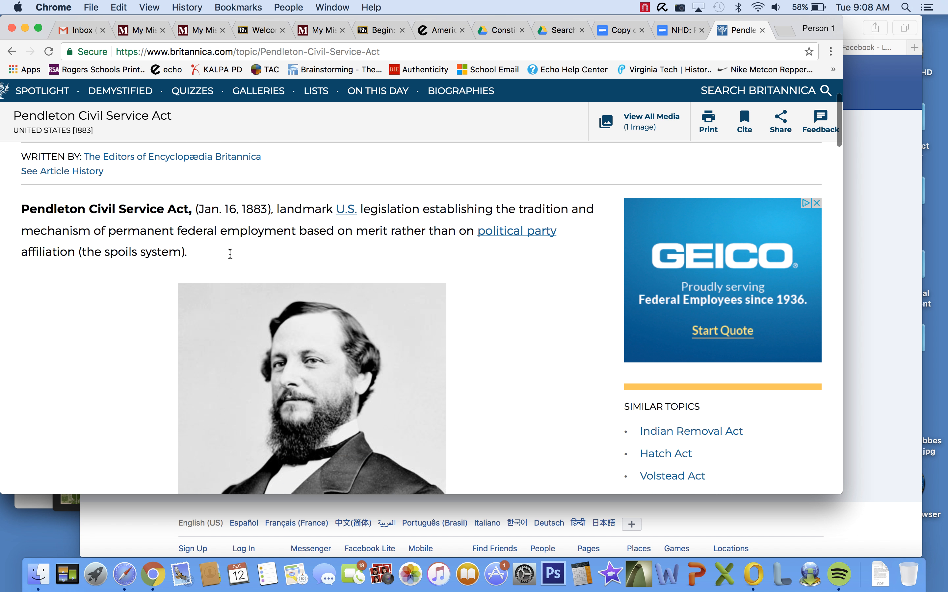
{"action": "scroll", "scroll_direction": "down", "scroll_amount": 3}
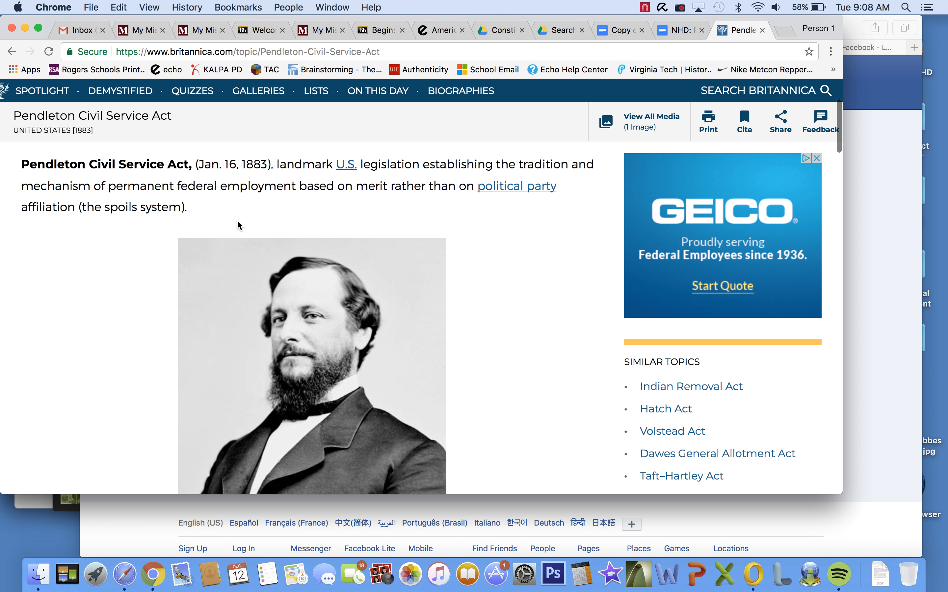
{"action": "scroll", "scroll_direction": "down", "scroll_amount": 3}
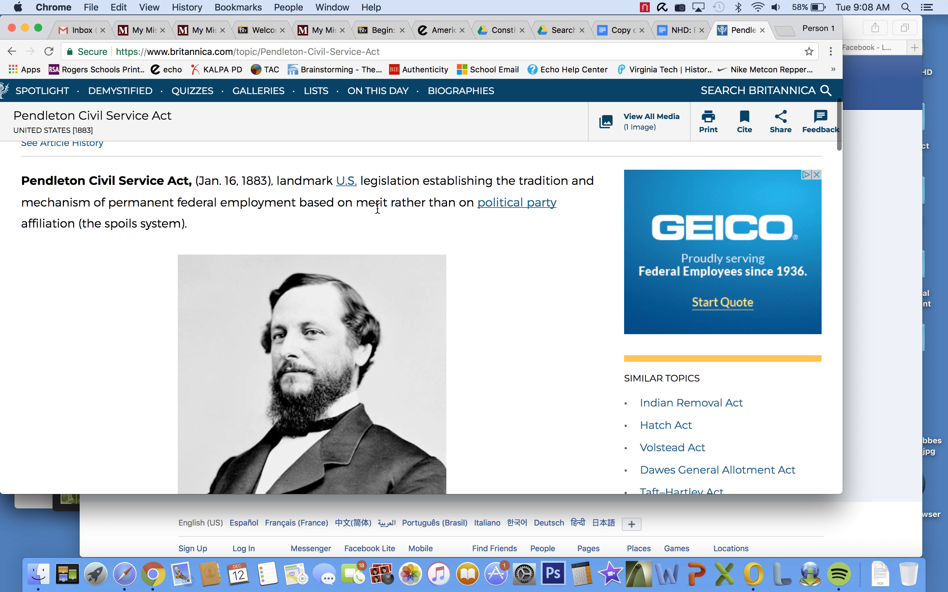
Step: Highlight the Act's definition sentence about federal employment based on merit while reading on
{"action": "left_click_drag", "start_coordinate": [390, 203], "coordinate": [187, 223]}
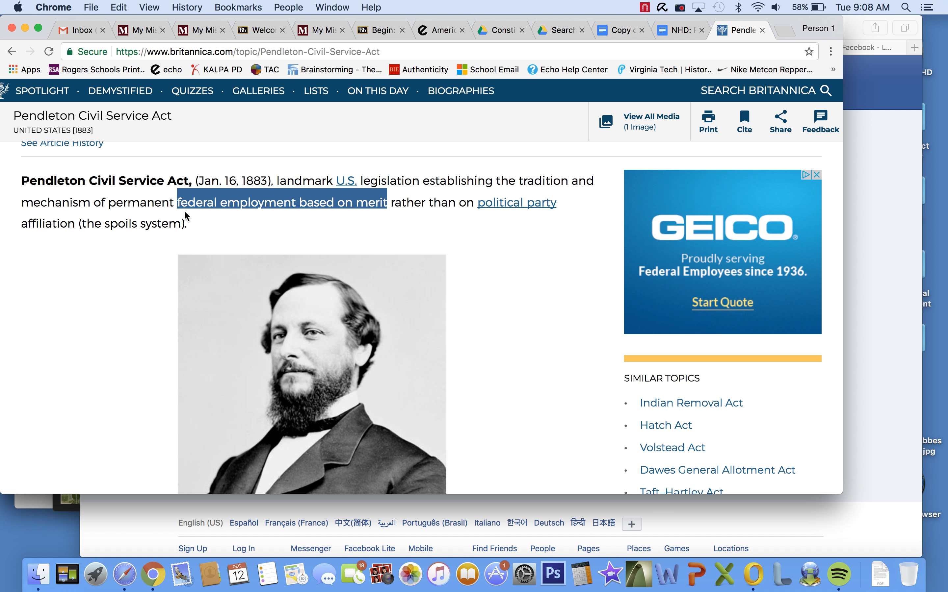
{"action": "left_click", "coordinate": [182, 203]}
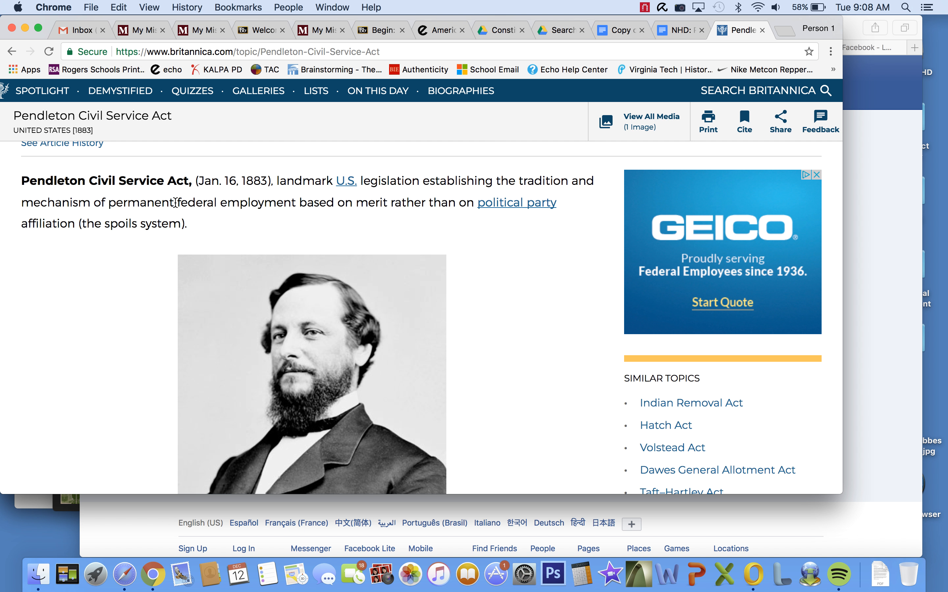
{"action": "left_click_drag", "start_coordinate": [178, 203], "coordinate": [265, 203]}
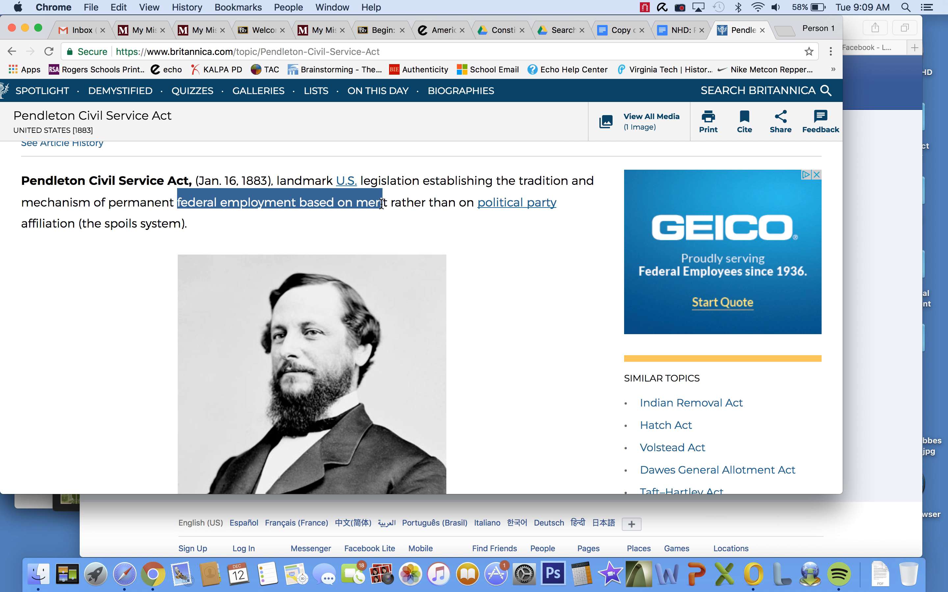
{"action": "left_click_drag", "start_coordinate": [381, 203], "coordinate": [187, 223]}
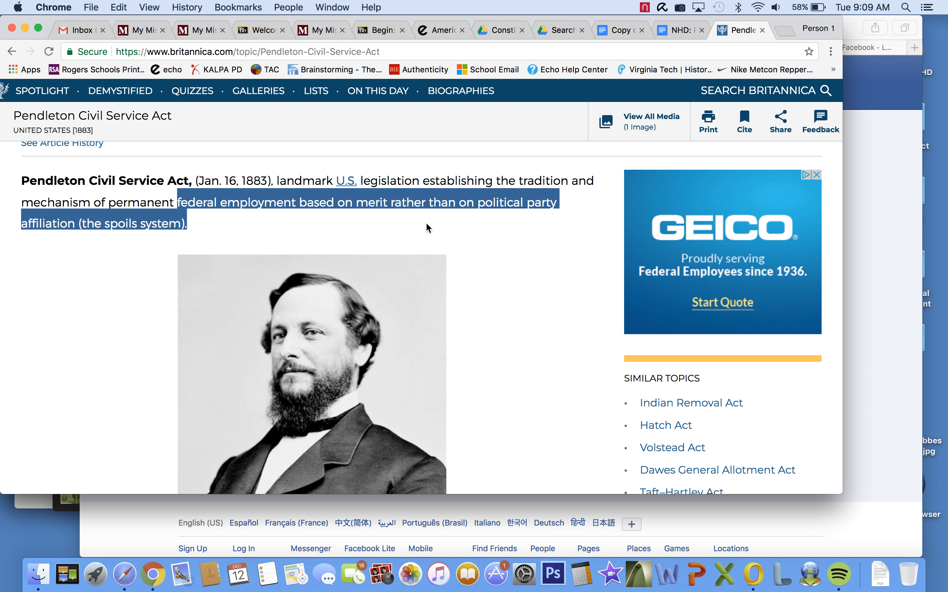
{"action": "scroll", "scroll_direction": "down", "scroll_amount": 3}
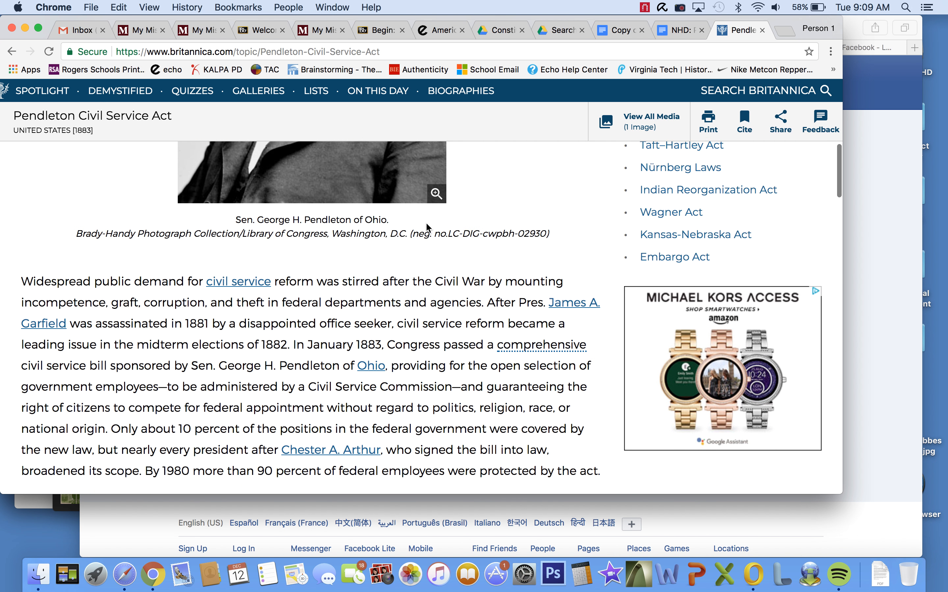
{"action": "scroll", "scroll_direction": "down", "scroll_amount": 3}
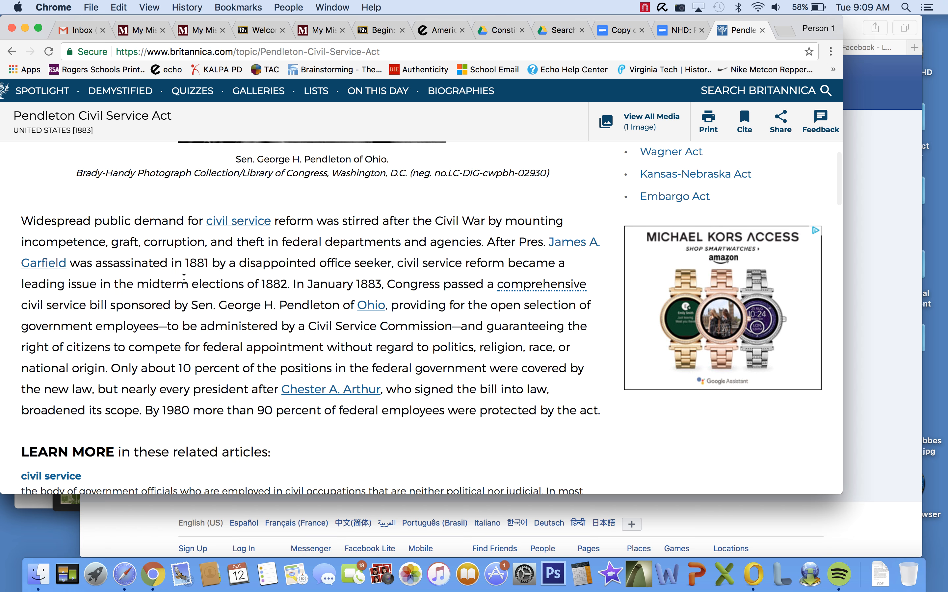
{"action": "scroll", "scroll_direction": "down", "scroll_amount": 3}
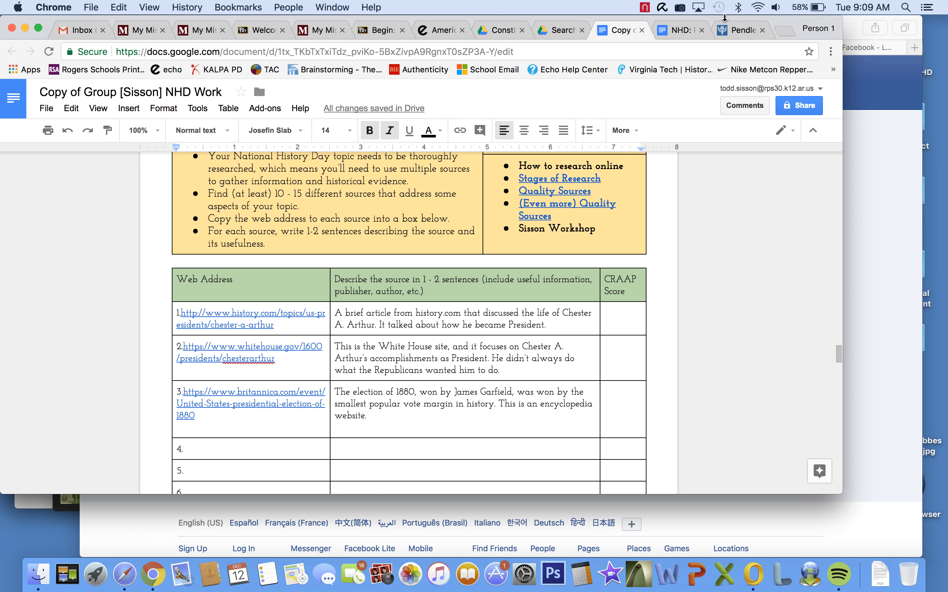
Step: Paste the Britannica Pendleton Civil Service Act URL into row 4's Web Address cell
{"action": "left_click", "coordinate": [737, 30]}
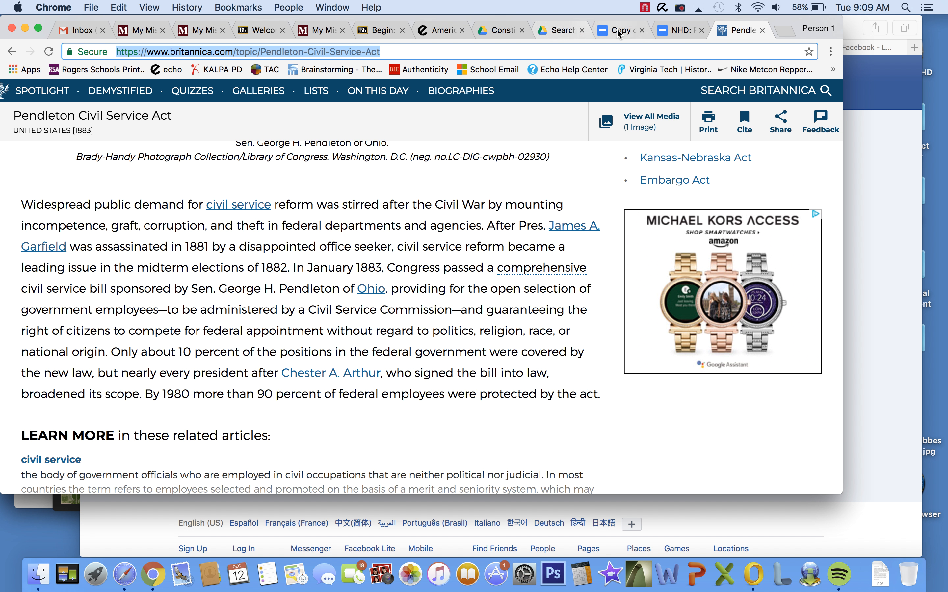
{"action": "left_click", "coordinate": [618, 30]}
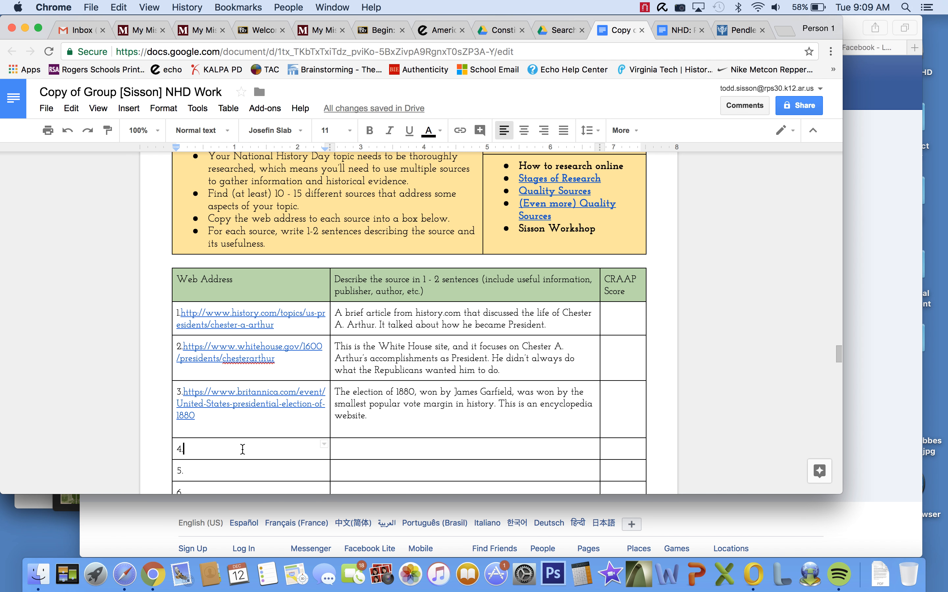
{"action": "type", "text": "https://www.britannica.com/topic/Pendleton-Civil-Service-Act"}
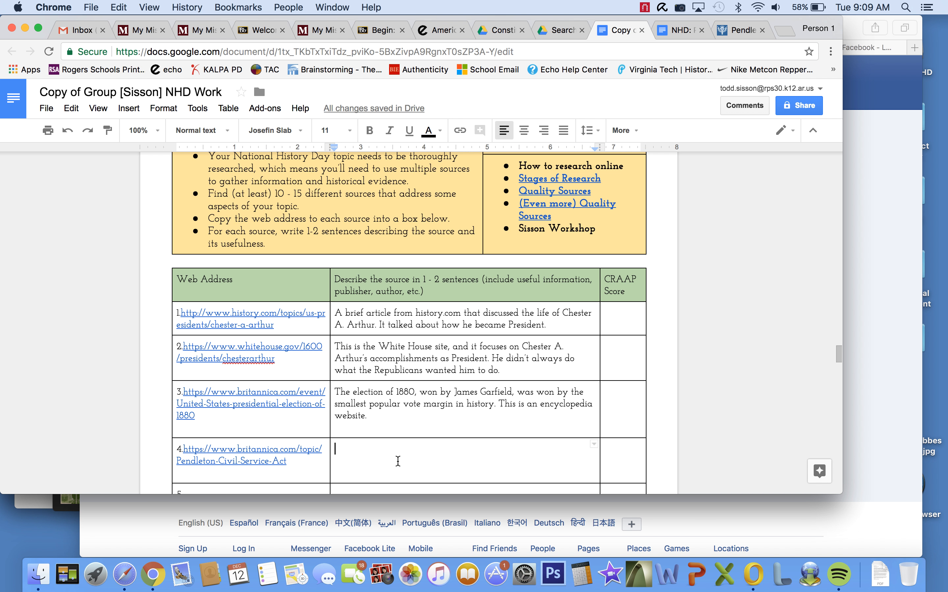
Step: Begin row 4's description: Encyclopedia Britannica published this page, which discusses the act
{"action": "type", "text": "Encyclop"}
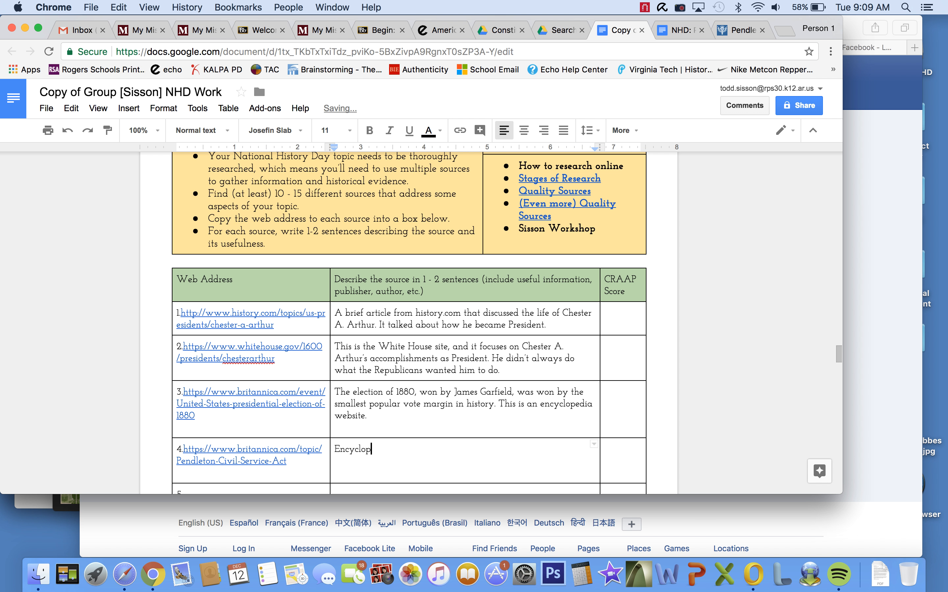
{"action": "type", "text": "edia Brit"}
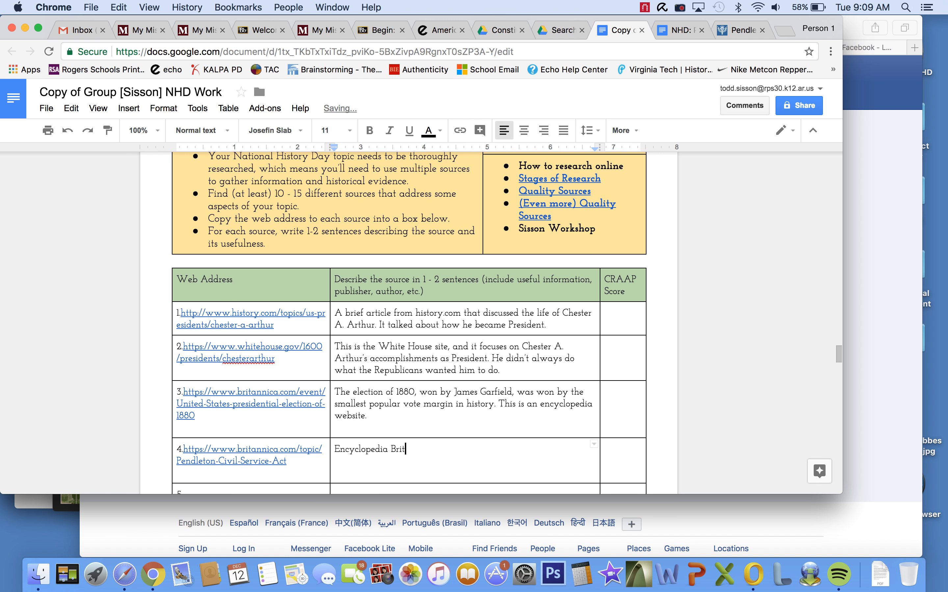
{"action": "type", "text": "tanica"}
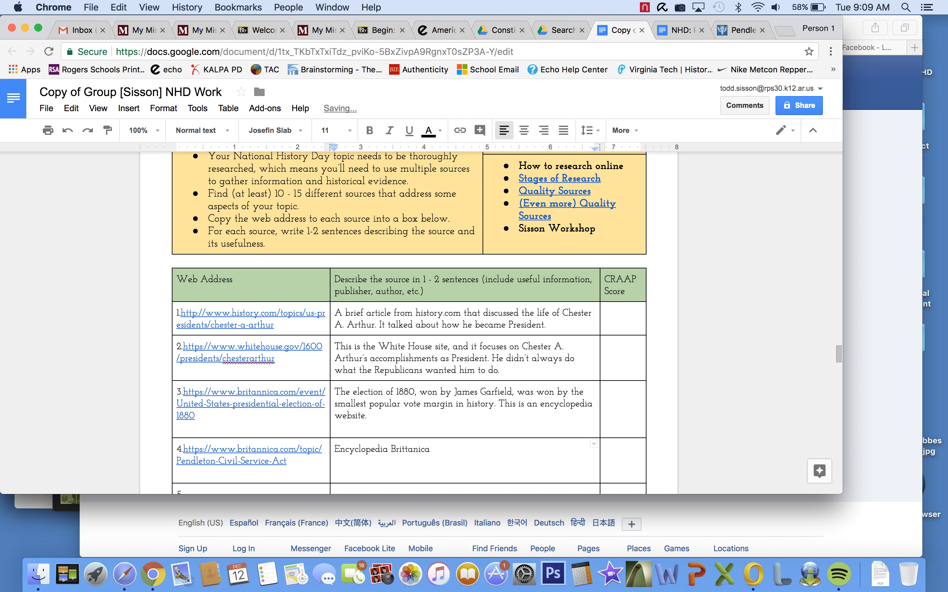
{"action": "type", "text": "published this page"}
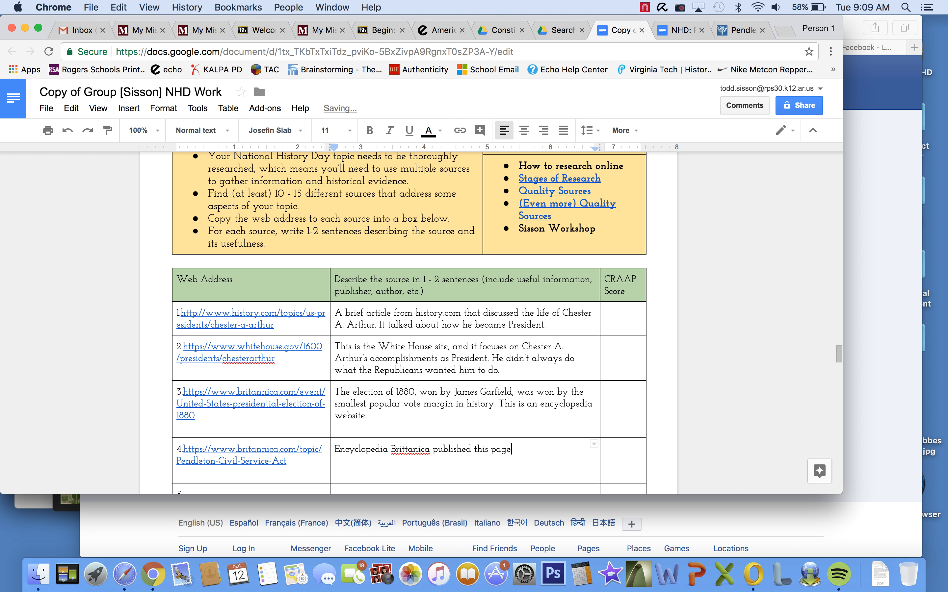
{"action": "type", "text": ", and it d"}
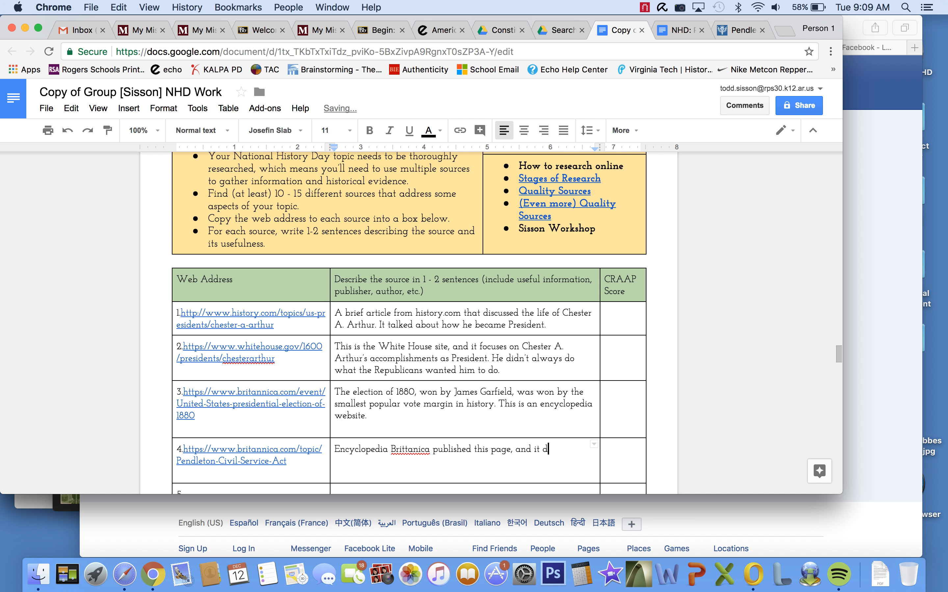
{"action": "type", "text": "iscusses the Pendleton Service Act, which"}
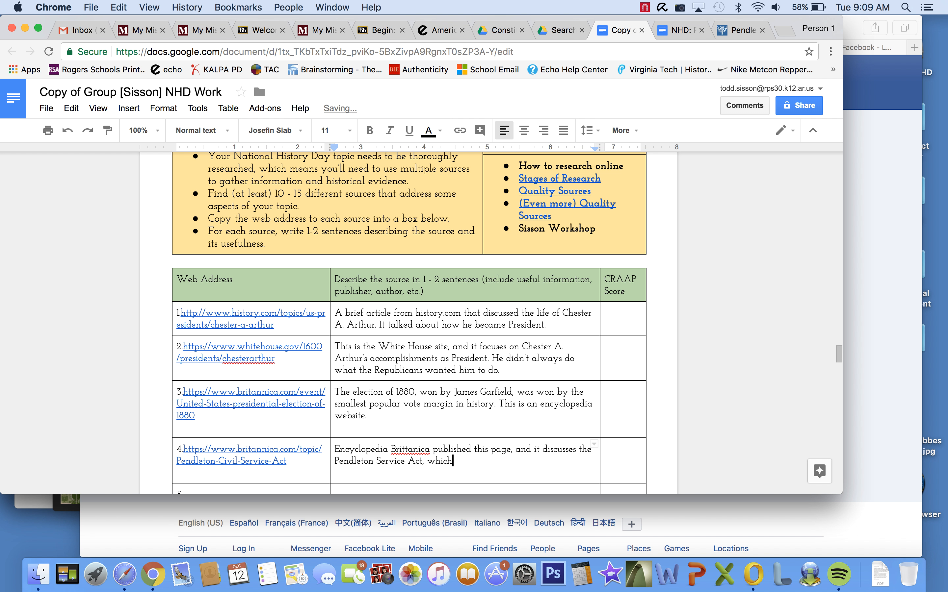
Step: Continue the description: Chester A. Arthur signed it into law, changing the way civil service worked
{"action": "type", "text": "Chester A>"}
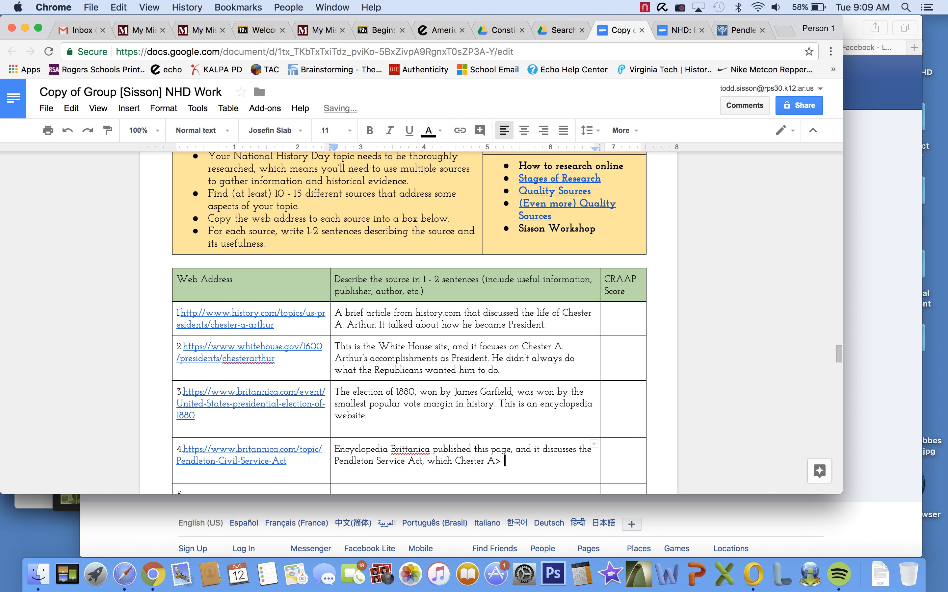
{"action": "type", "text": "Arthur"}
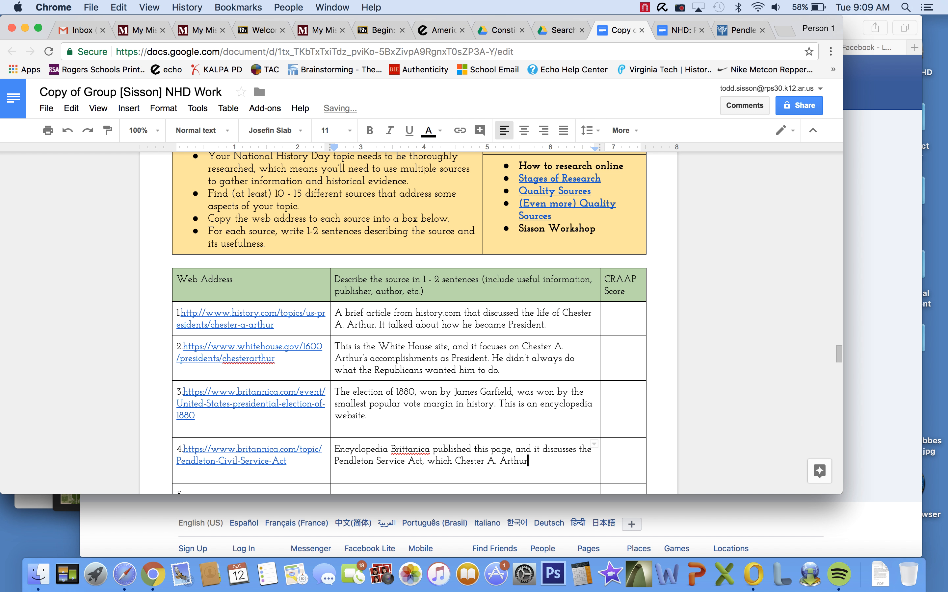
{"action": "type", "text": "signed"}
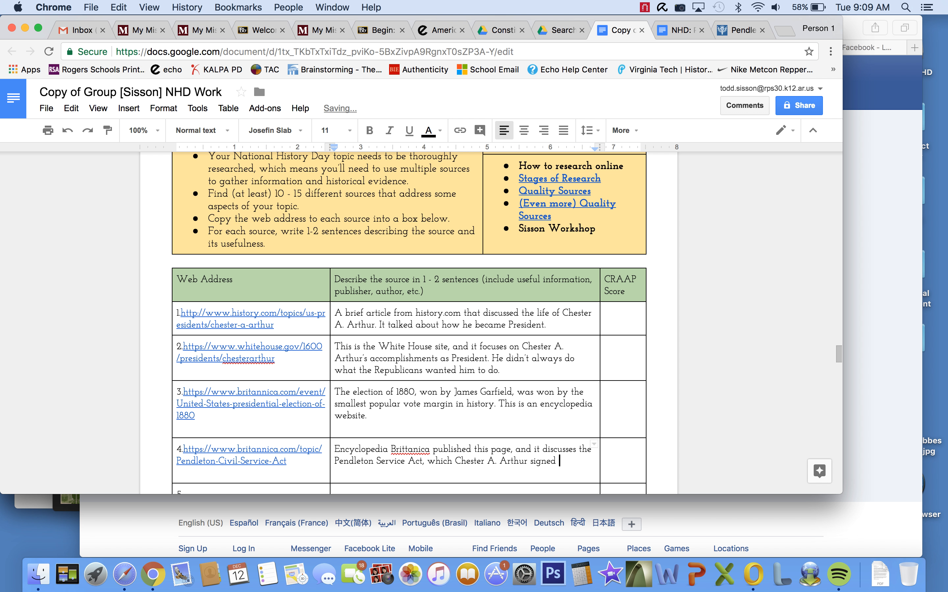
{"action": "type", "text": "into law,"}
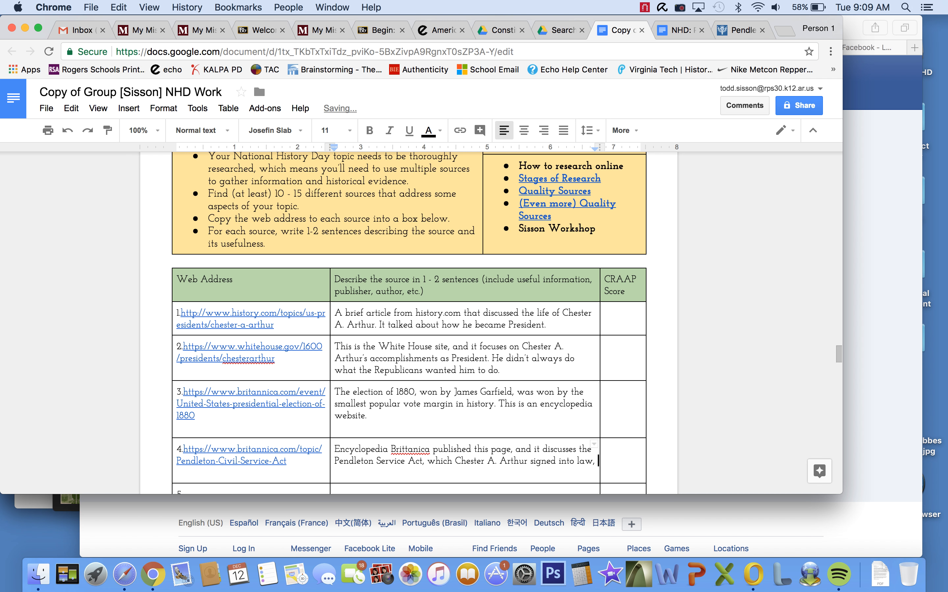
{"action": "type", "text": "fi"}
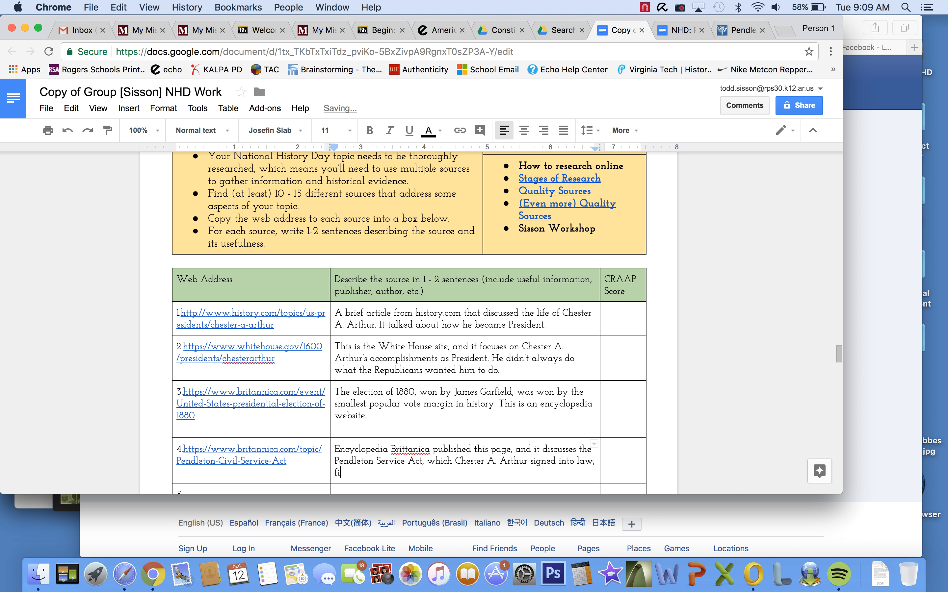
{"action": "type", "text": "changing the w"}
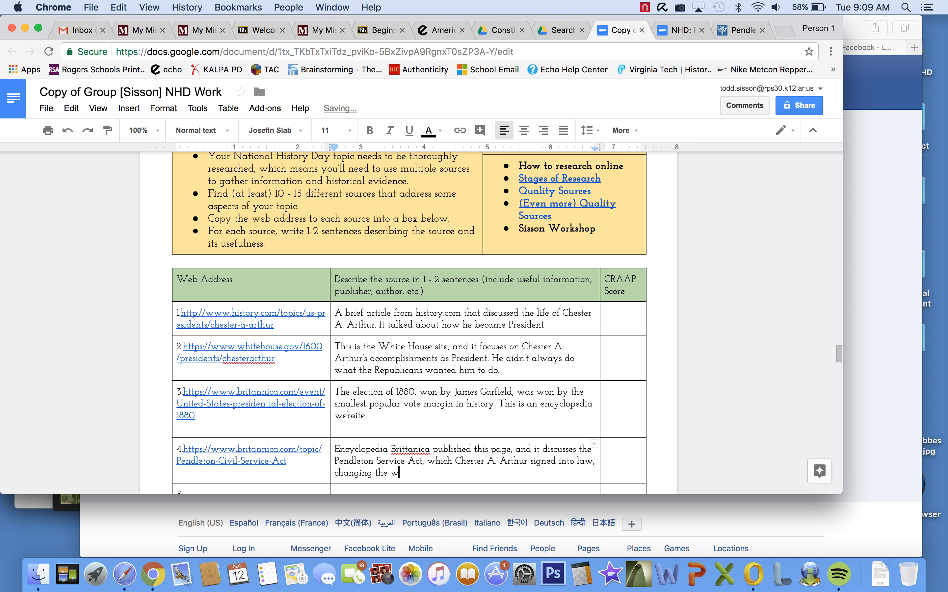
{"action": "type", "text": "ay c"}
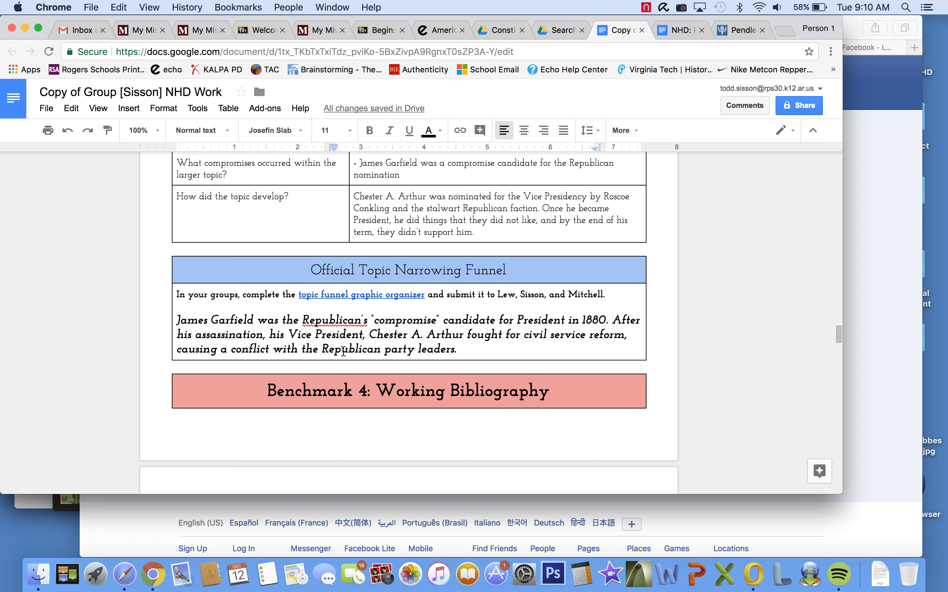
Step: Scroll back down from the Benchmark 4 heading to the completed bibliography table
{"action": "scroll", "scroll_direction": "down", "scroll_amount": 3}
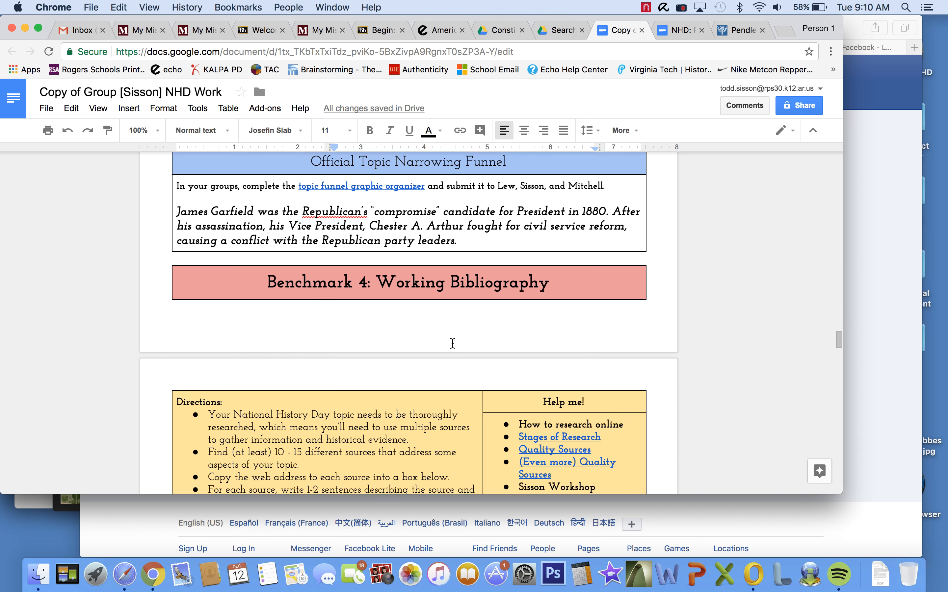
{"action": "scroll", "scroll_direction": "down", "scroll_amount": 3}
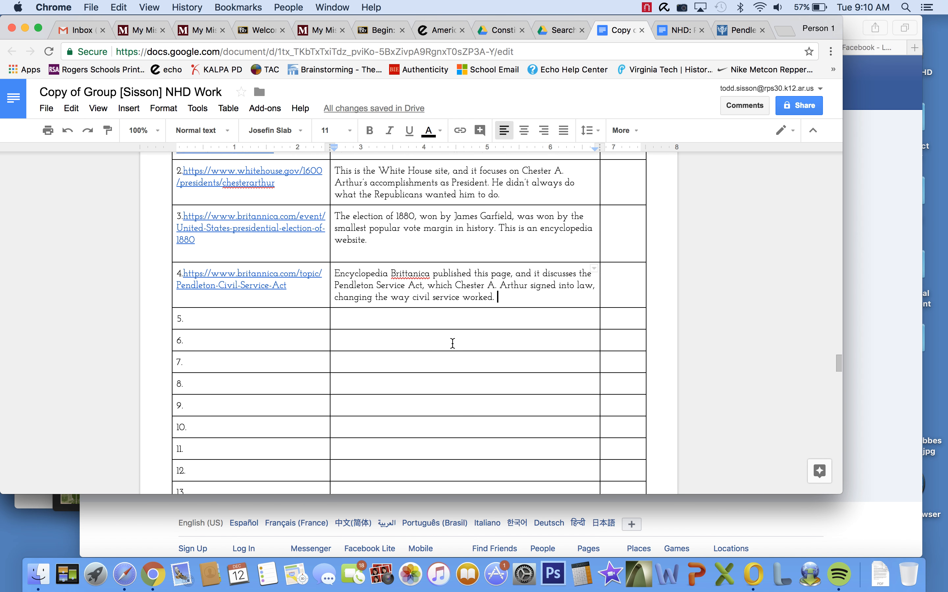